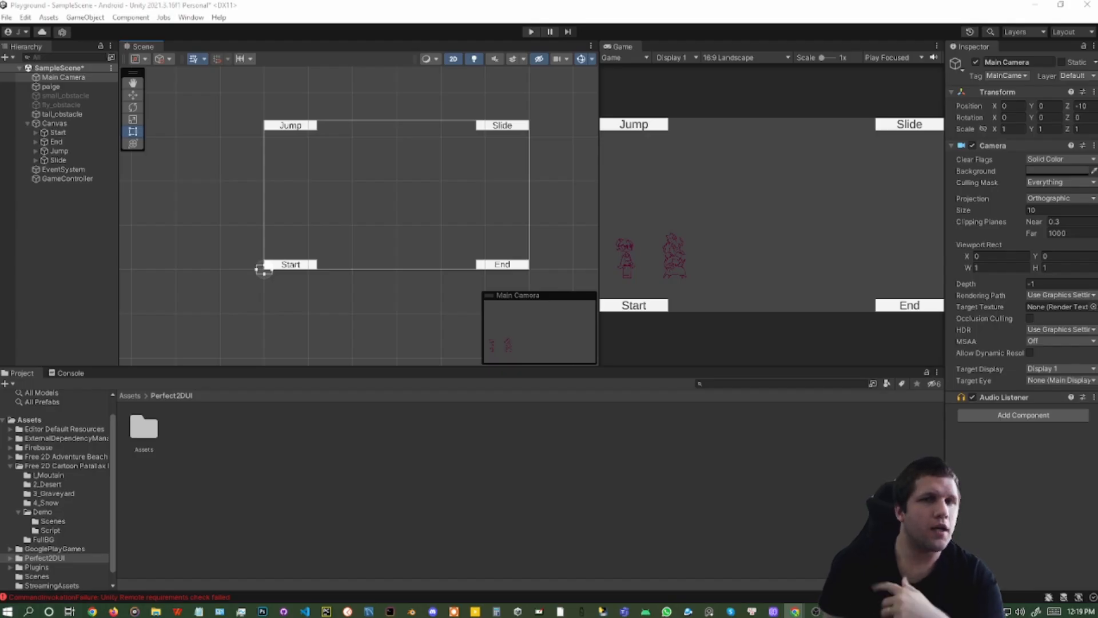
{"action": "mouse_move", "coordinate": [273, 107]}
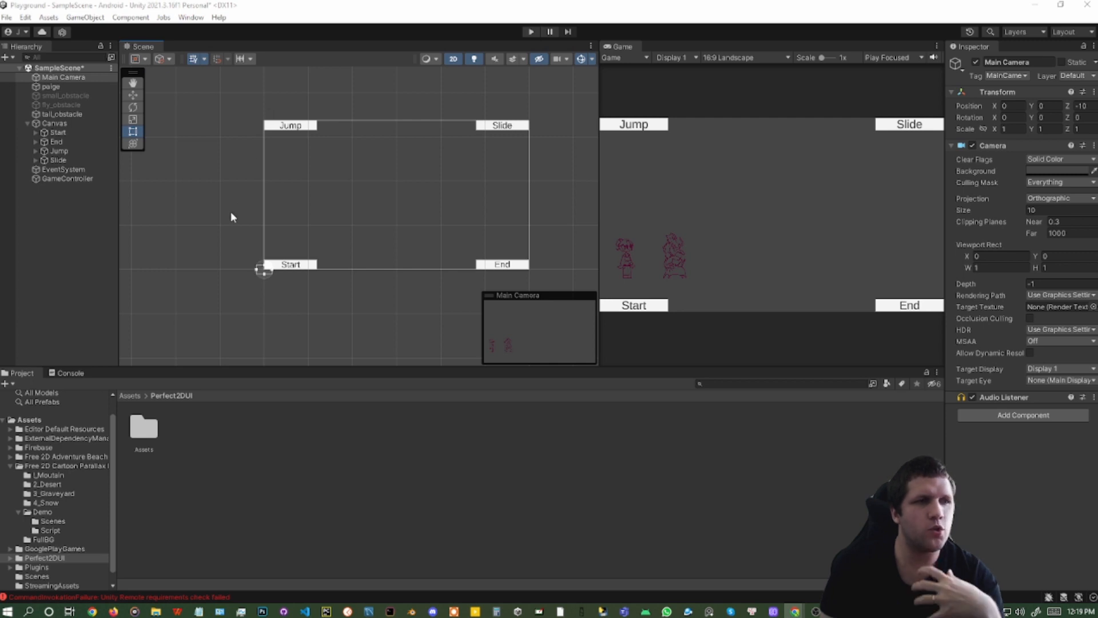
{"action": "mouse_move", "coordinate": [588, 234]}
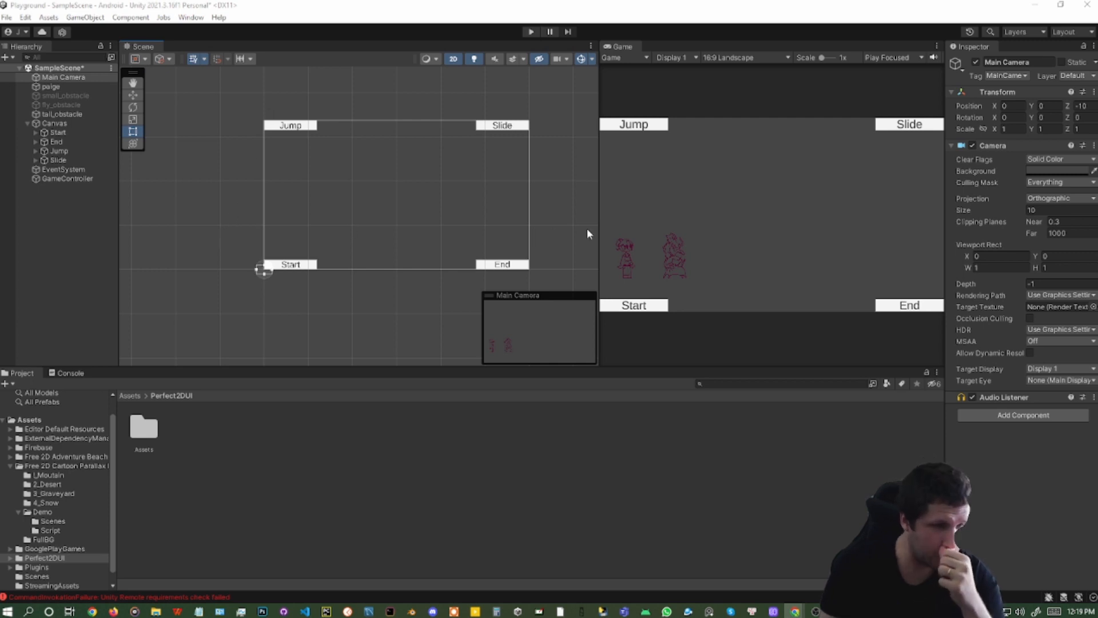
{"action": "mouse_move", "coordinate": [656, 200]}
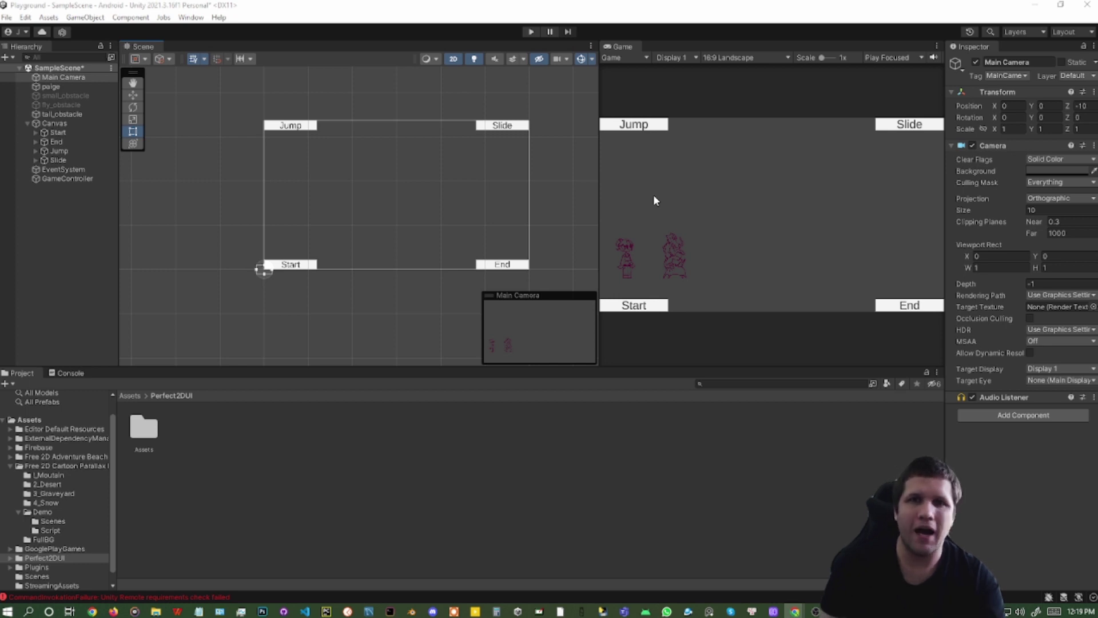
{"action": "mouse_move", "coordinate": [611, 182]}
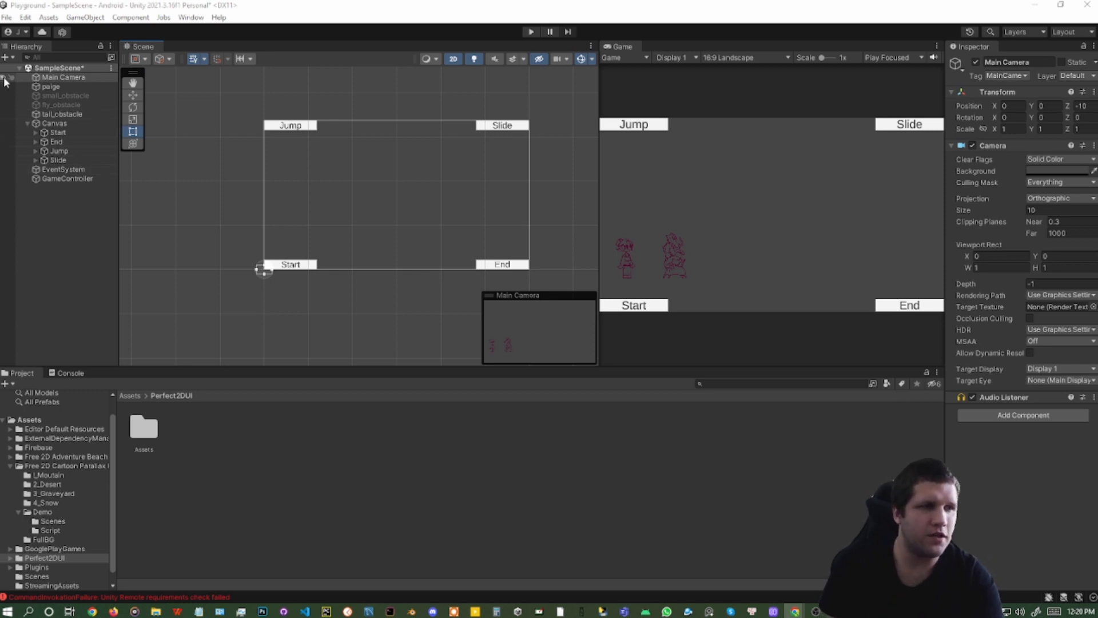
Step: Inspect the Canvas, GameController and paige objects in turn in the Inspector
{"action": "left_click", "coordinate": [52, 123]}
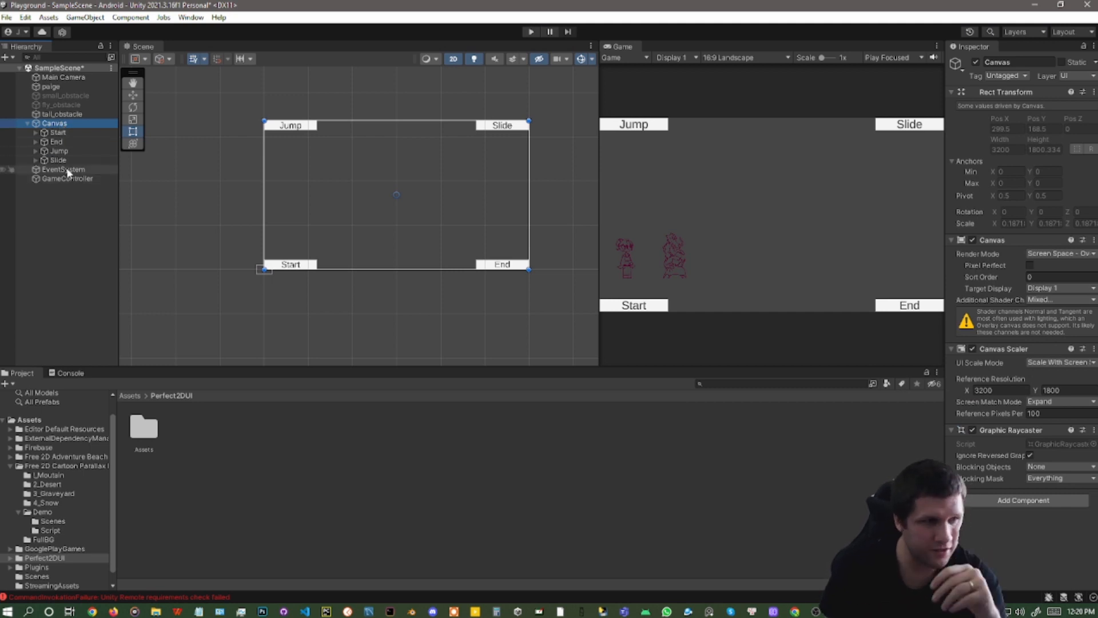
{"action": "left_click", "coordinate": [63, 177]}
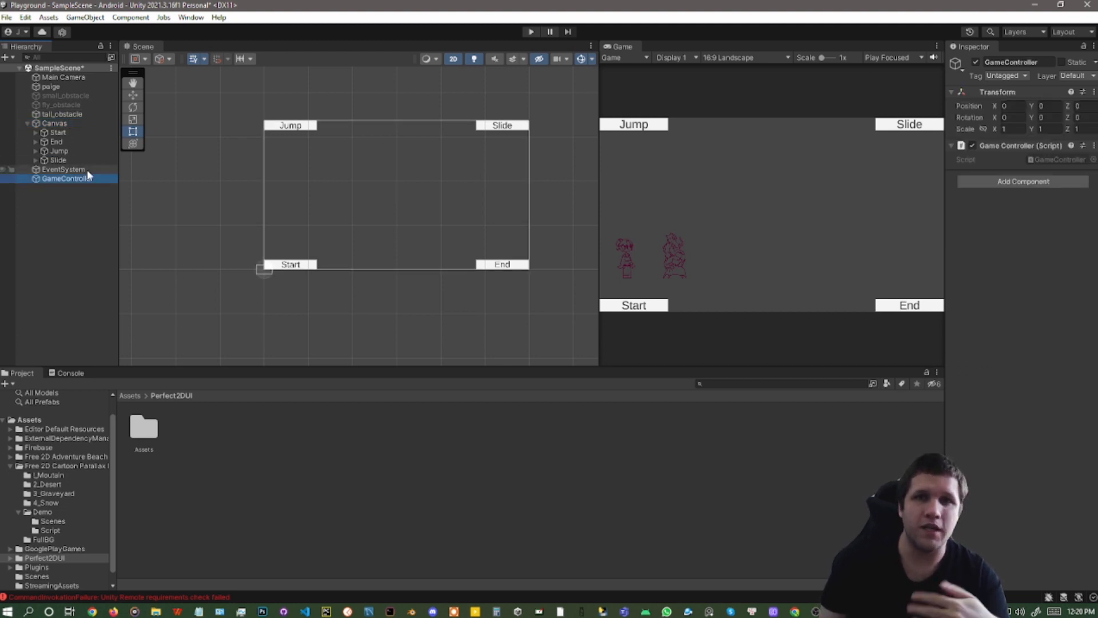
{"action": "left_click", "coordinate": [50, 87]}
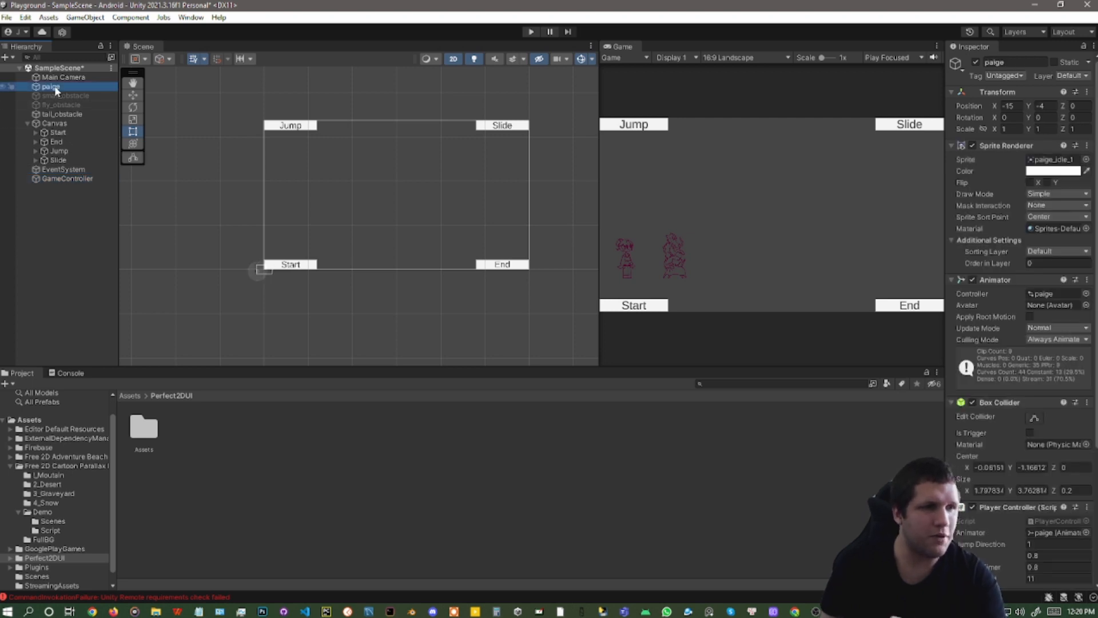
{"action": "mouse_move", "coordinate": [982, 217]}
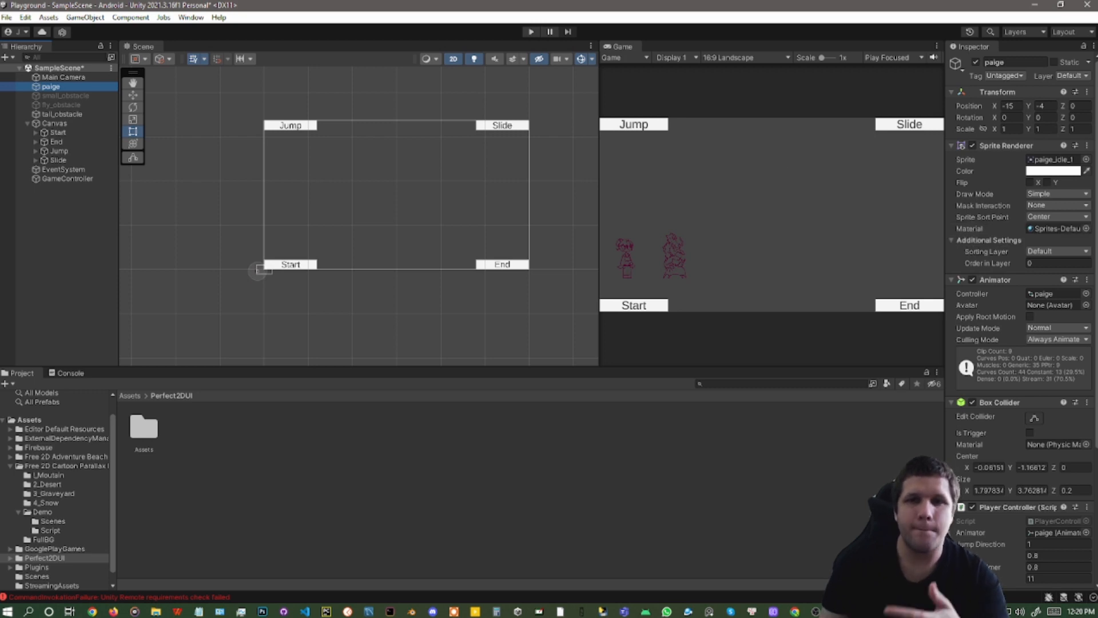
Step: Switch the Game preview between Free Aspect and 16:9 Landscape while inspecting the Main Camera, ending on Free Aspect
{"action": "left_click", "coordinate": [748, 58]}
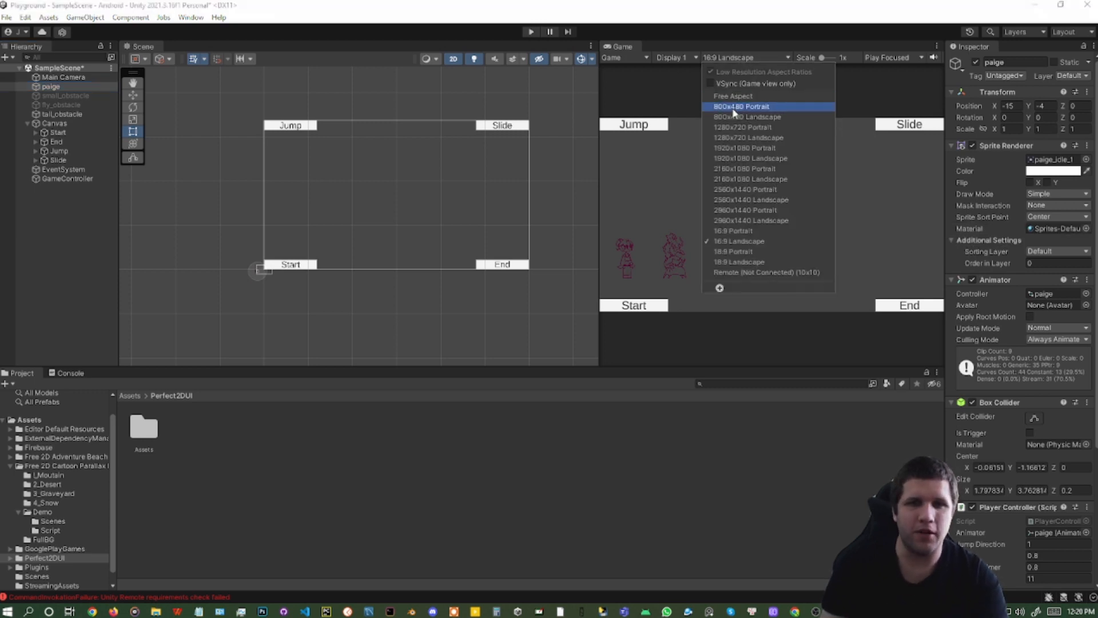
{"action": "left_click", "coordinate": [732, 96]}
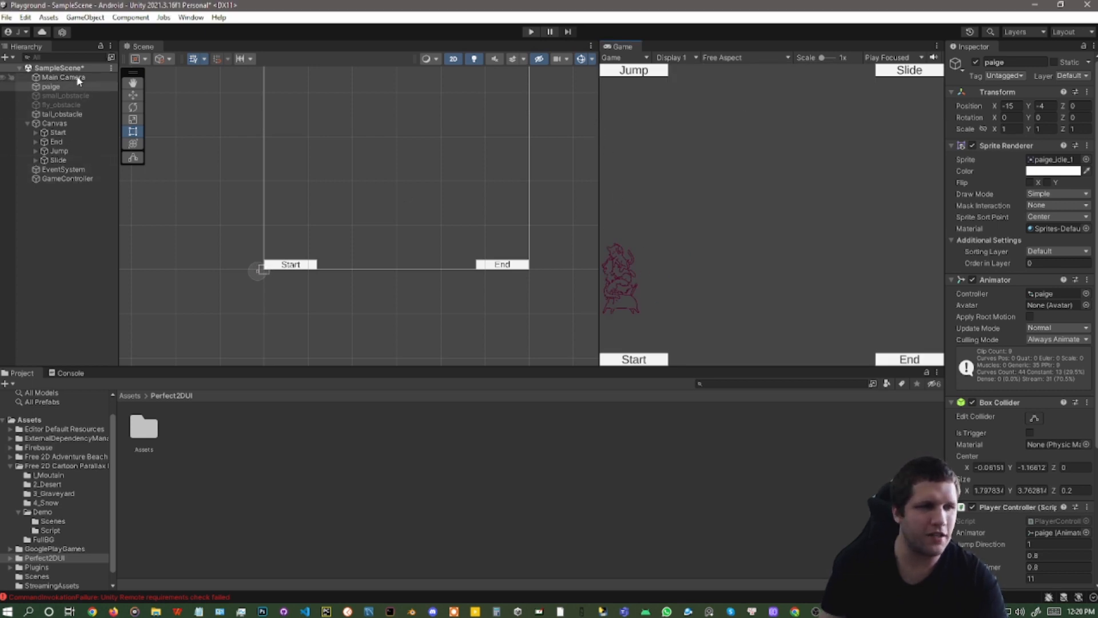
{"action": "left_click", "coordinate": [63, 76]}
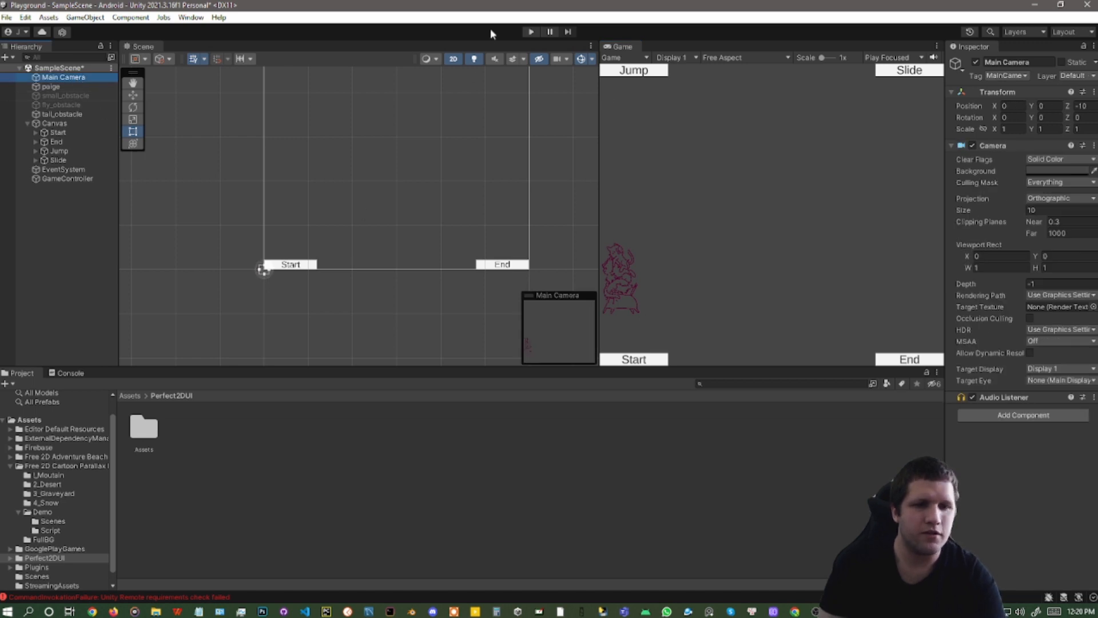
{"action": "left_click", "coordinate": [746, 57]}
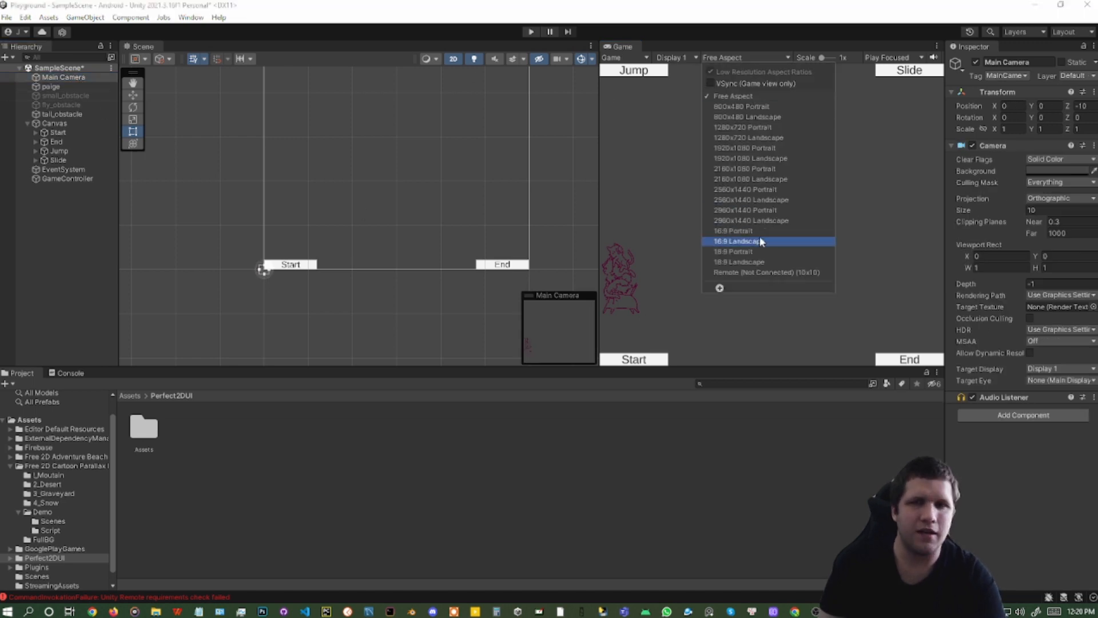
{"action": "left_click", "coordinate": [739, 241]}
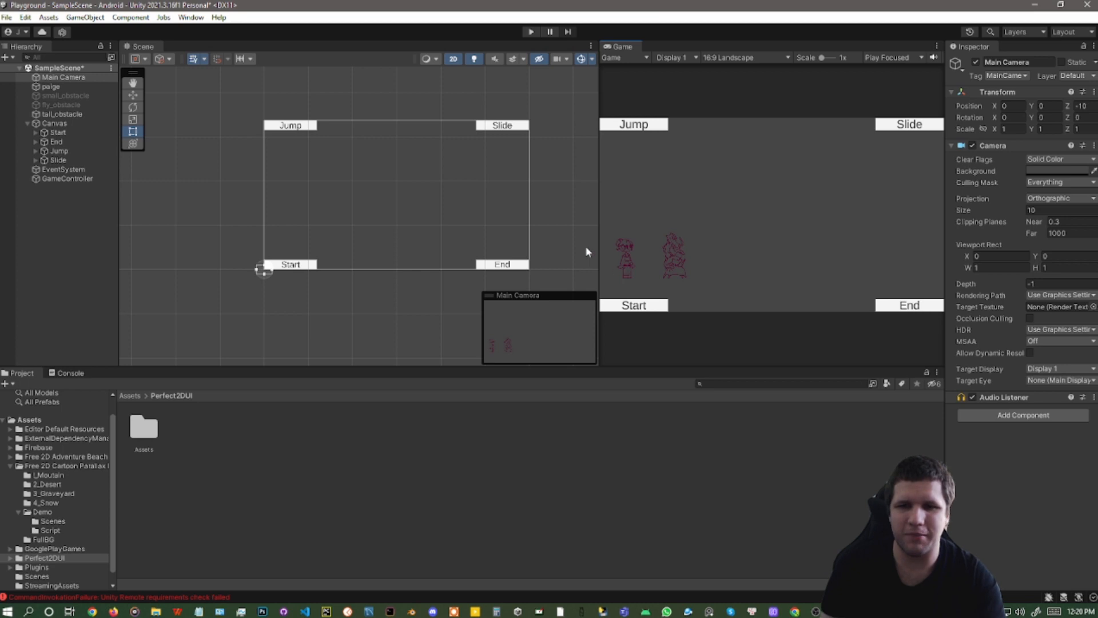
{"action": "mouse_move", "coordinate": [680, 272]}
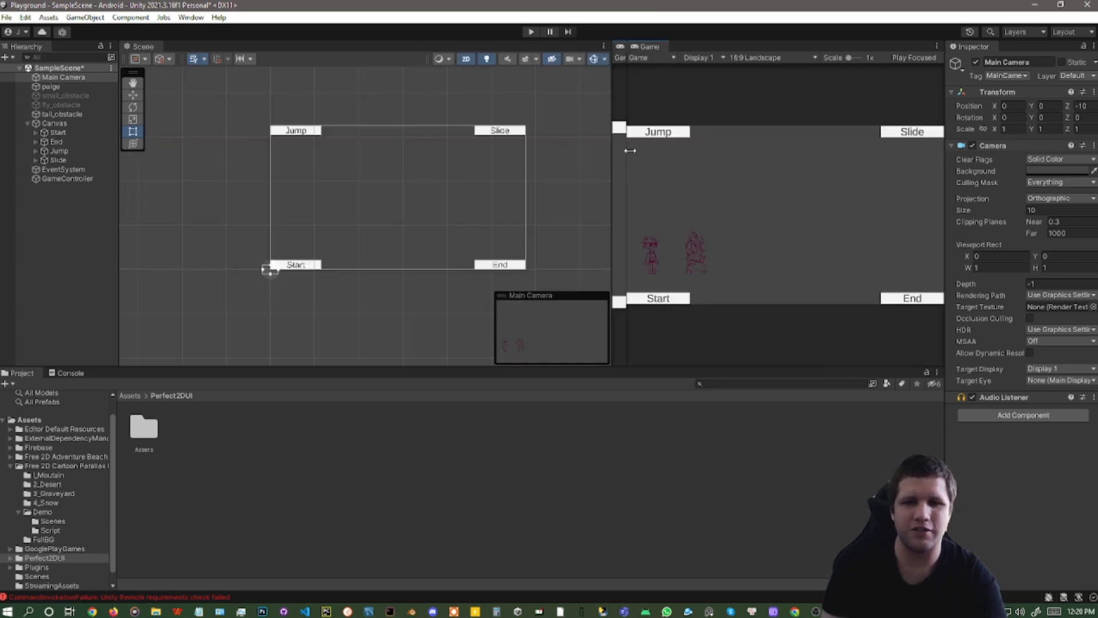
{"action": "left_click", "coordinate": [779, 58]}
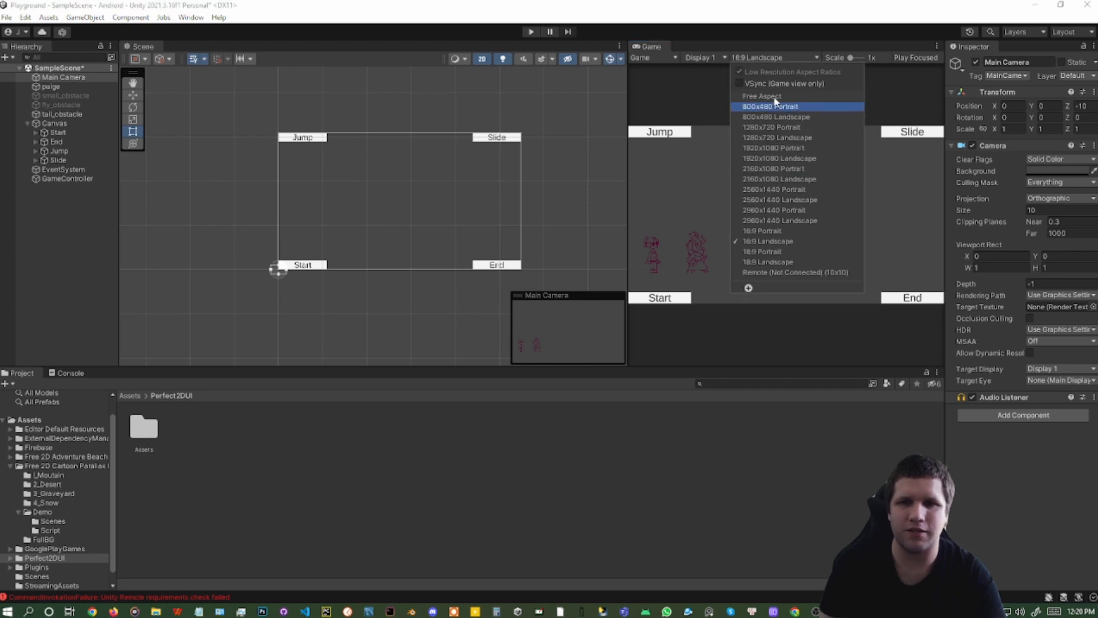
{"action": "left_click", "coordinate": [762, 96]}
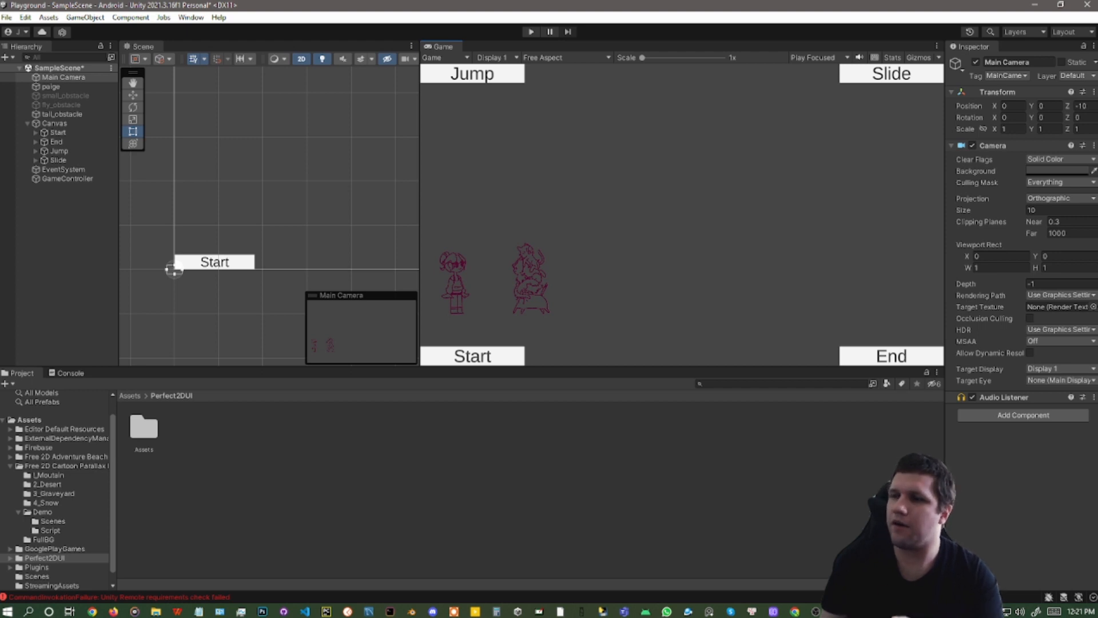
{"action": "mouse_move", "coordinate": [981, 183]}
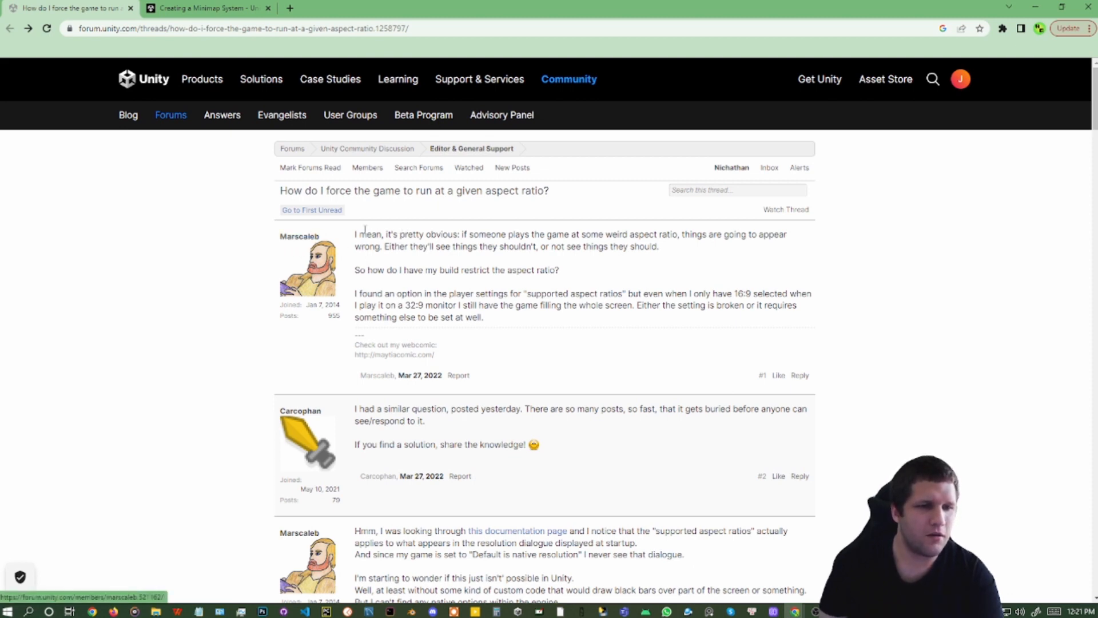
Step: Scroll through the aspect-ratio forum thread in Chrome reading its replies
{"action": "left_click_drag", "start_coordinate": [355, 234], "coordinate": [559, 305]}
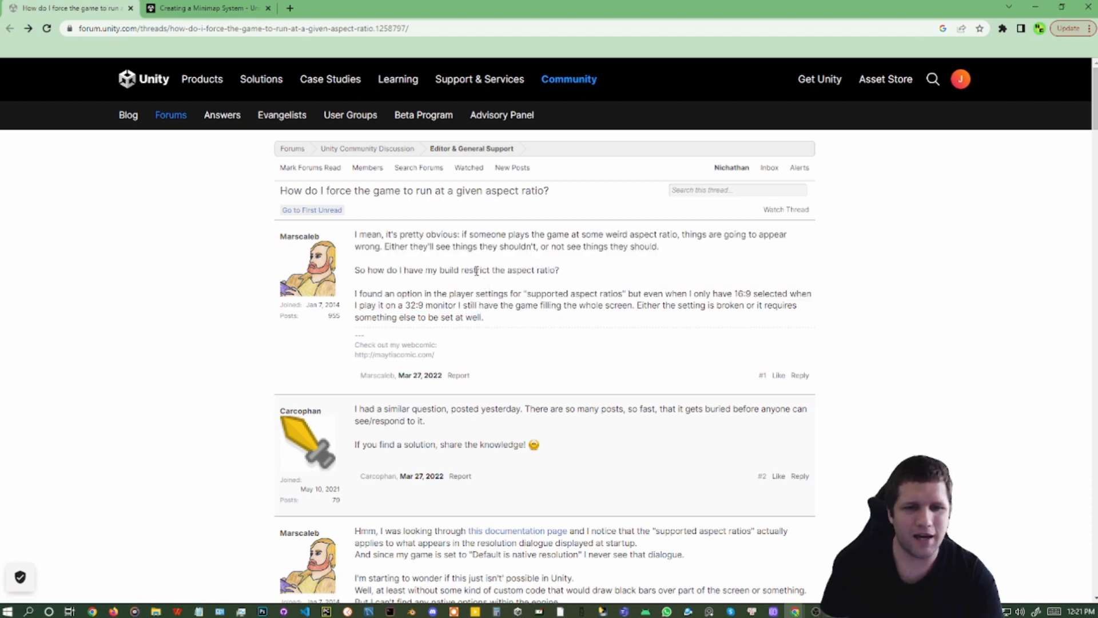
{"action": "left_click_drag", "start_coordinate": [473, 270], "coordinate": [524, 270]}
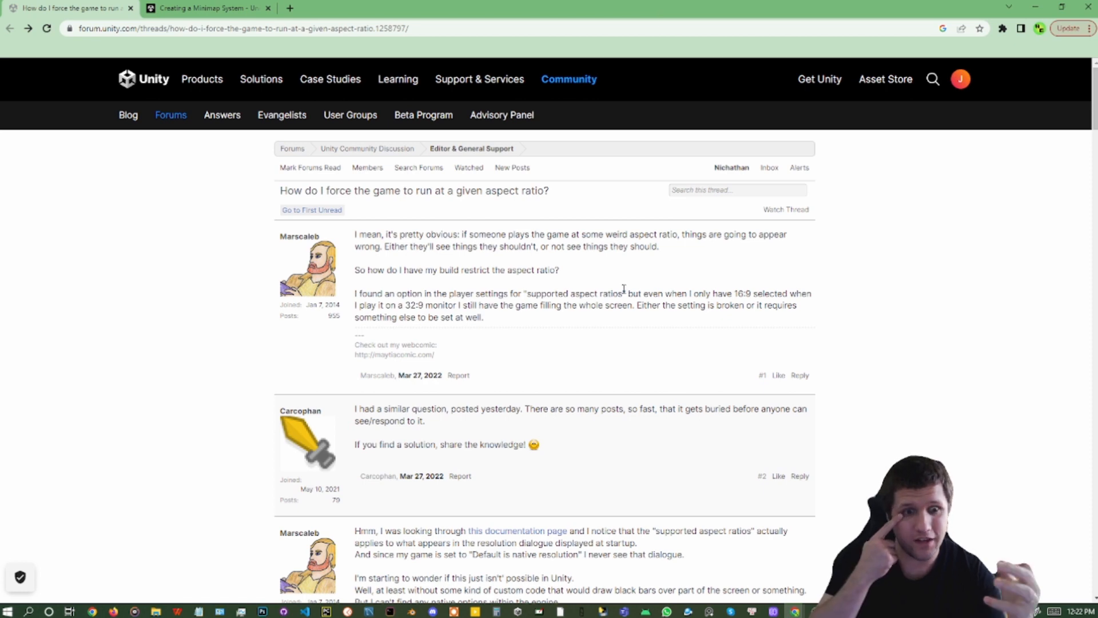
{"action": "scroll", "scroll_direction": "down", "scroll_amount": 3}
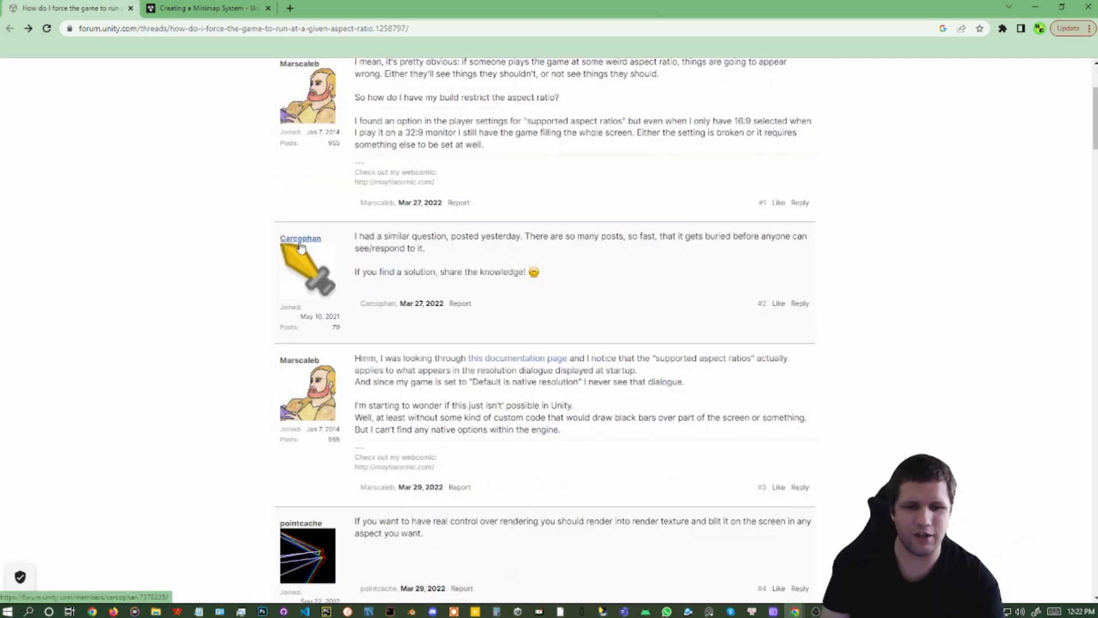
{"action": "scroll", "scroll_direction": "down", "scroll_amount": 3}
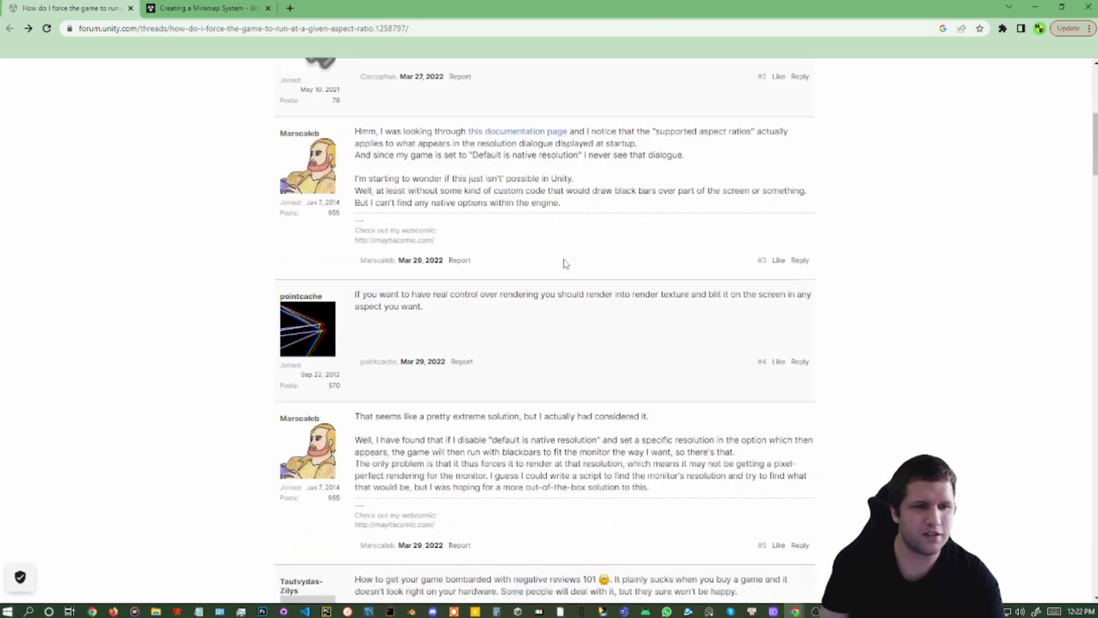
{"action": "scroll", "scroll_direction": "down", "scroll_amount": 3}
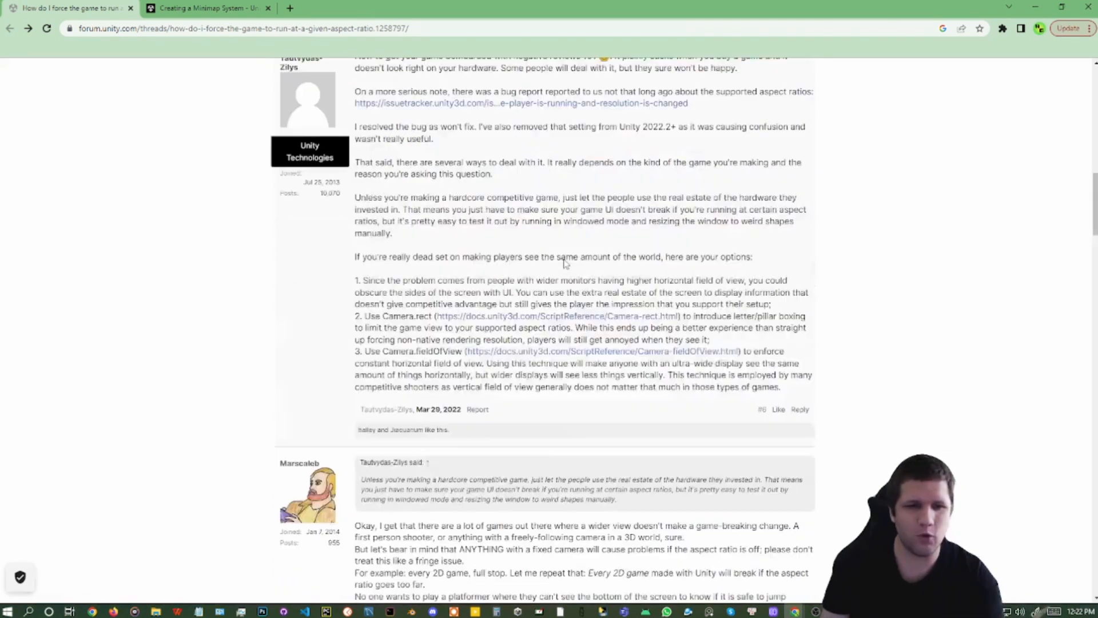
{"action": "scroll", "scroll_direction": "up", "scroll_amount": 3}
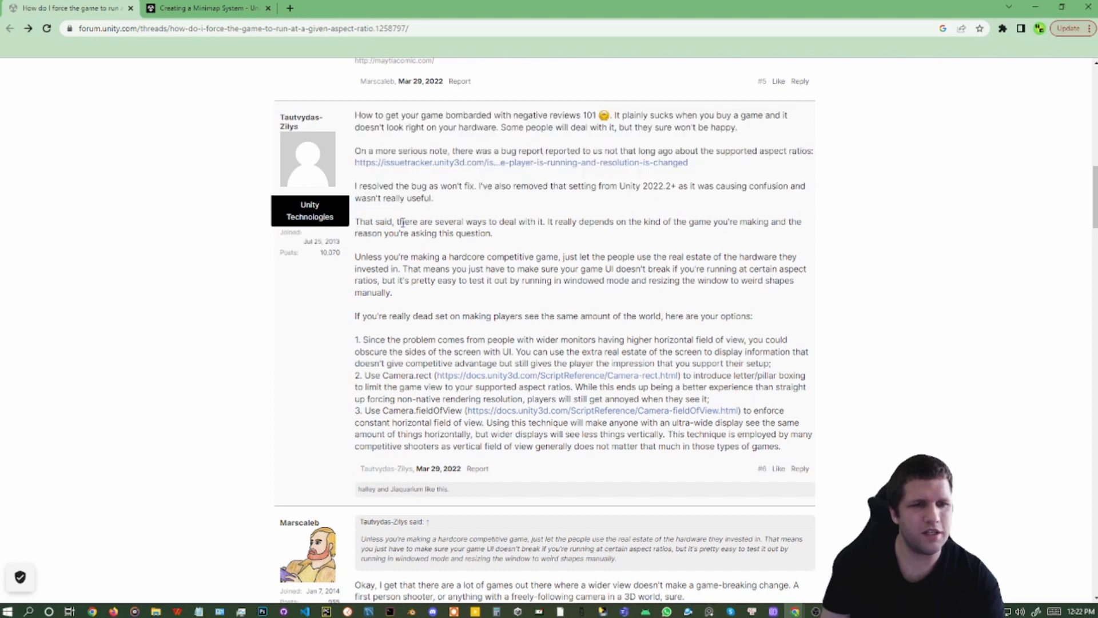
{"action": "left_click_drag", "start_coordinate": [364, 114], "coordinate": [432, 114]}
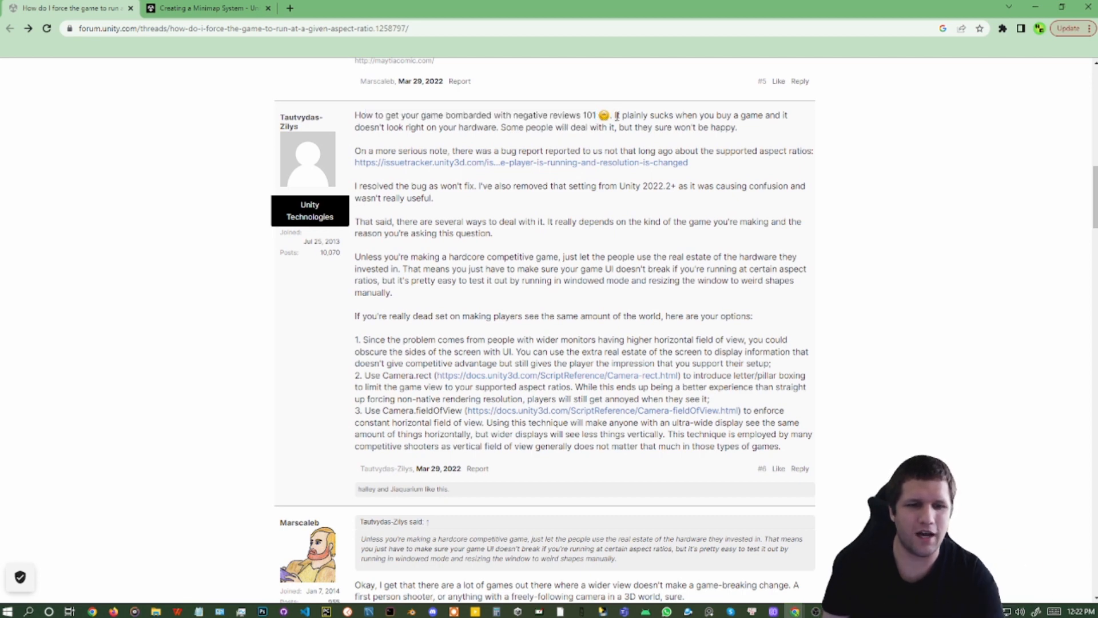
{"action": "scroll", "scroll_direction": "down", "scroll_amount": 3}
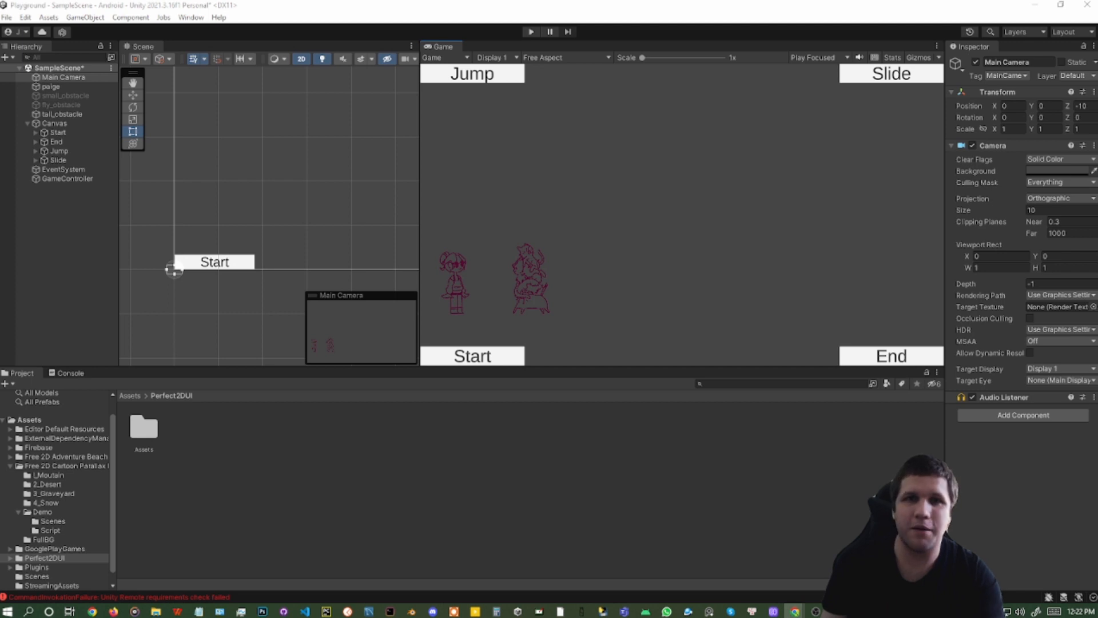
{"action": "mouse_move", "coordinate": [570, 291]}
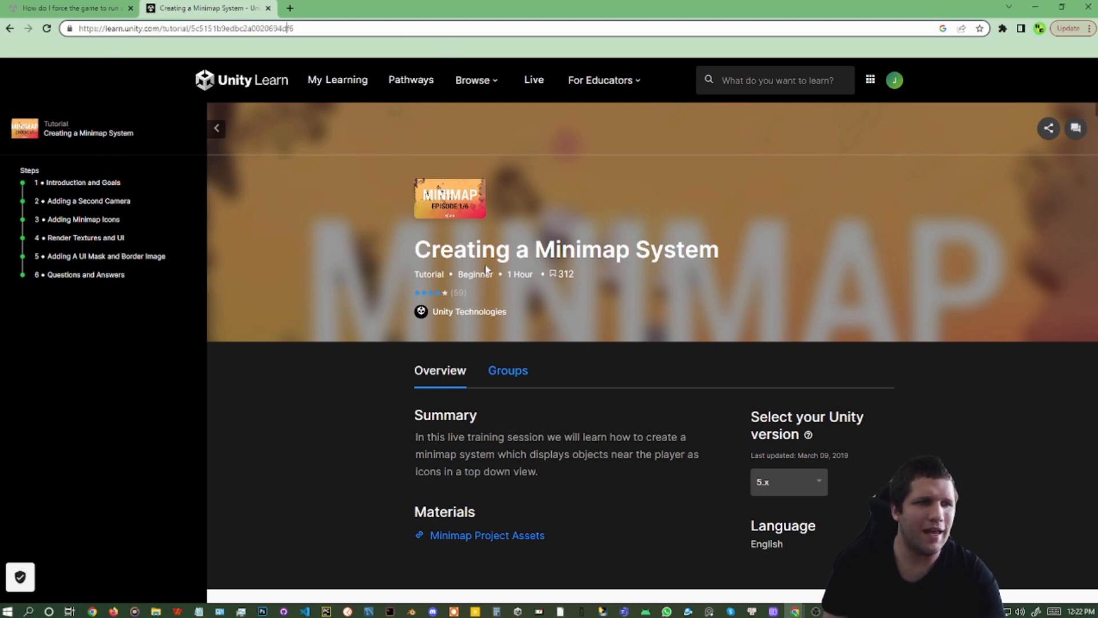
{"action": "scroll", "scroll_direction": "down", "scroll_amount": 3}
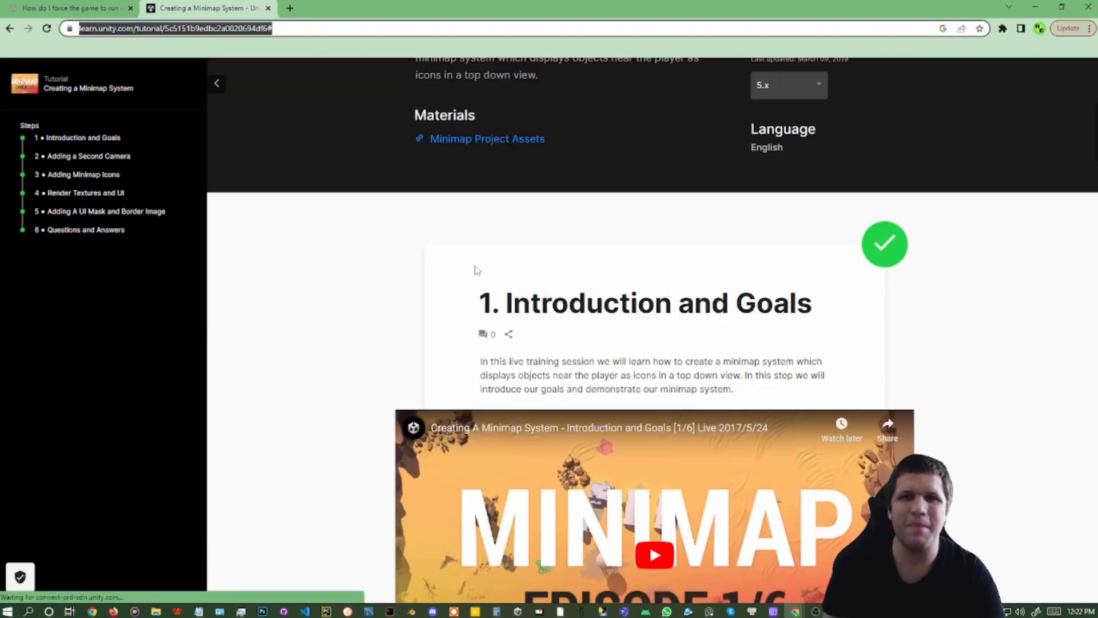
{"action": "scroll", "scroll_direction": "down", "scroll_amount": 3}
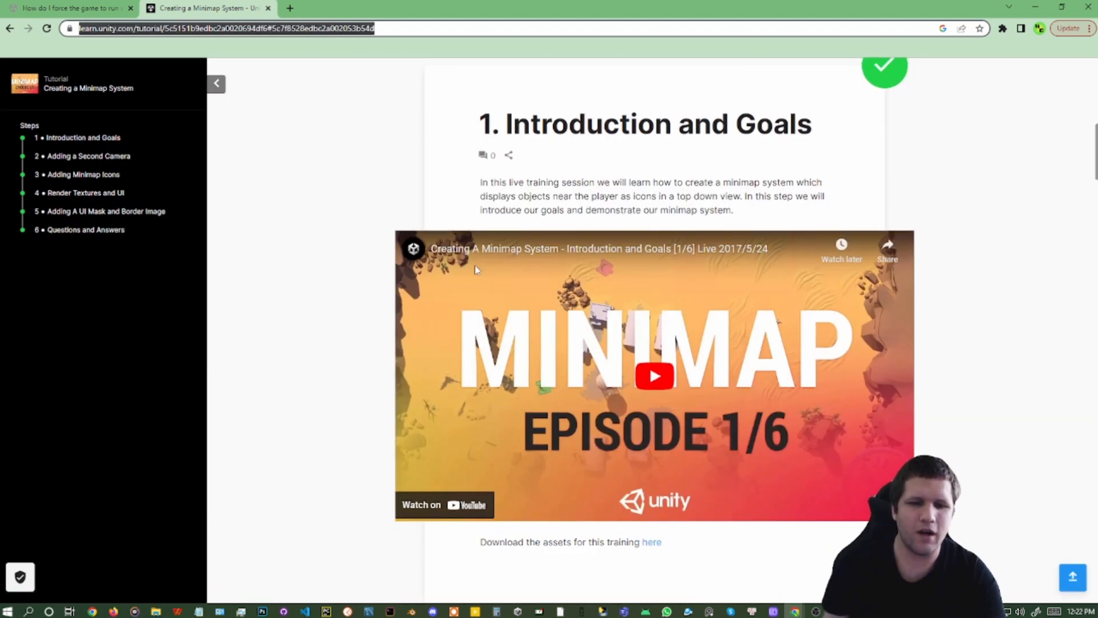
{"action": "scroll", "scroll_direction": "down", "scroll_amount": 3}
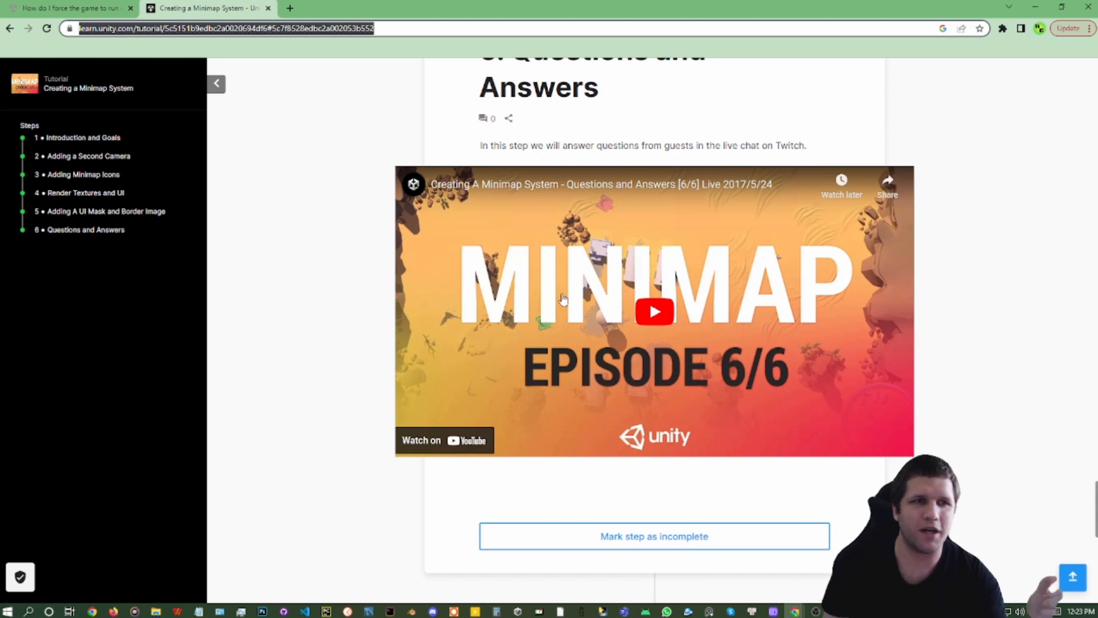
{"action": "mouse_move", "coordinate": [732, 318]}
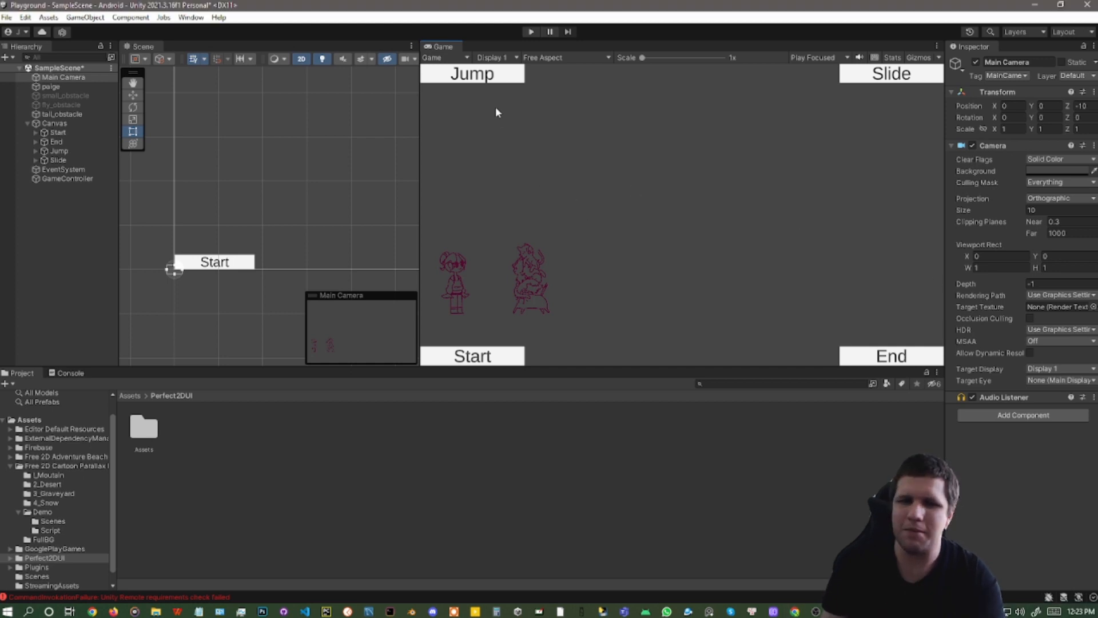
Step: Shrink the Game view, run the game and preview it at 16:9, 800x480 and 2160x1080 landscape
{"action": "left_click_drag", "start_coordinate": [420, 146], "coordinate": [634, 146]}
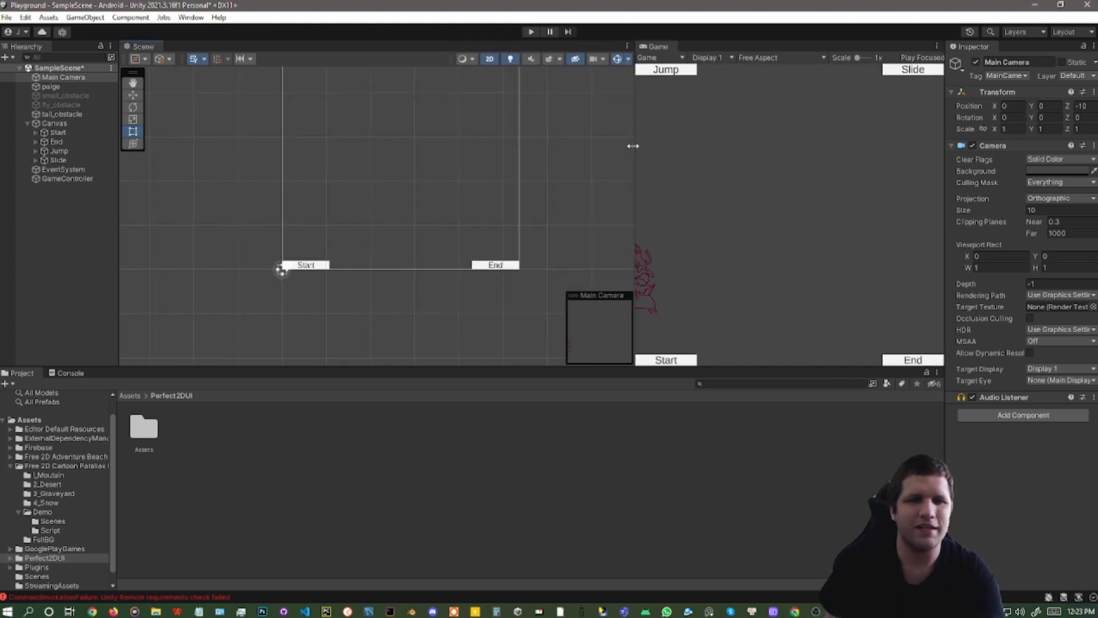
{"action": "left_click", "coordinate": [529, 32]}
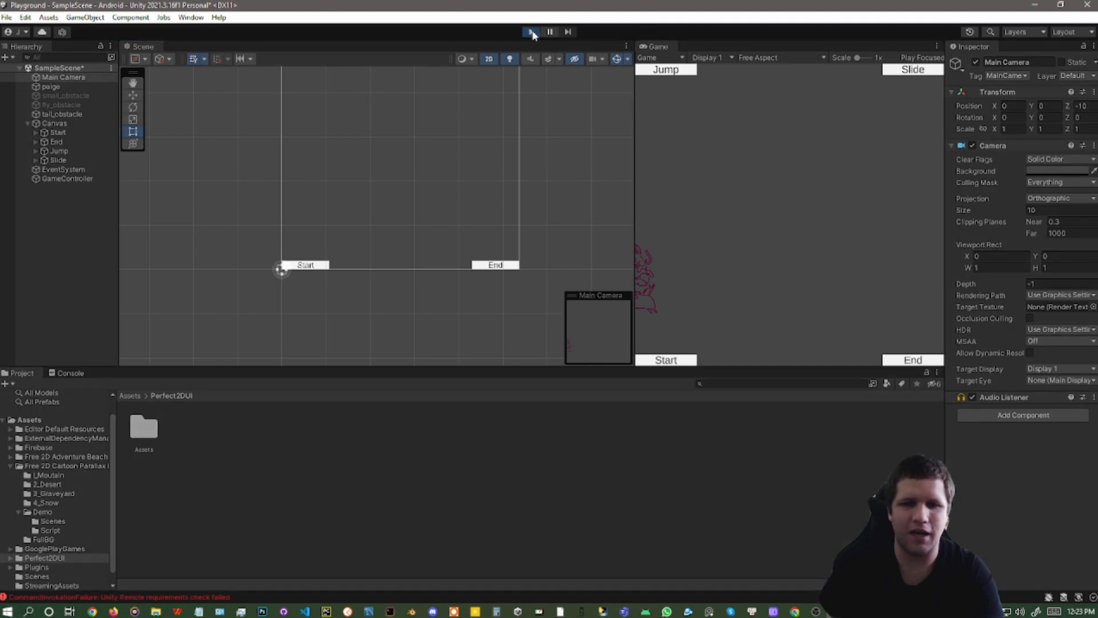
{"action": "left_click", "coordinate": [532, 32]}
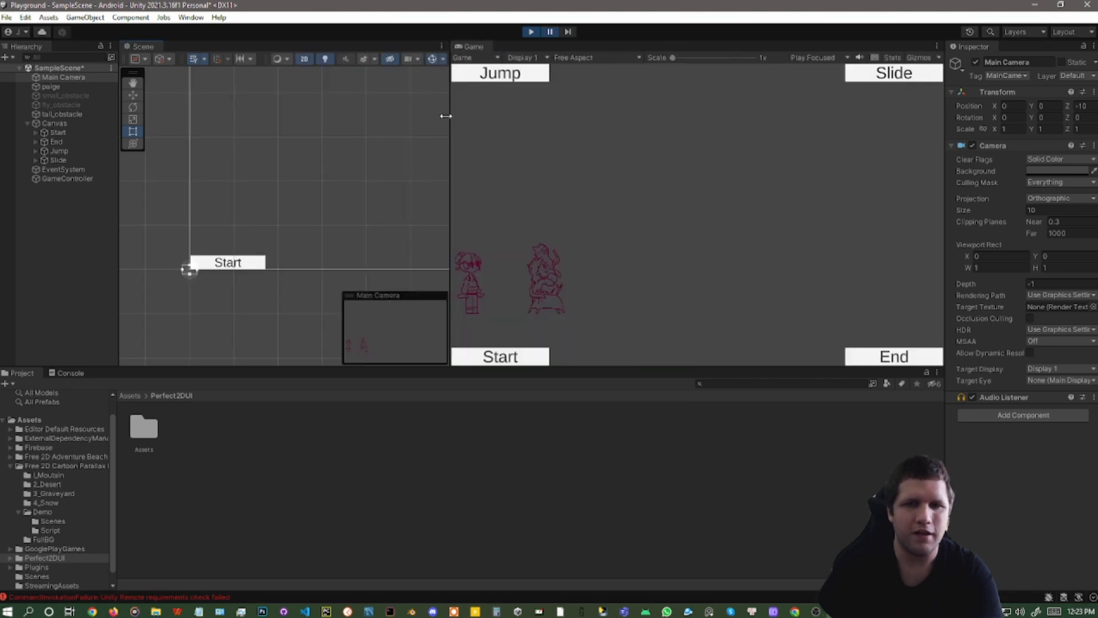
{"action": "left_click", "coordinate": [590, 58]}
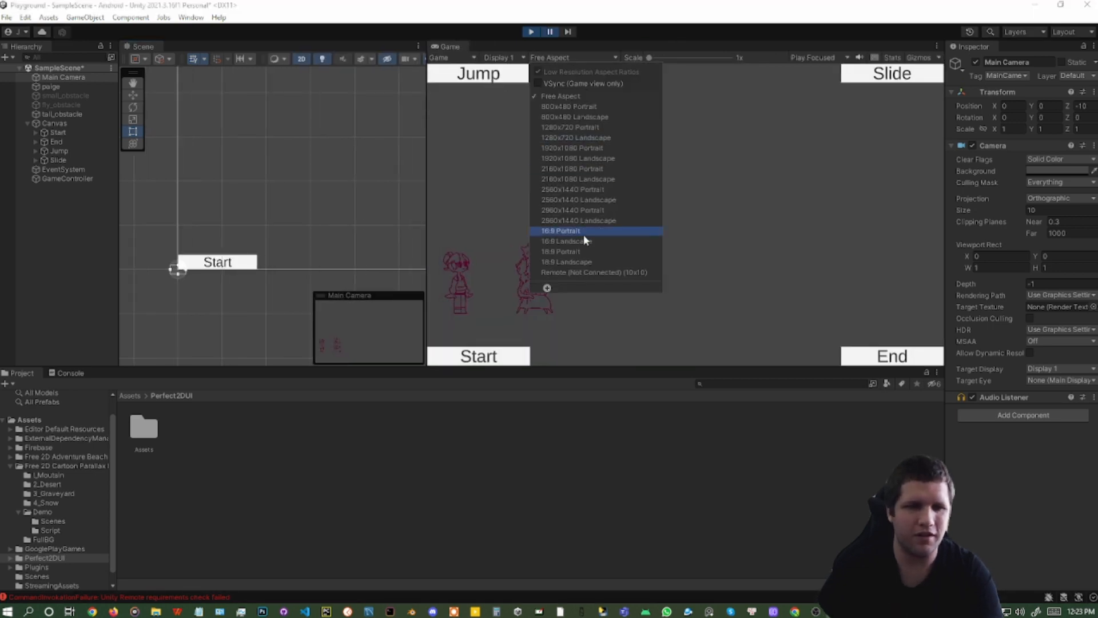
{"action": "left_click", "coordinate": [571, 240]}
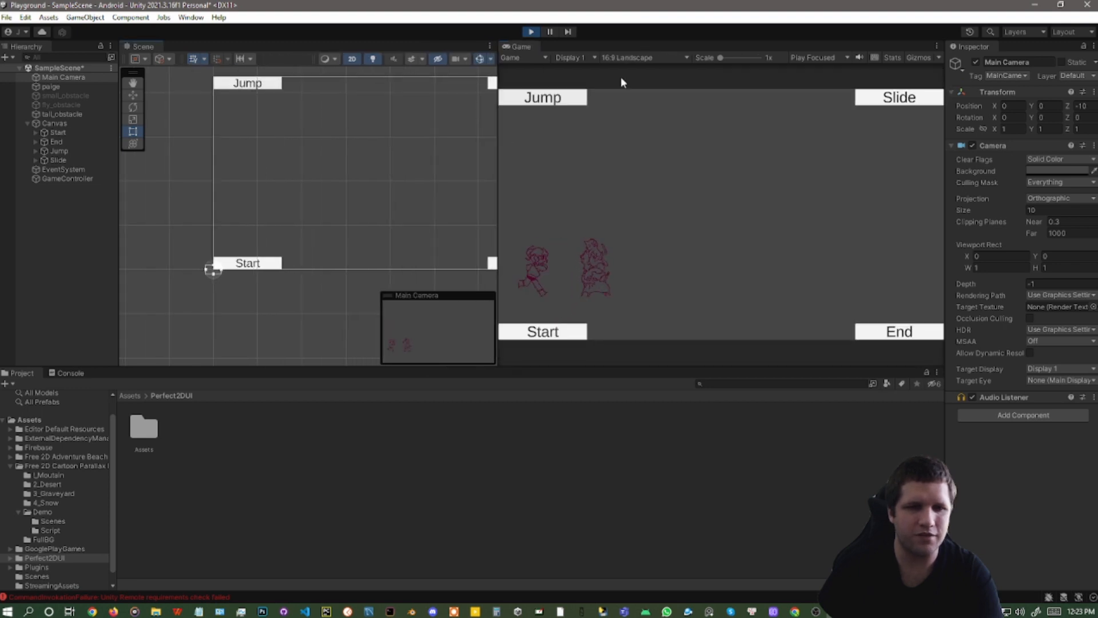
{"action": "left_click", "coordinate": [646, 58]}
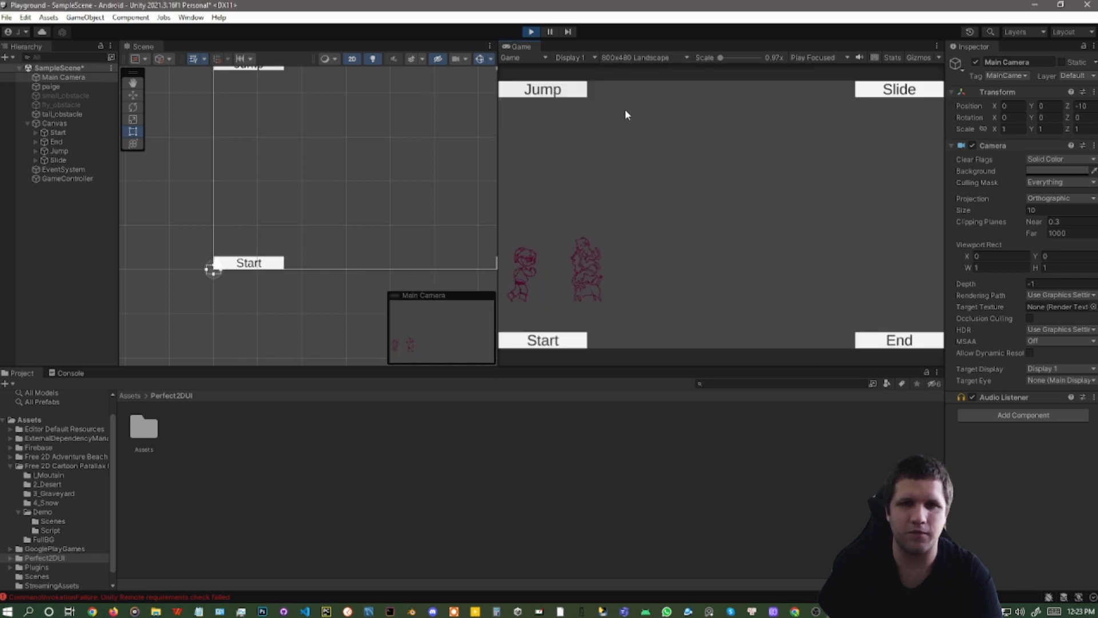
{"action": "left_click", "coordinate": [645, 57]}
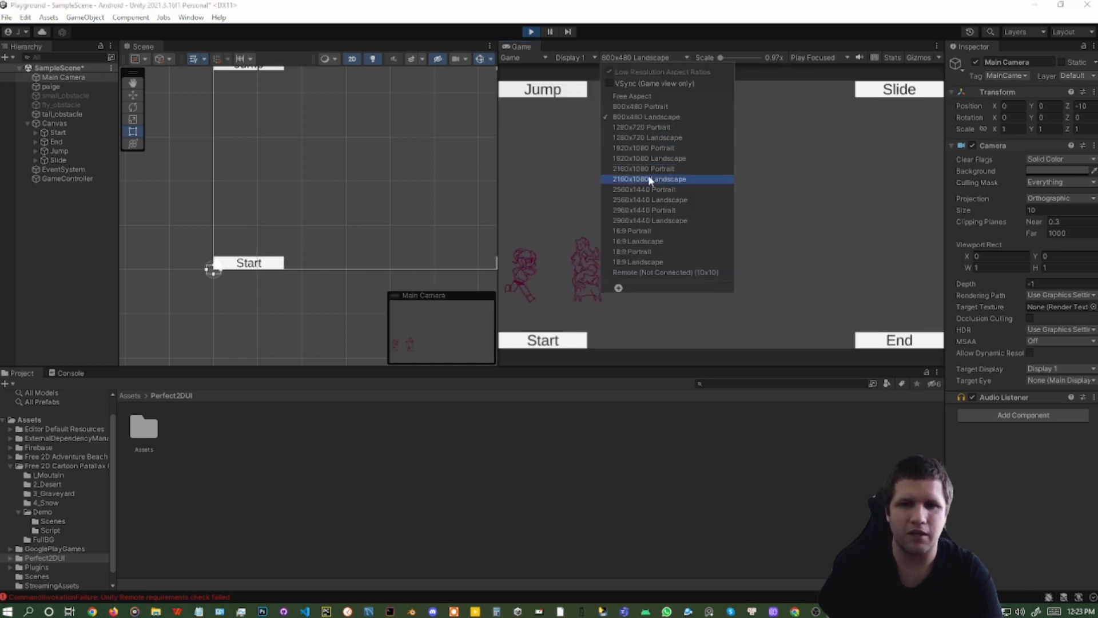
{"action": "left_click", "coordinate": [648, 179]}
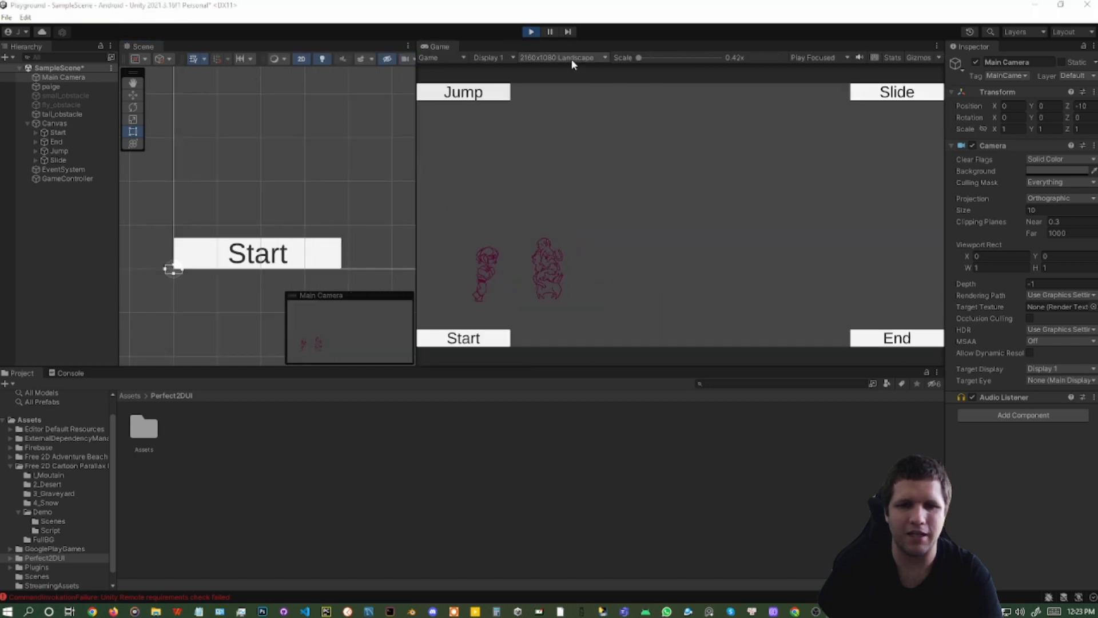
Step: Preview the game at 18:9, 1280x720, 2560x1440 and 2960x1440 landscape, then return to Free Aspect
{"action": "left_click", "coordinate": [563, 57]}
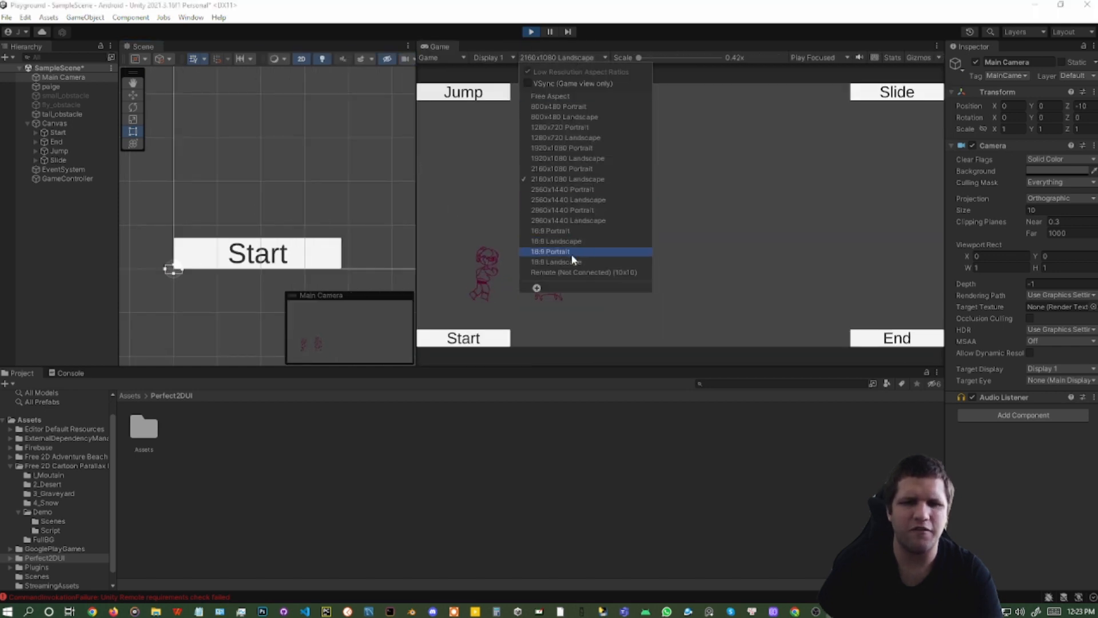
{"action": "left_click", "coordinate": [556, 260]}
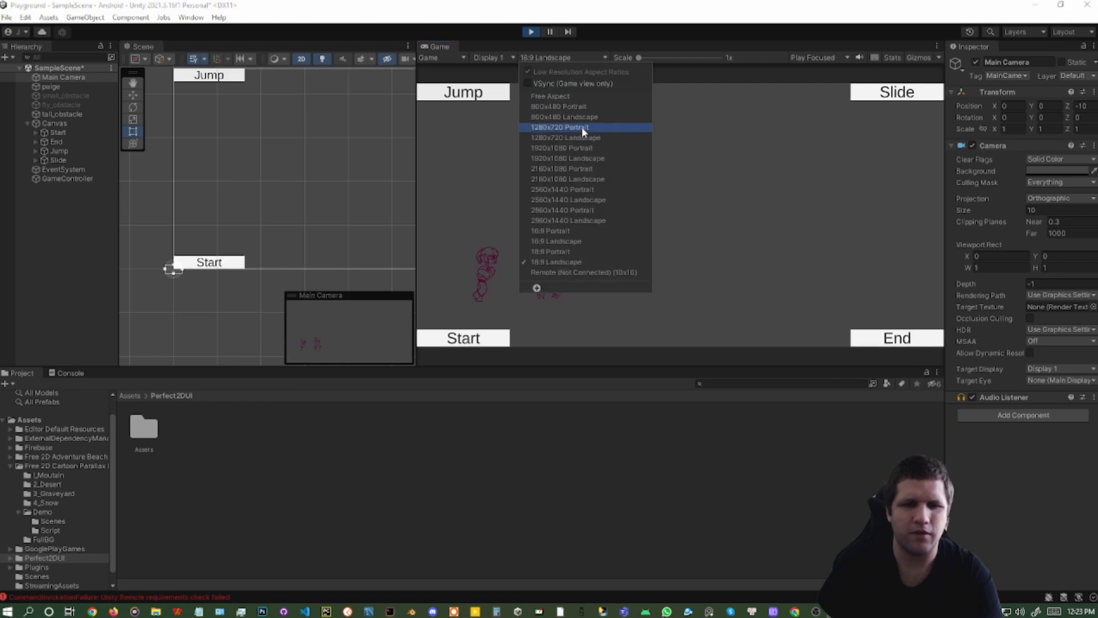
{"action": "left_click", "coordinate": [565, 137]}
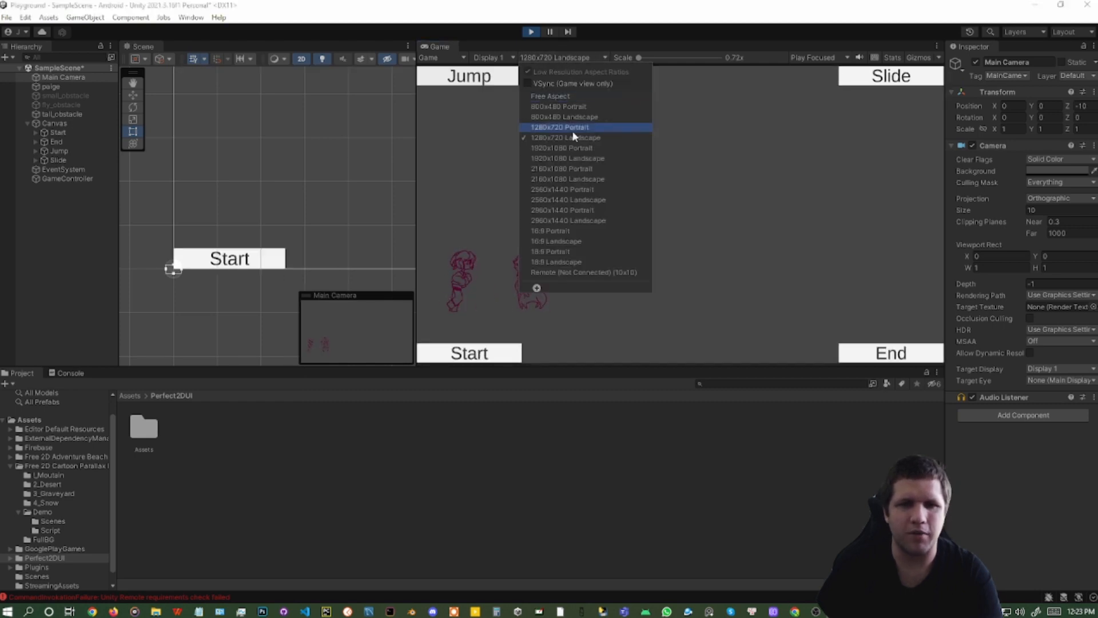
{"action": "left_click", "coordinate": [568, 158]}
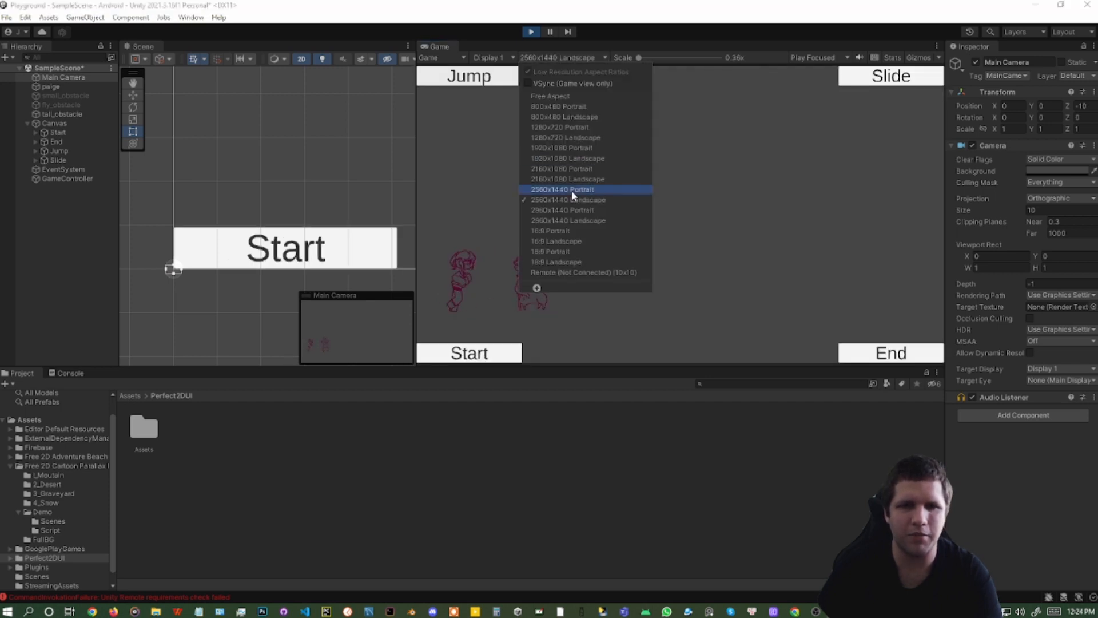
{"action": "left_click", "coordinate": [567, 221]}
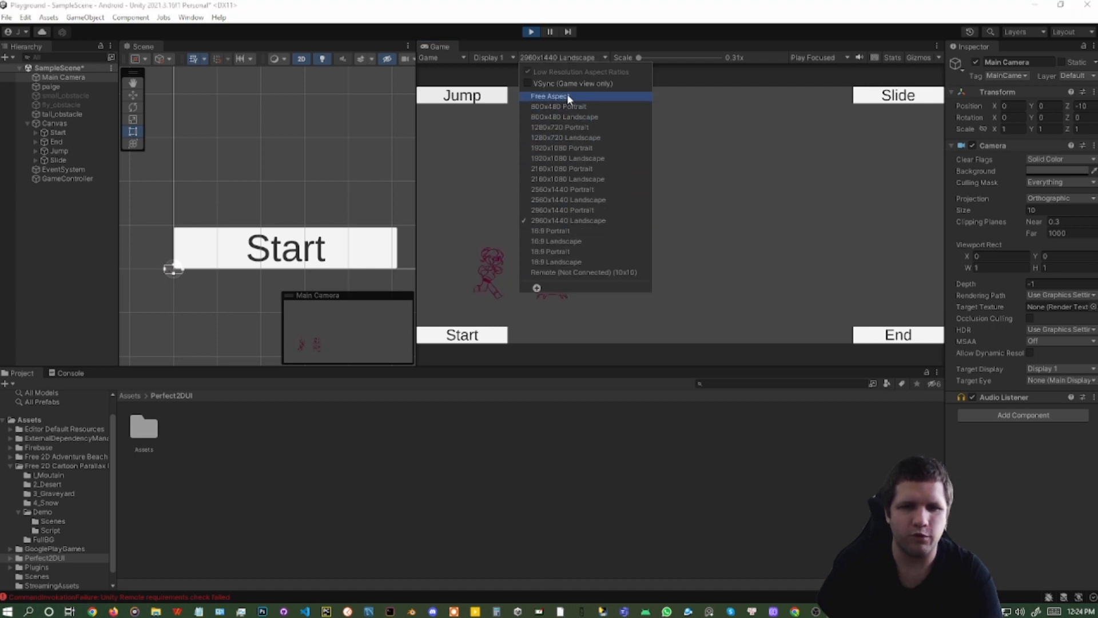
{"action": "left_click", "coordinate": [550, 96]}
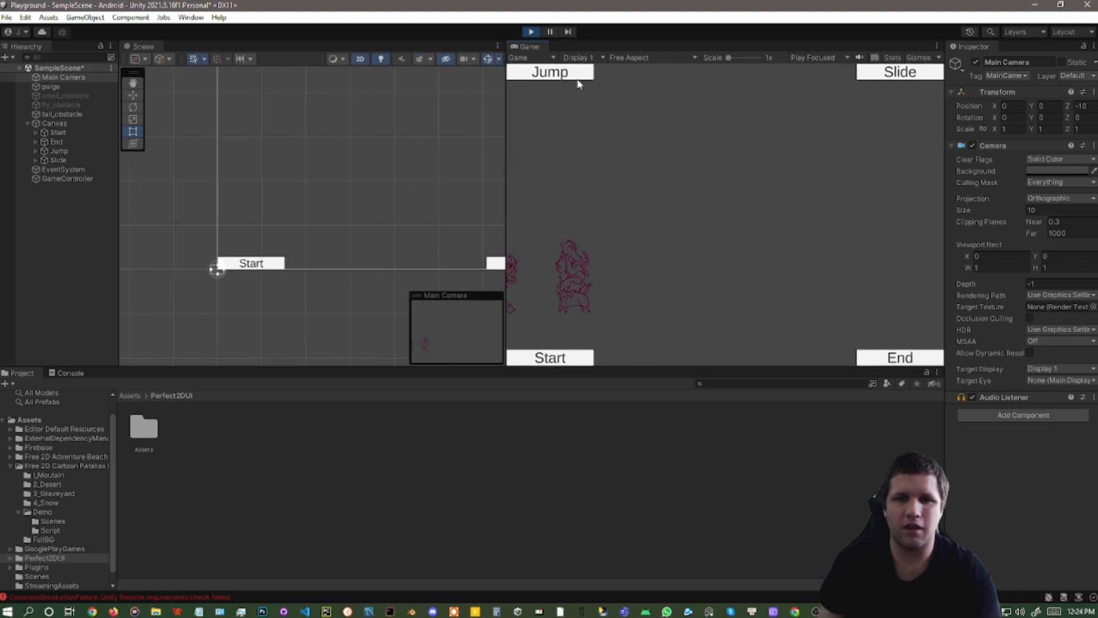
{"action": "left_click", "coordinate": [651, 57]}
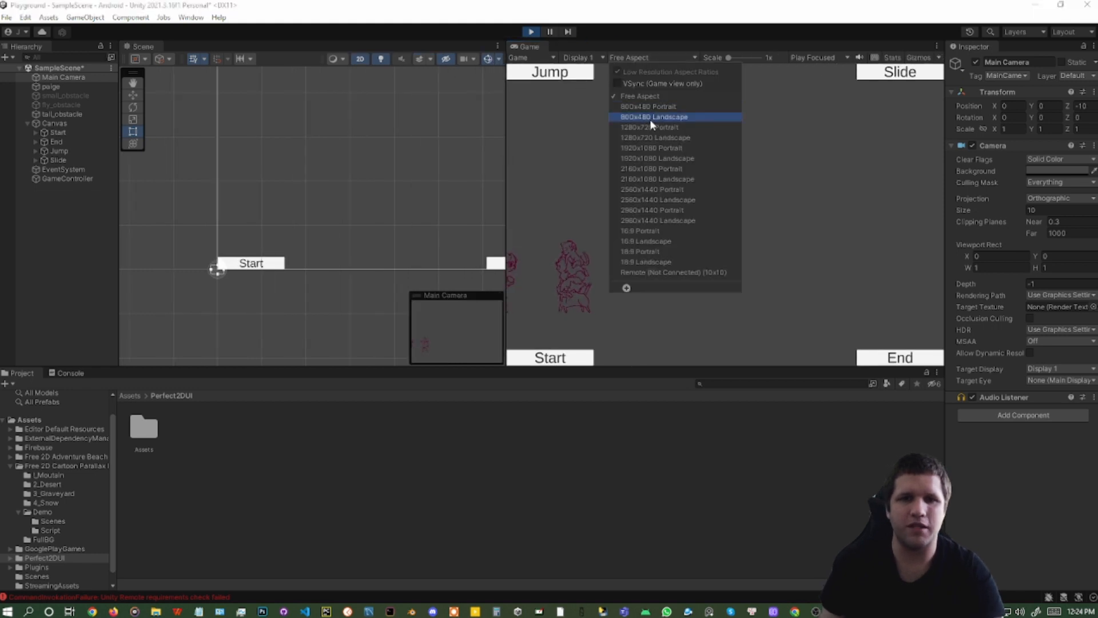
{"action": "mouse_move", "coordinate": [641, 228]}
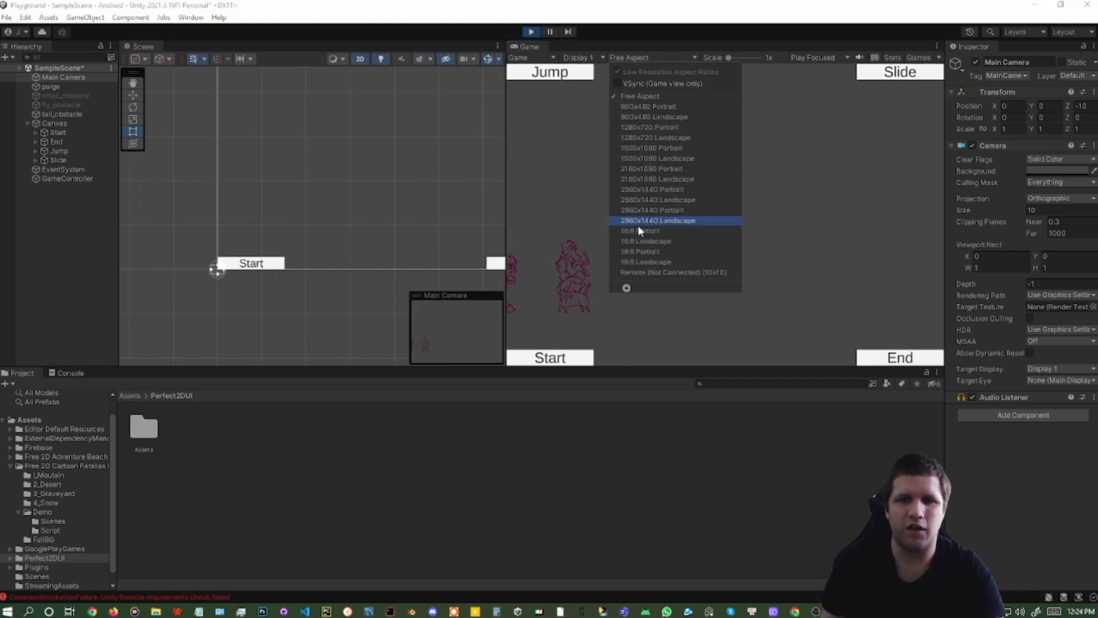
{"action": "mouse_move", "coordinate": [646, 265]}
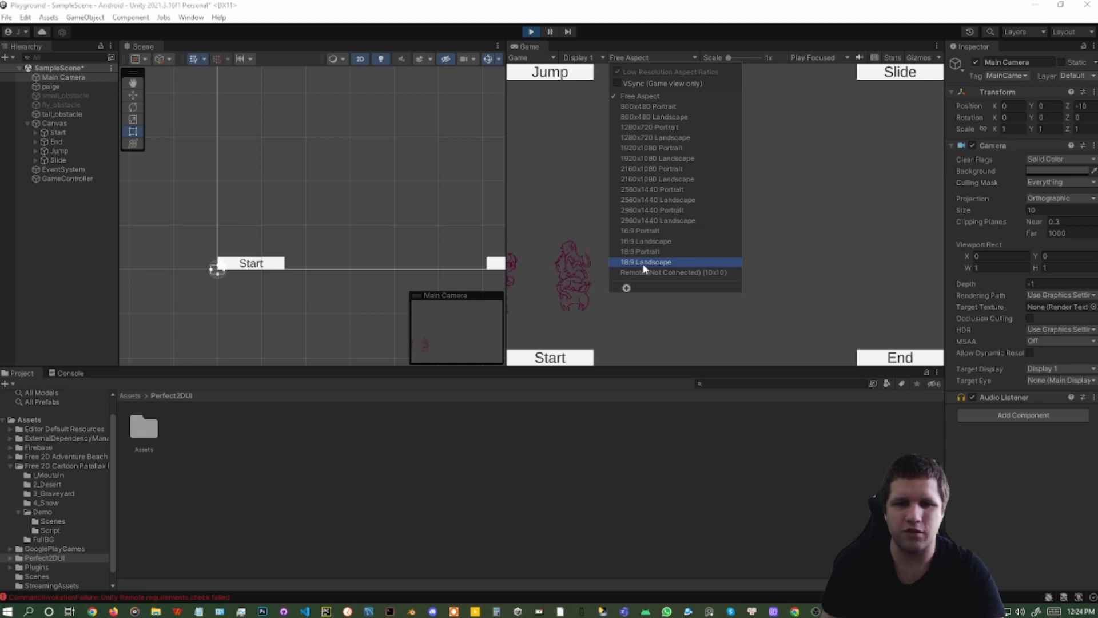
{"action": "mouse_move", "coordinate": [653, 274]}
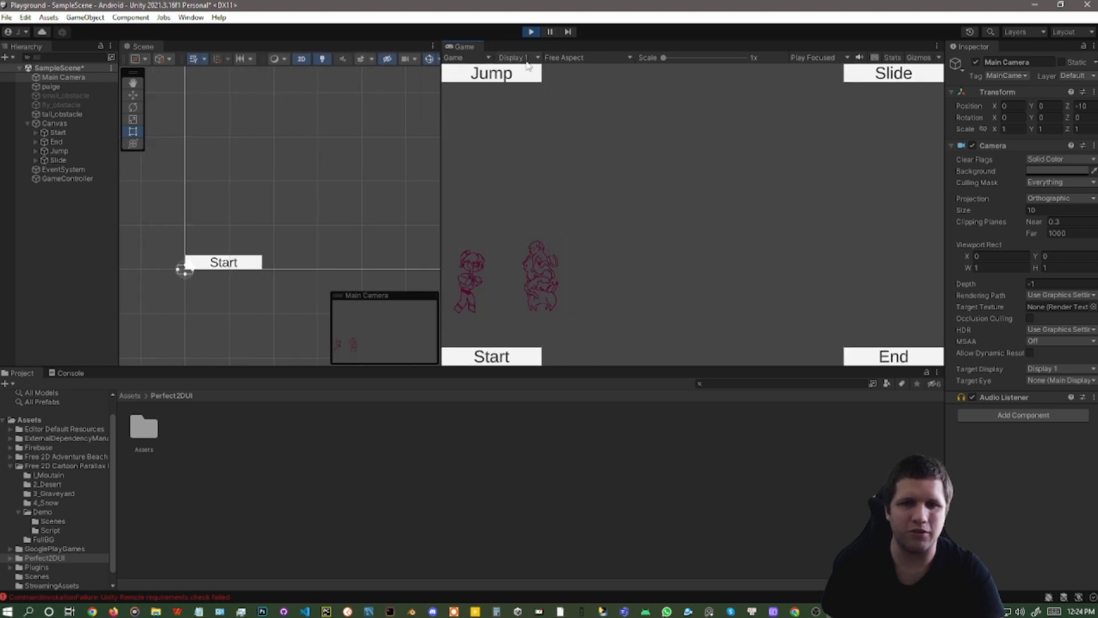
{"action": "left_click", "coordinate": [587, 57]}
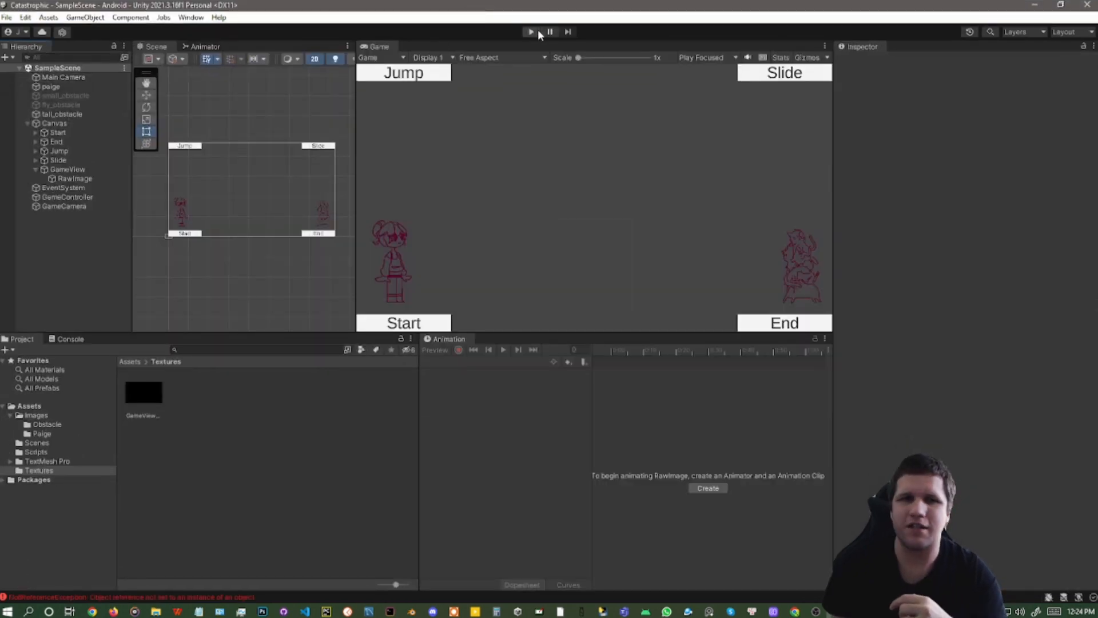
{"action": "left_click", "coordinate": [531, 32]}
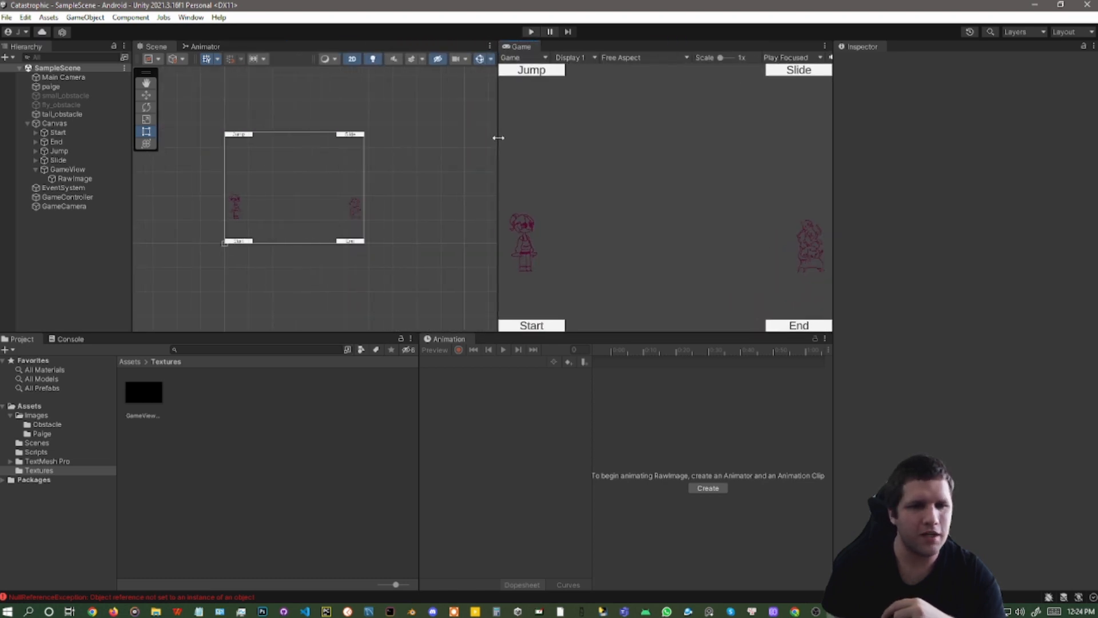
{"action": "mouse_move", "coordinate": [530, 232]}
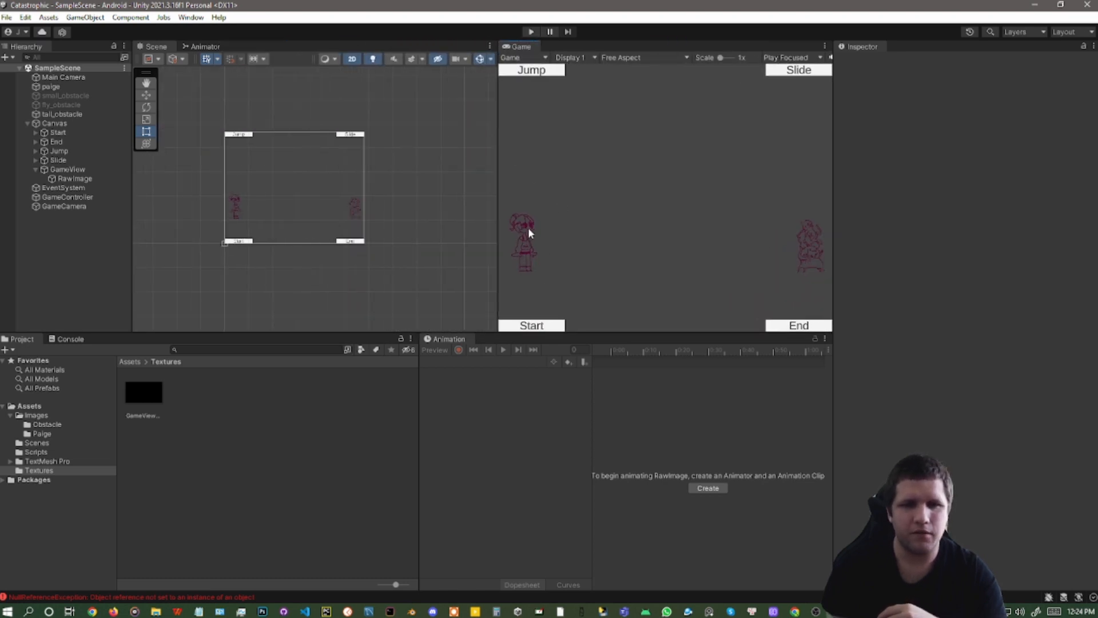
{"action": "left_click_drag", "start_coordinate": [497, 175], "coordinate": [578, 175]}
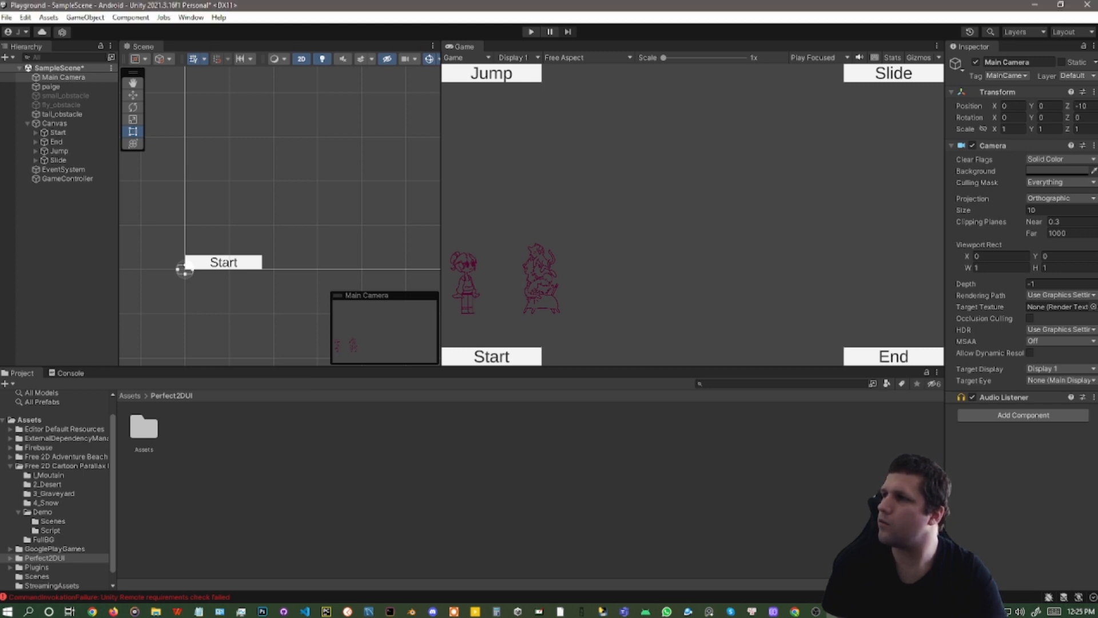
Step: Set the Game view to 16:9 Landscape and untick TransparentFX in the Main Camera's culling mask
{"action": "key", "text": "alt+tab"}
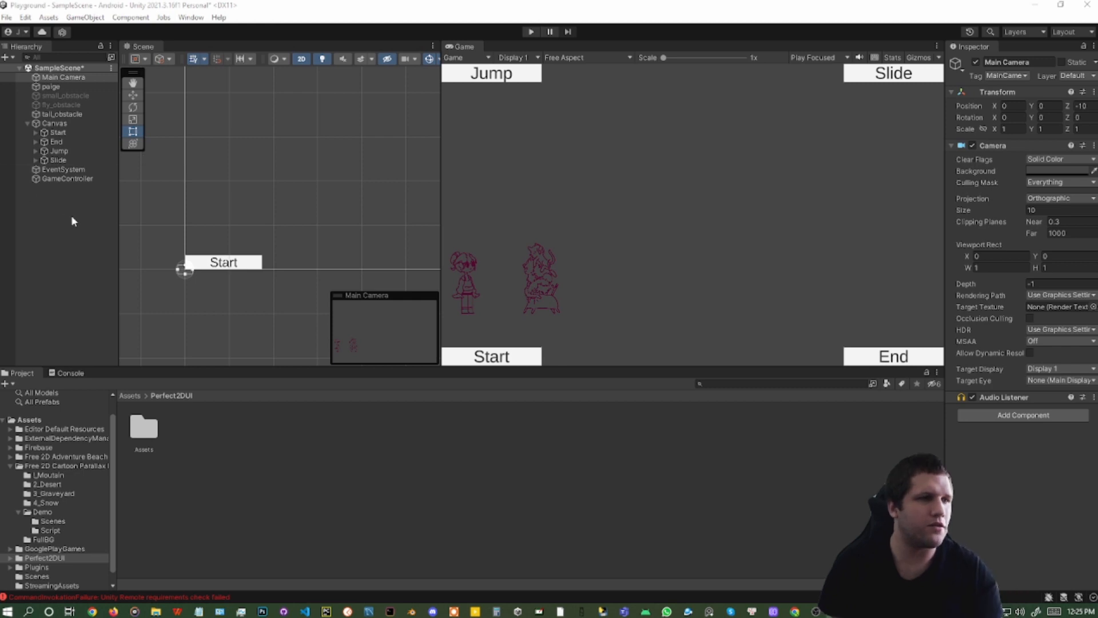
{"action": "left_click", "coordinate": [587, 58]}
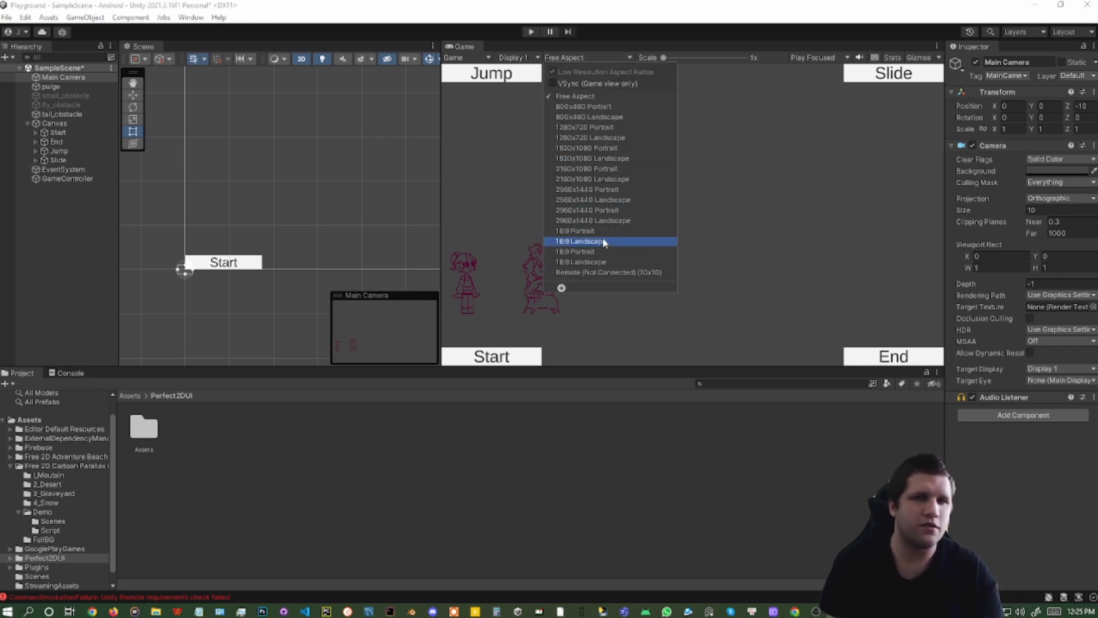
{"action": "left_click", "coordinate": [579, 240]}
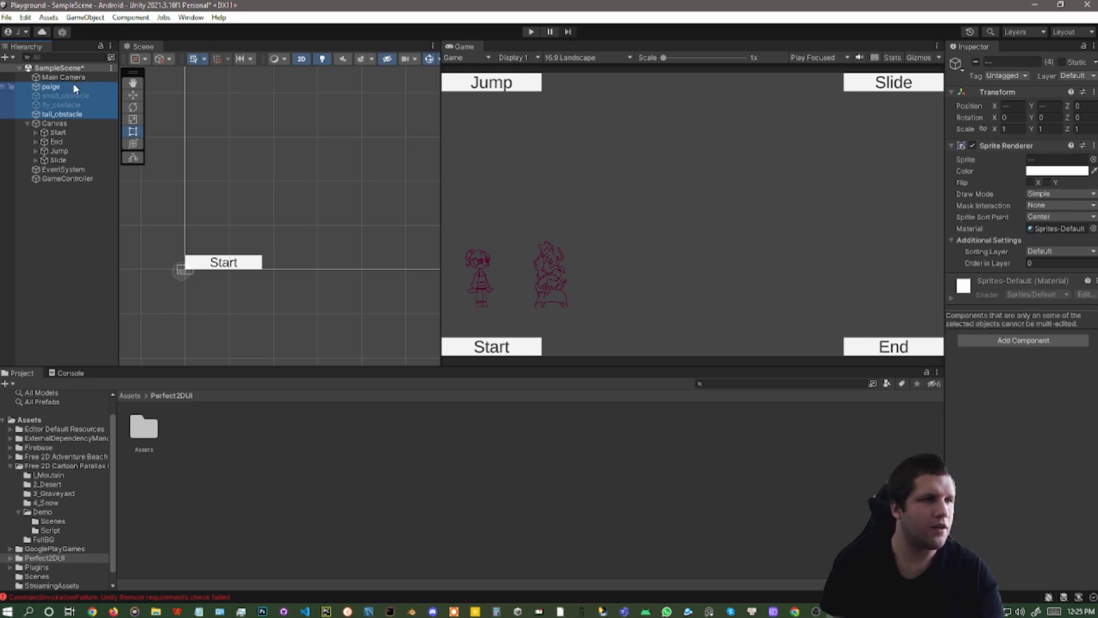
{"action": "mouse_move", "coordinate": [63, 92]}
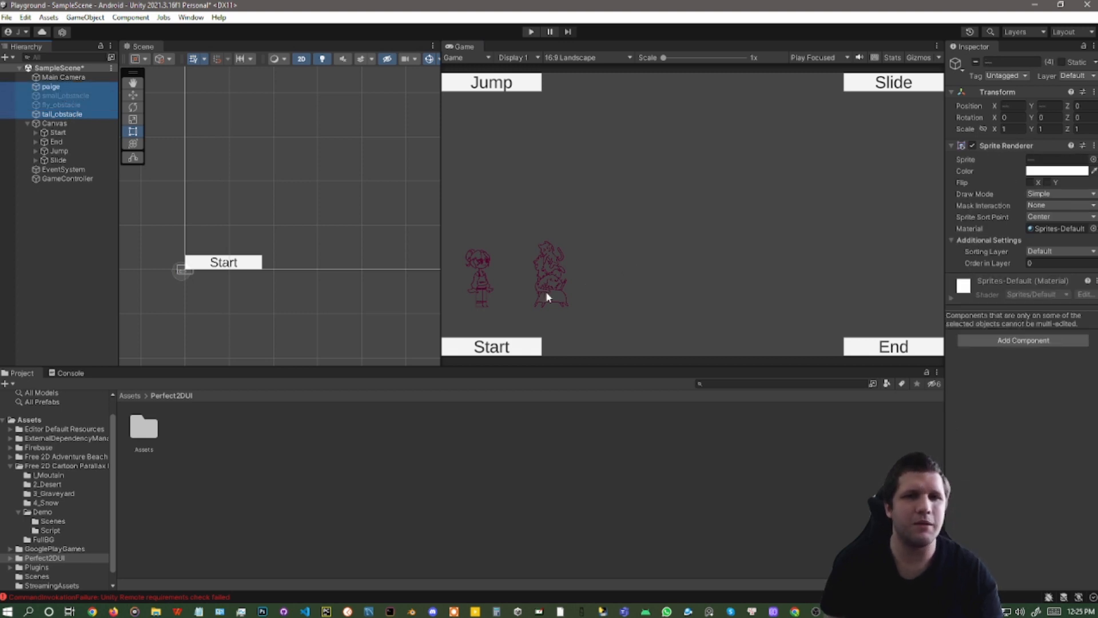
{"action": "mouse_move", "coordinate": [312, 250]}
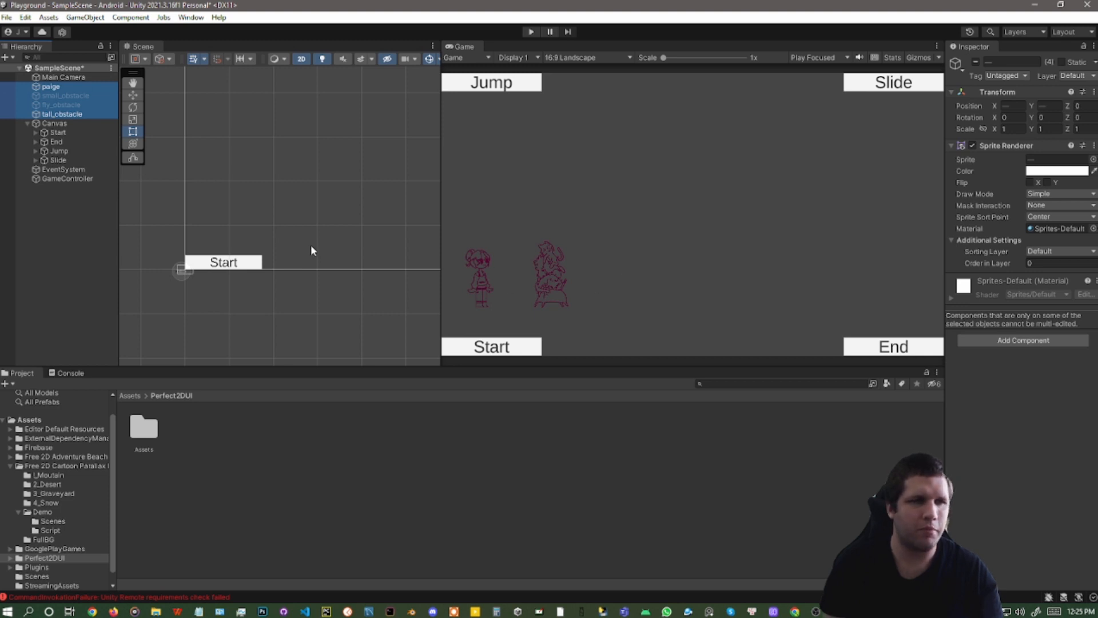
{"action": "mouse_move", "coordinate": [417, 250]}
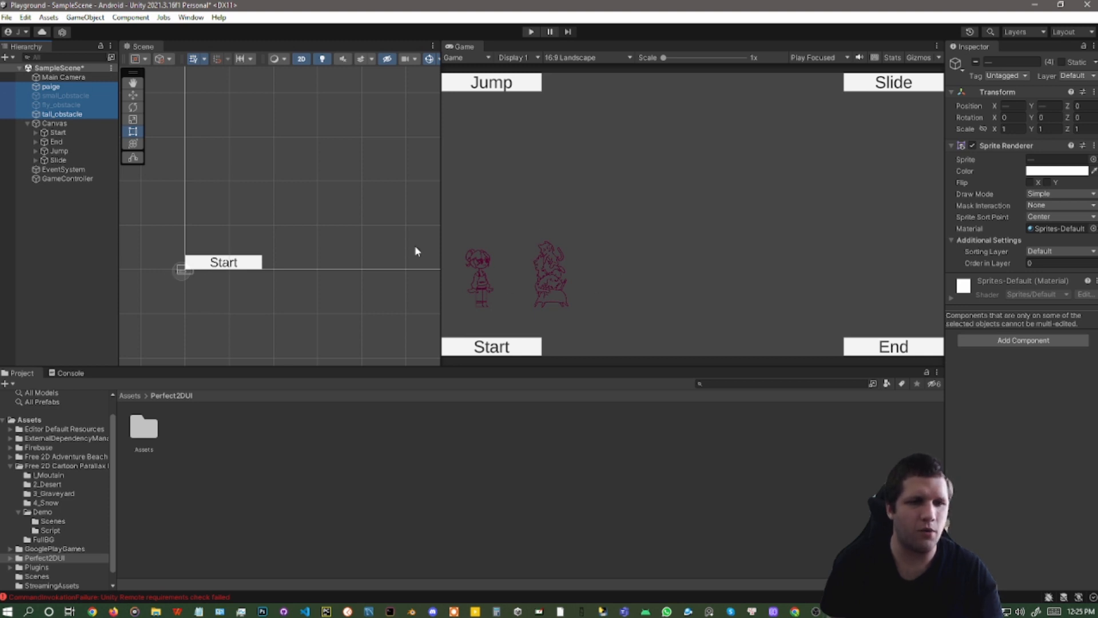
{"action": "left_click", "coordinate": [56, 78]}
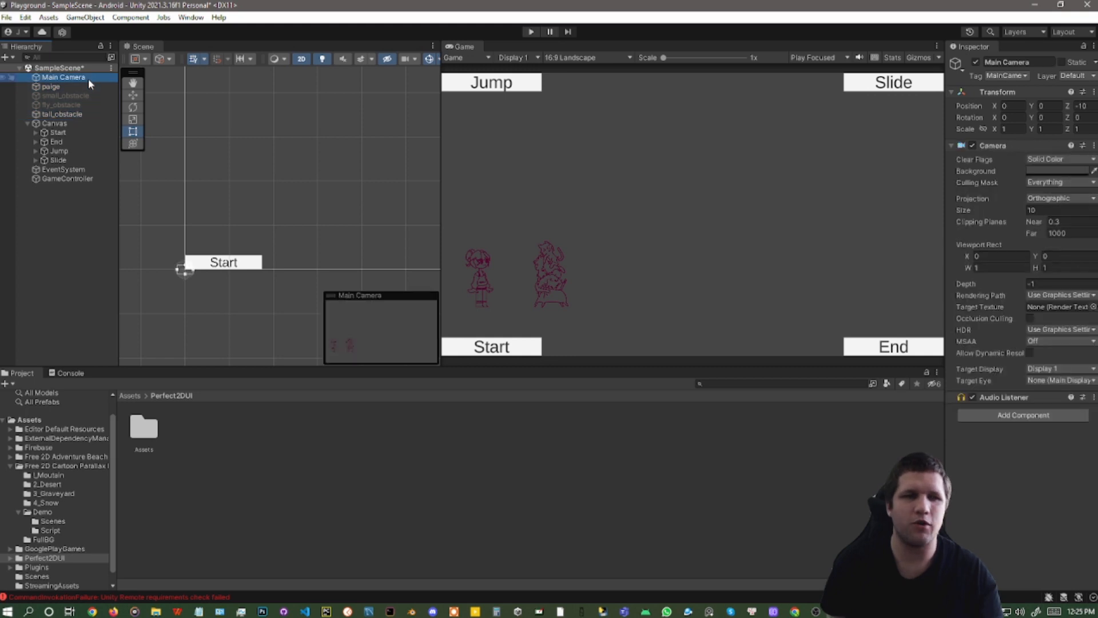
{"action": "mouse_move", "coordinate": [533, 134]}
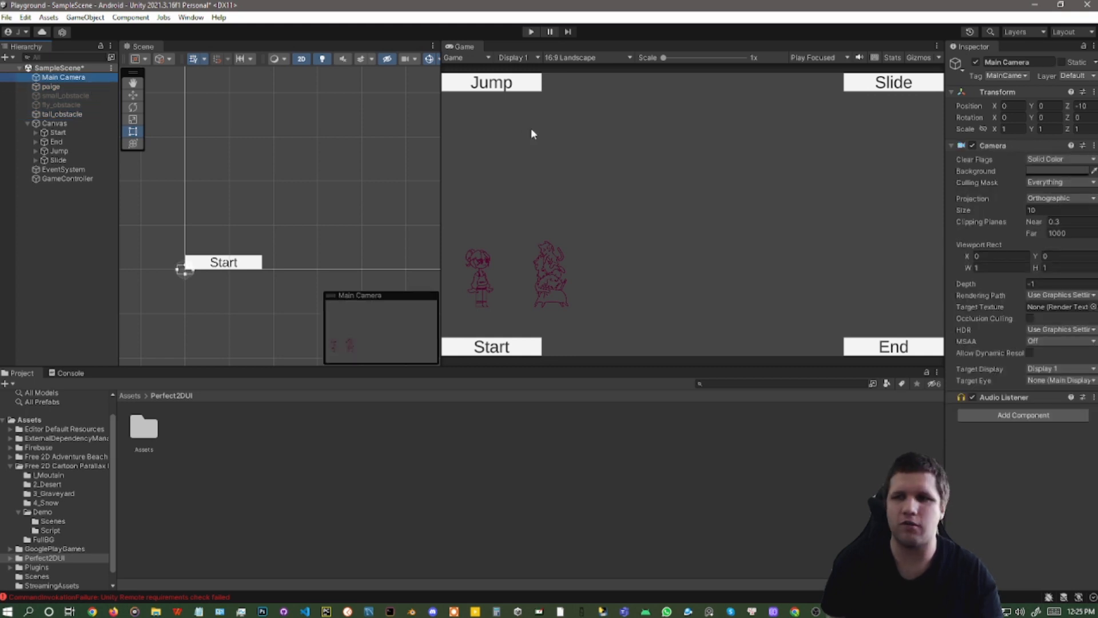
{"action": "mouse_move", "coordinate": [1052, 187]}
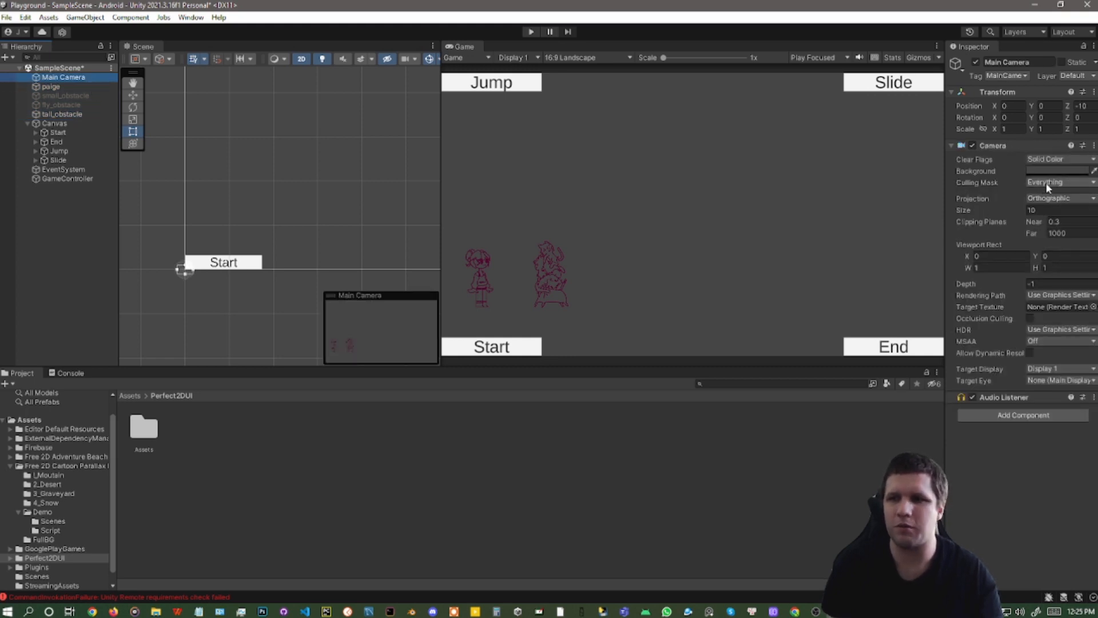
{"action": "left_click", "coordinate": [1057, 182]}
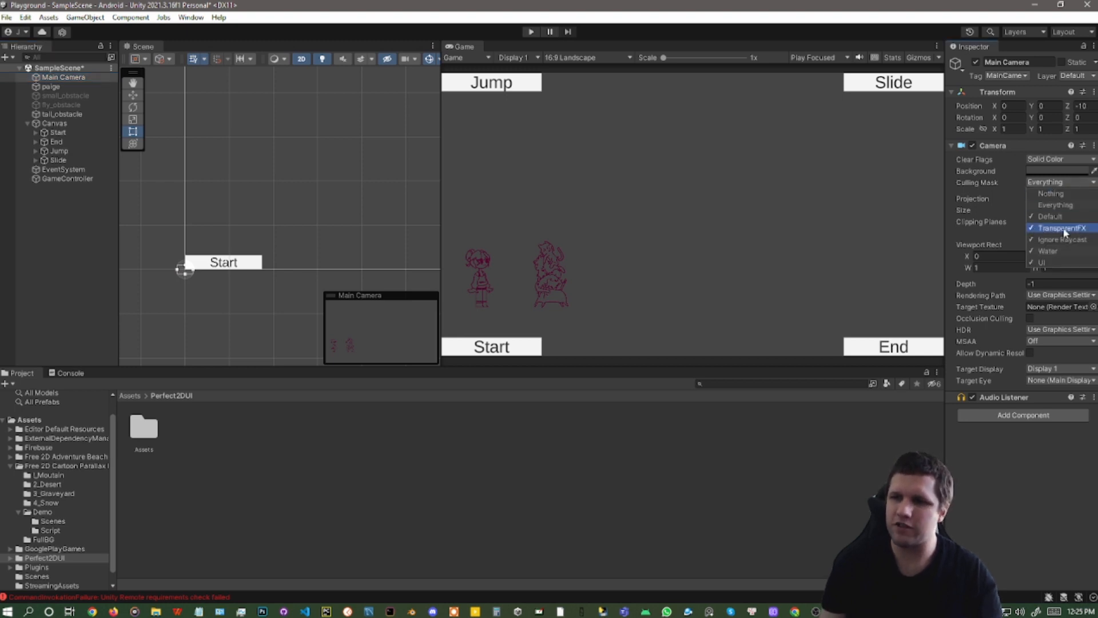
{"action": "left_click", "coordinate": [1048, 227]}
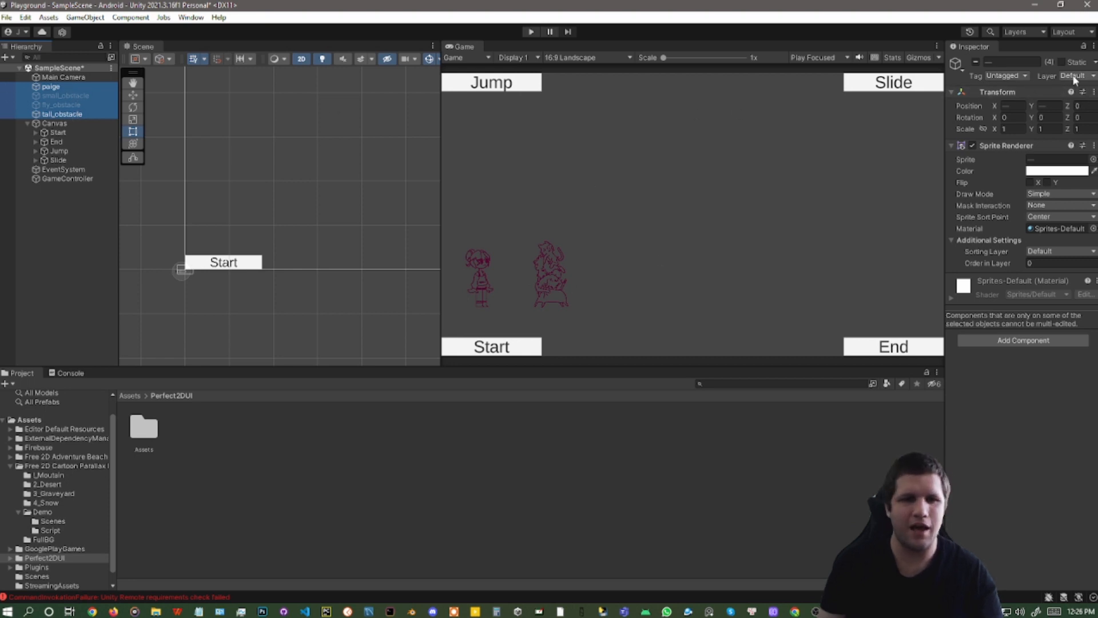
Step: Move the selected characters and obstacles to the TransparentFX layer and check the Main Camera's culling mask
{"action": "left_click", "coordinate": [1077, 75]}
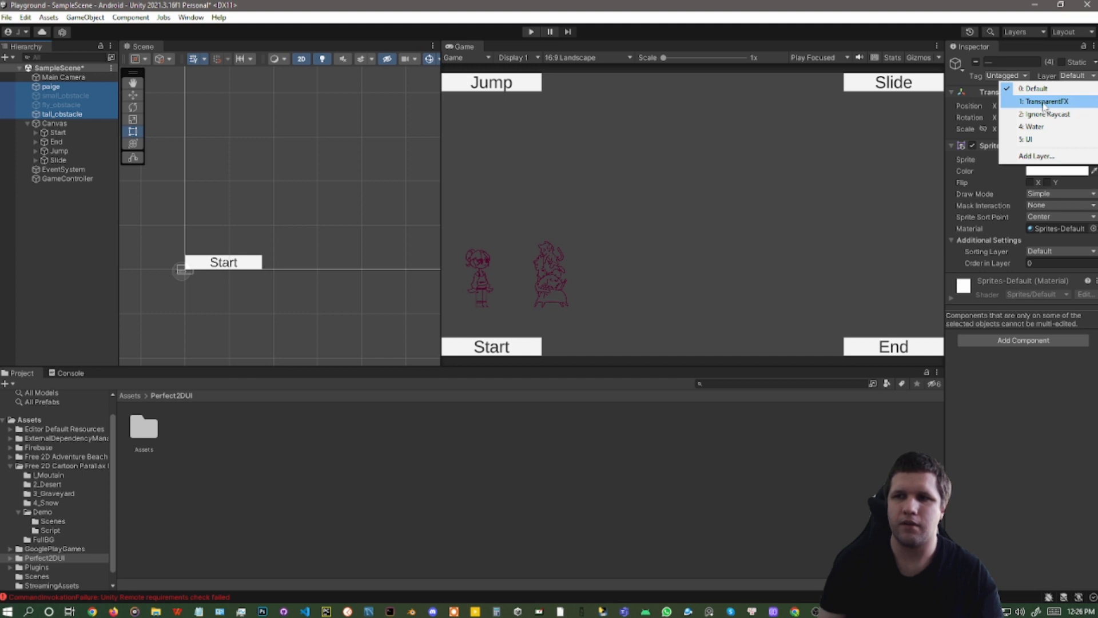
{"action": "left_click", "coordinate": [1043, 101]}
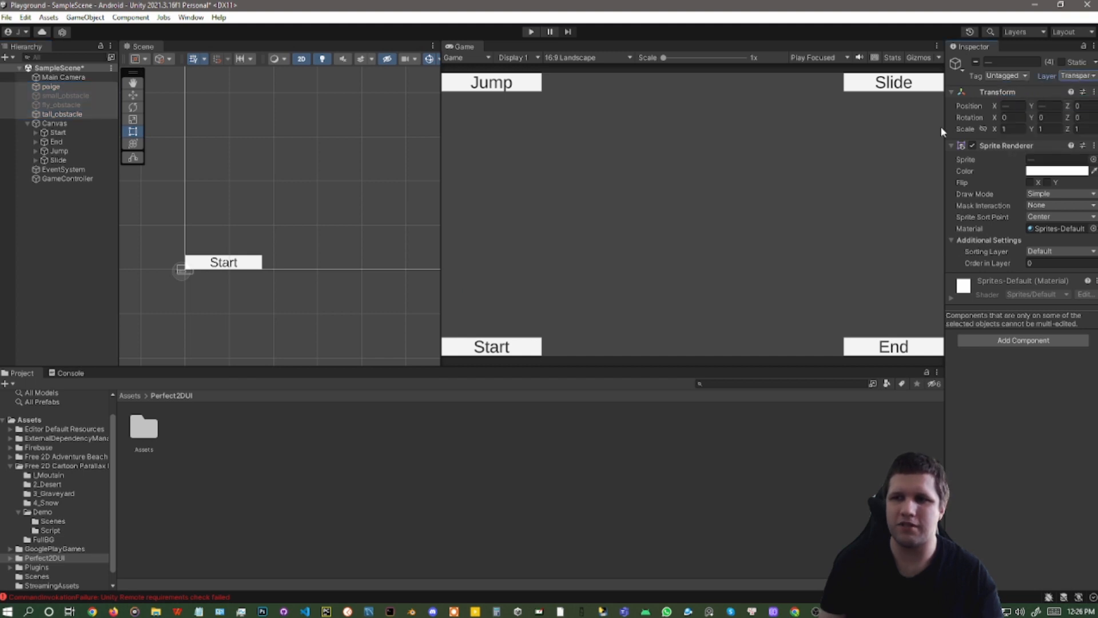
{"action": "left_click", "coordinate": [1076, 75]}
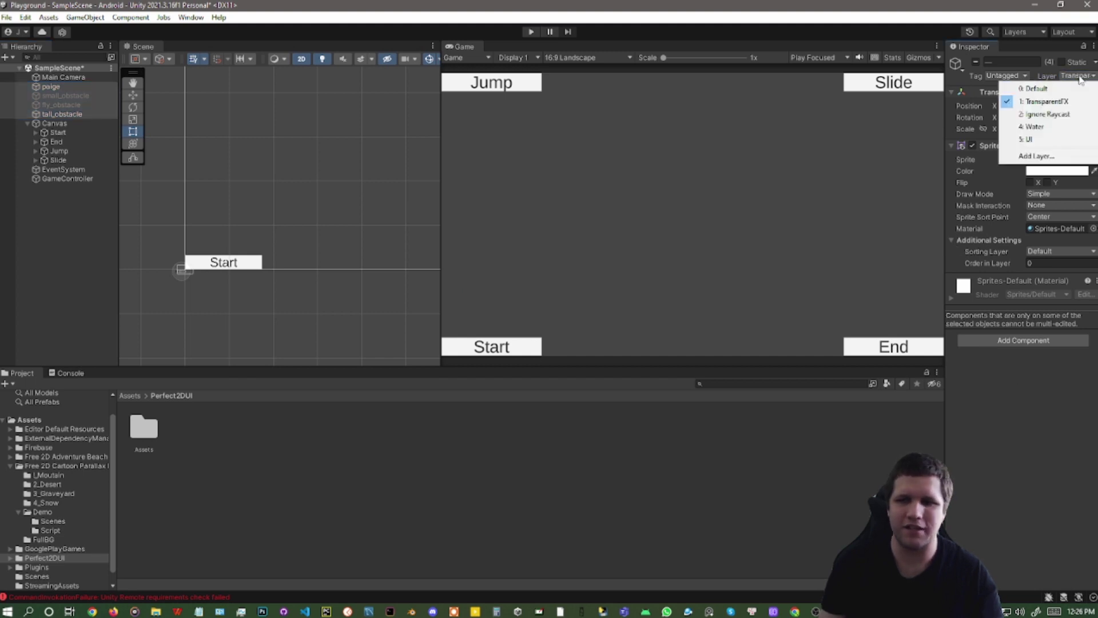
{"action": "mouse_move", "coordinate": [1036, 156]}
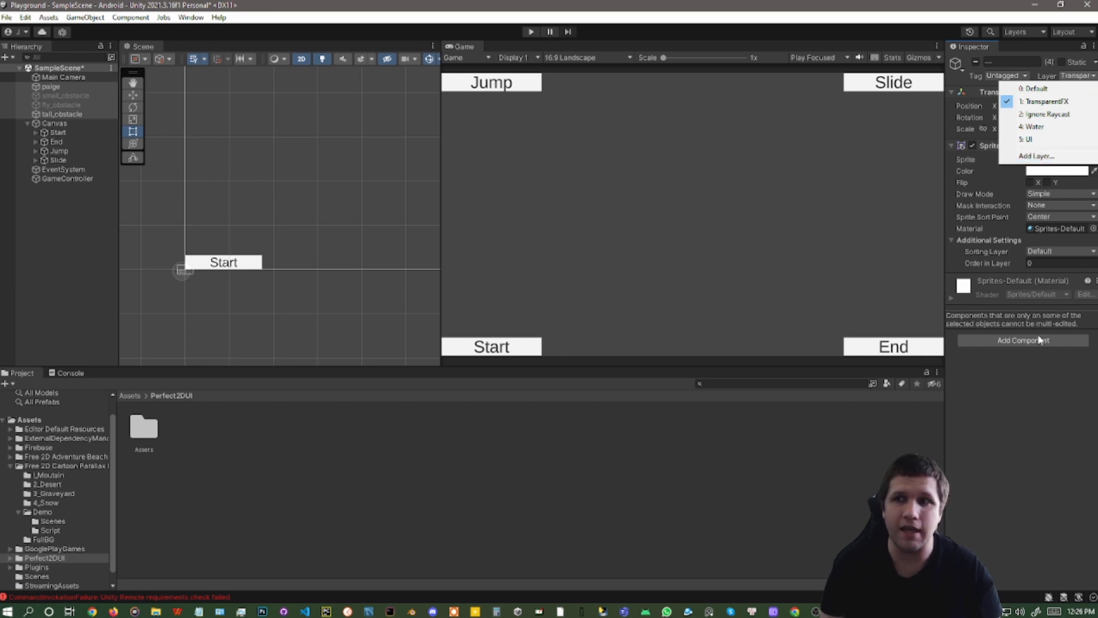
{"action": "left_click", "coordinate": [1075, 75]}
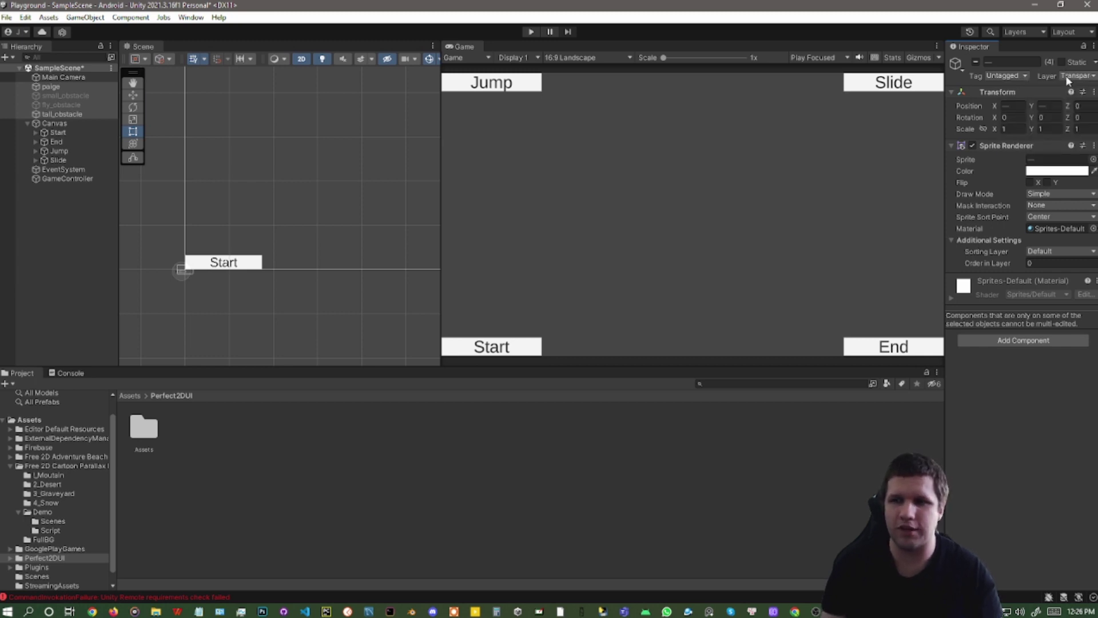
{"action": "left_click", "coordinate": [67, 77]}
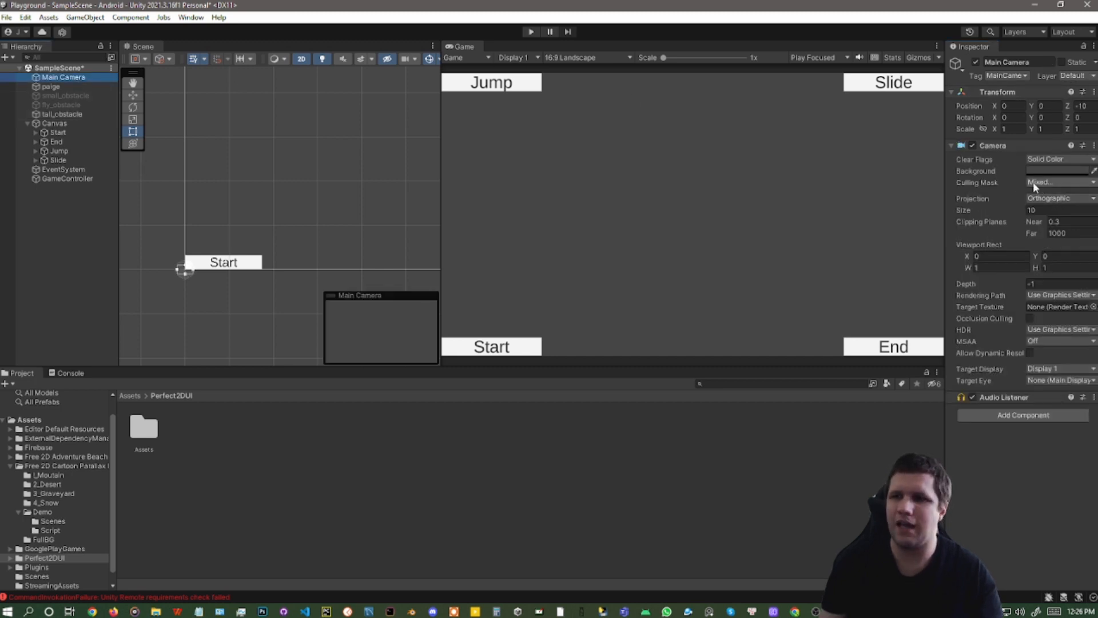
{"action": "left_click", "coordinate": [1057, 182]}
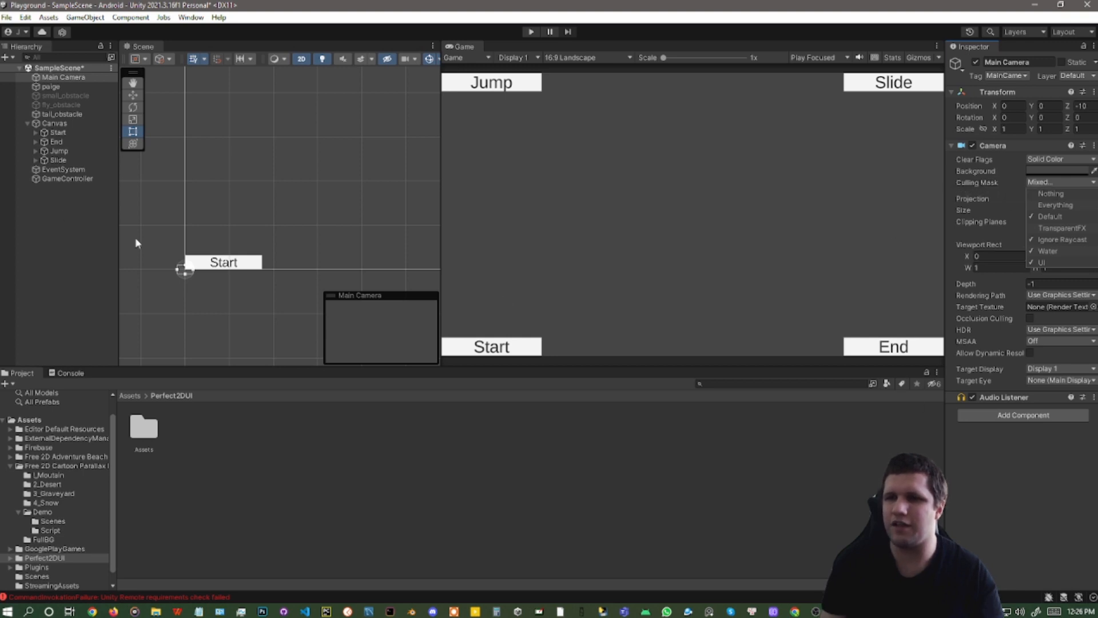
Step: Move the paige character to the Ignore Raycast layer
{"action": "left_click", "coordinate": [50, 87]}
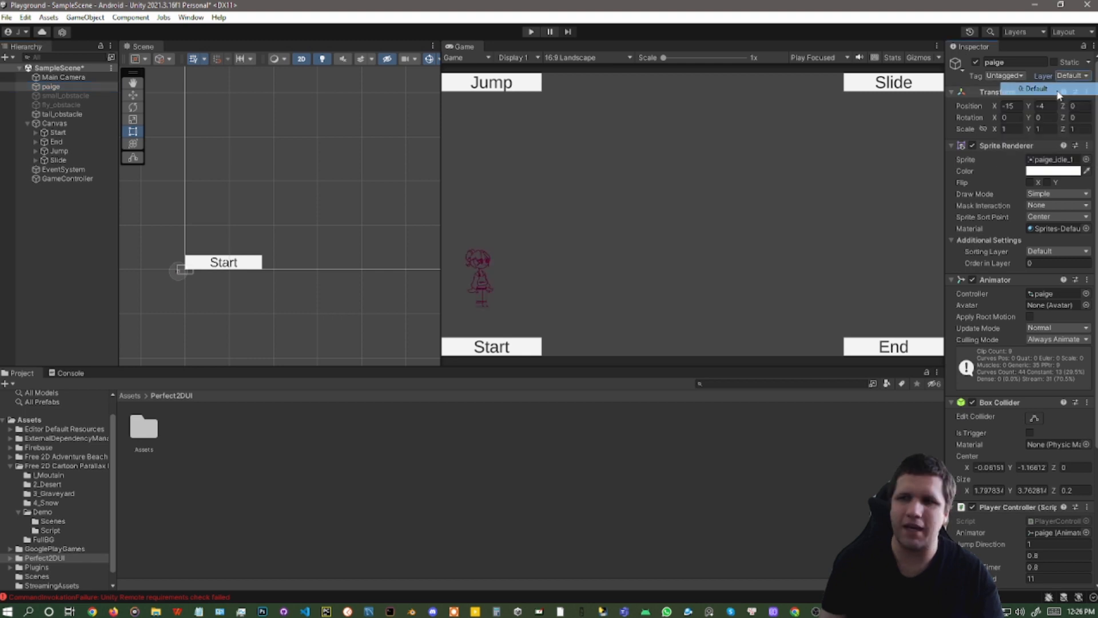
{"action": "left_click", "coordinate": [1067, 76]}
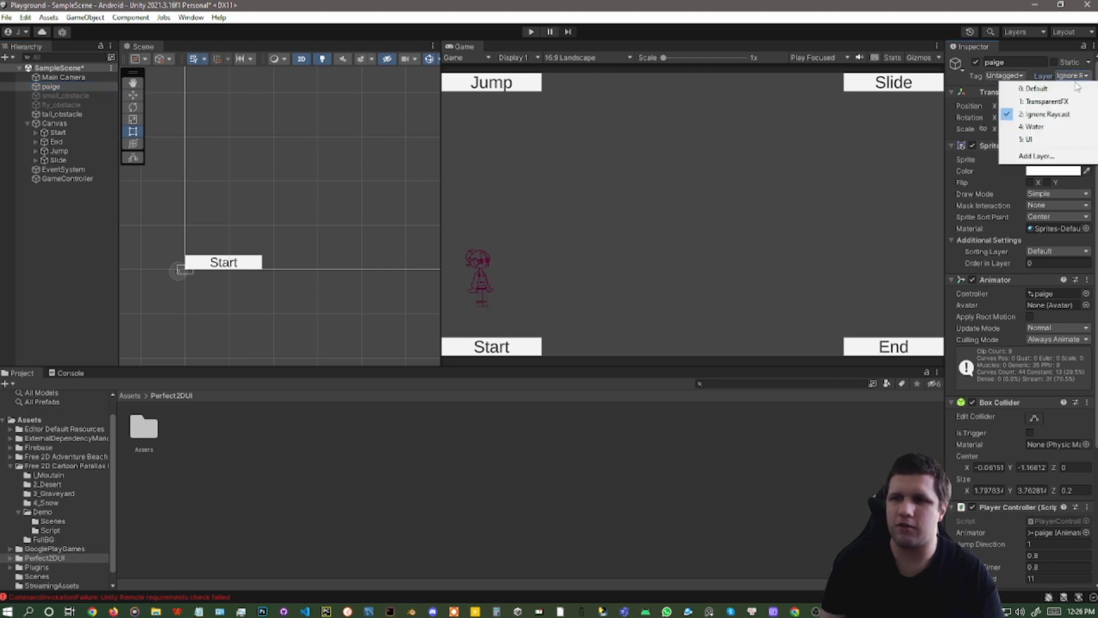
{"action": "left_click", "coordinate": [1030, 140]}
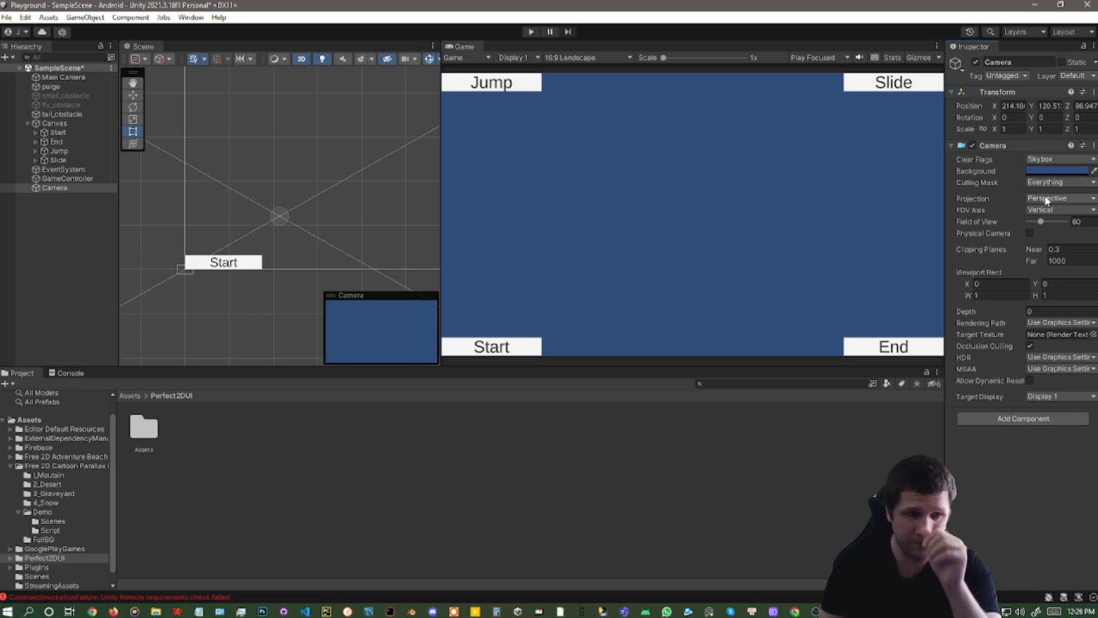
Step: Make the new camera orthographic, adjust its near clipping distance to 10 and reset its position to the origin
{"action": "left_click", "coordinate": [1057, 198]}
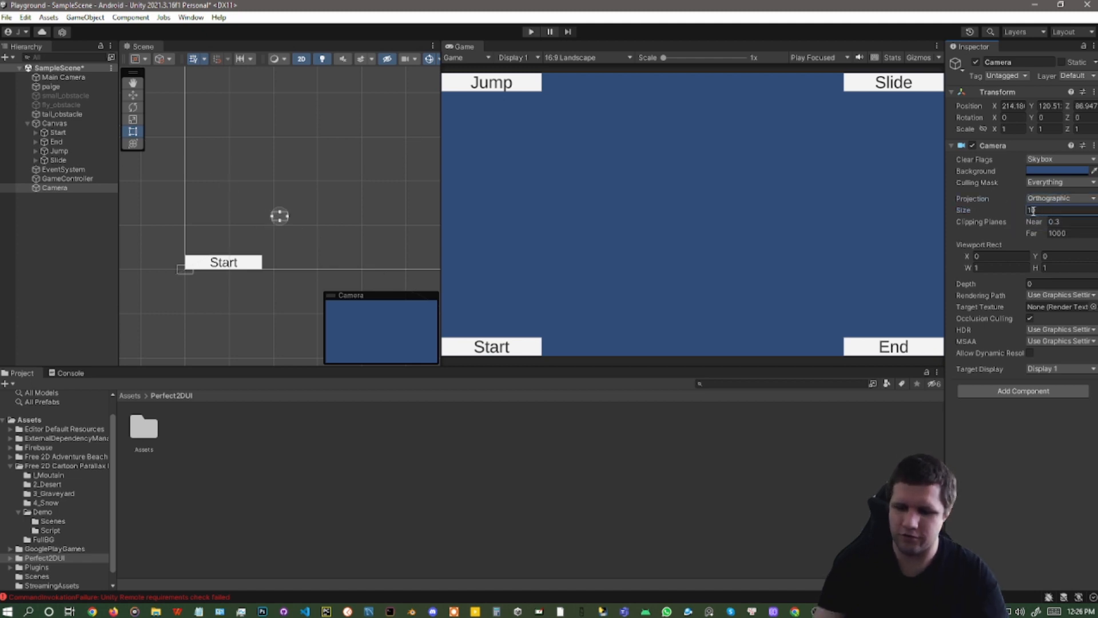
{"action": "type", "text": "10"}
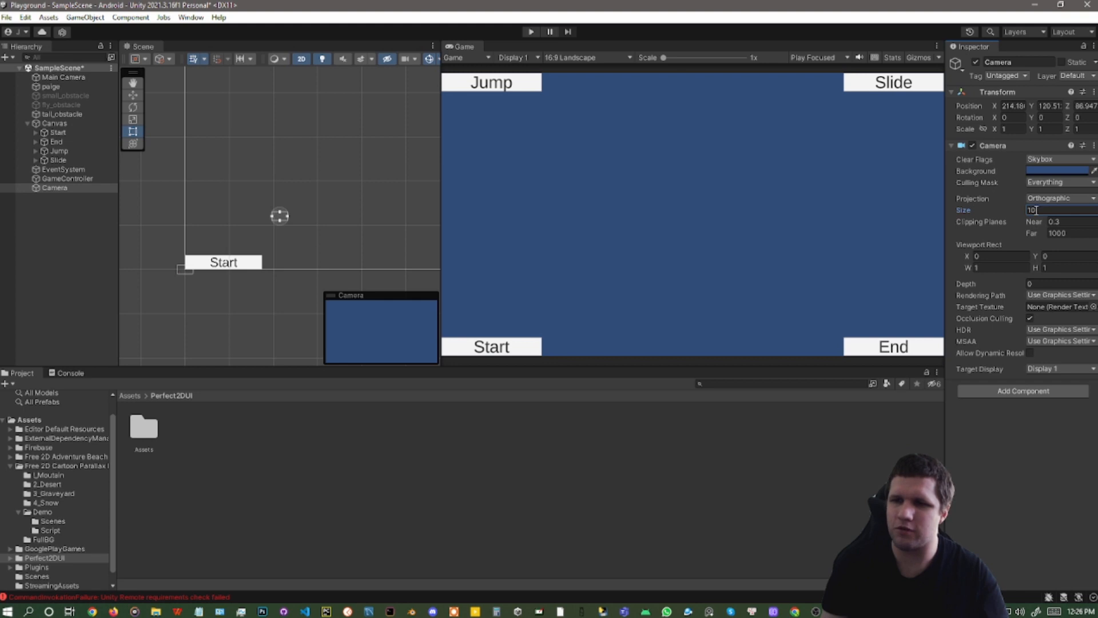
{"action": "left_click", "coordinate": [1057, 222]}
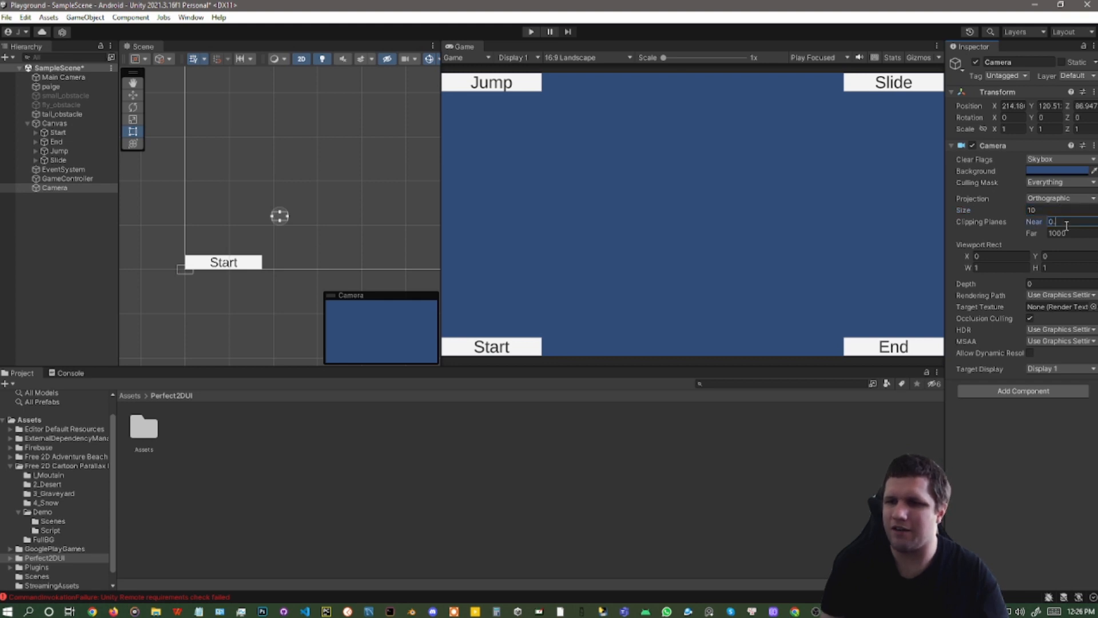
{"action": "left_click", "coordinate": [1062, 234]}
{"action": "type", "text": "0"}
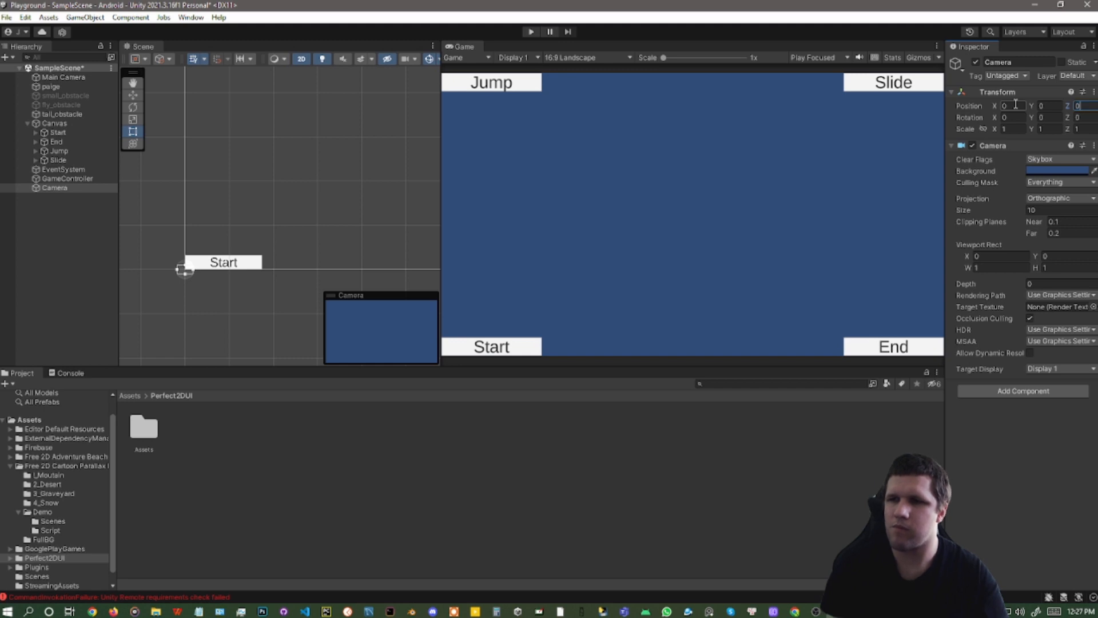
{"action": "left_click", "coordinate": [1062, 222]}
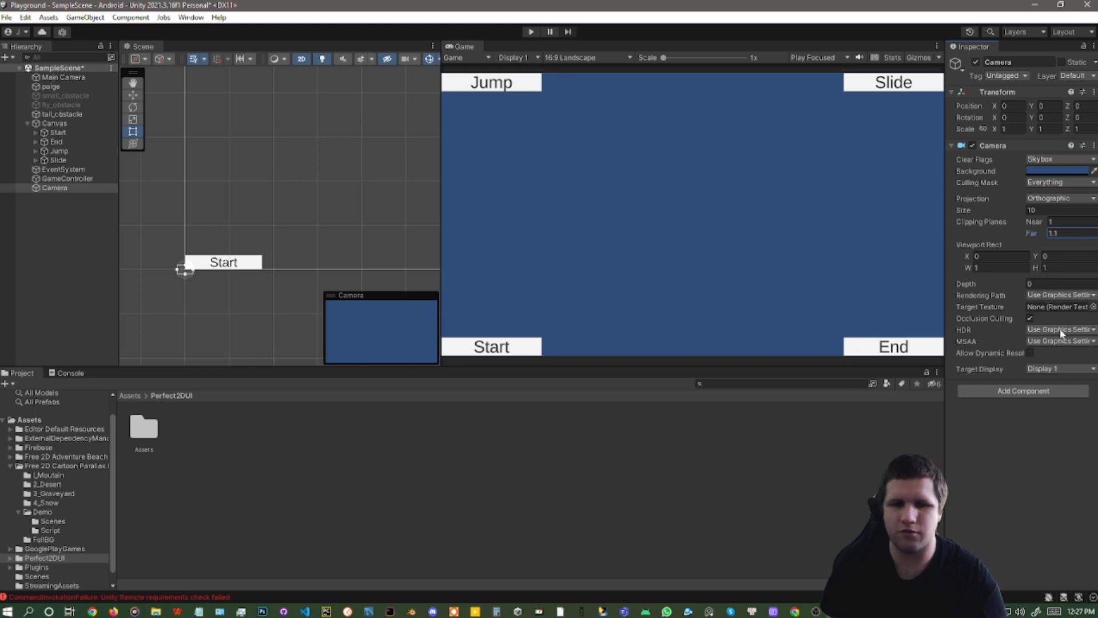
{"action": "mouse_move", "coordinate": [1055, 295]}
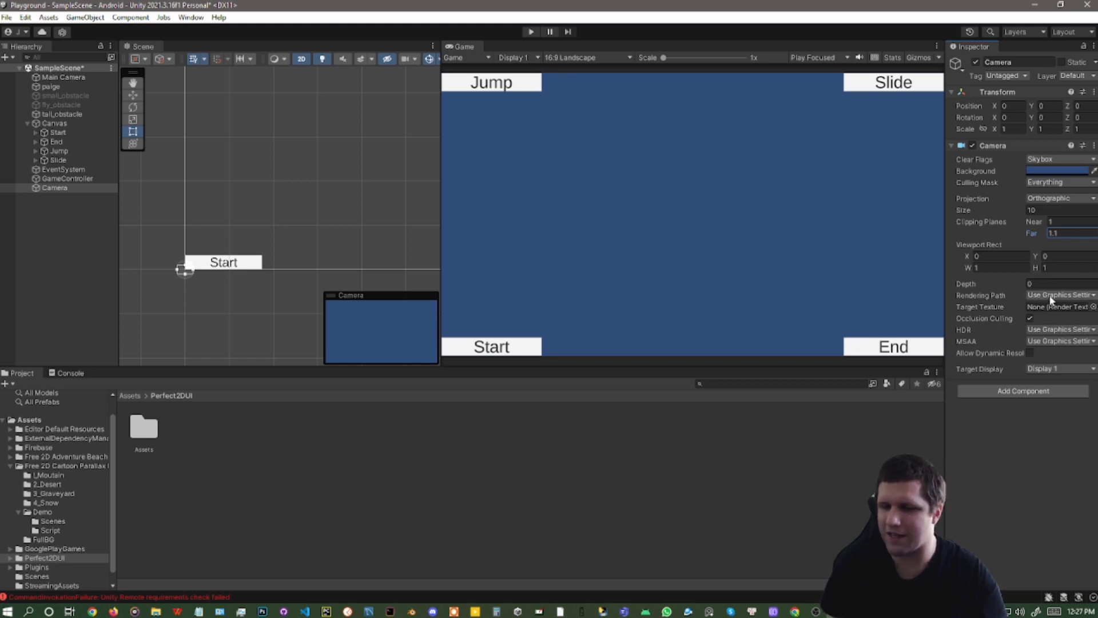
{"action": "mouse_move", "coordinate": [1051, 360]}
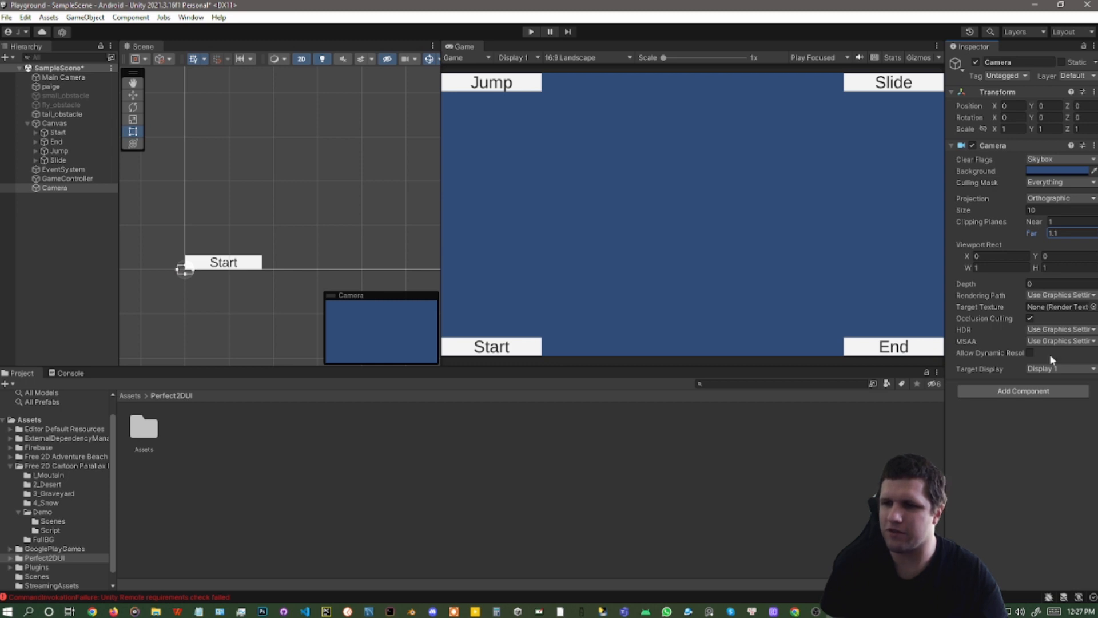
{"action": "left_click", "coordinate": [1059, 368]}
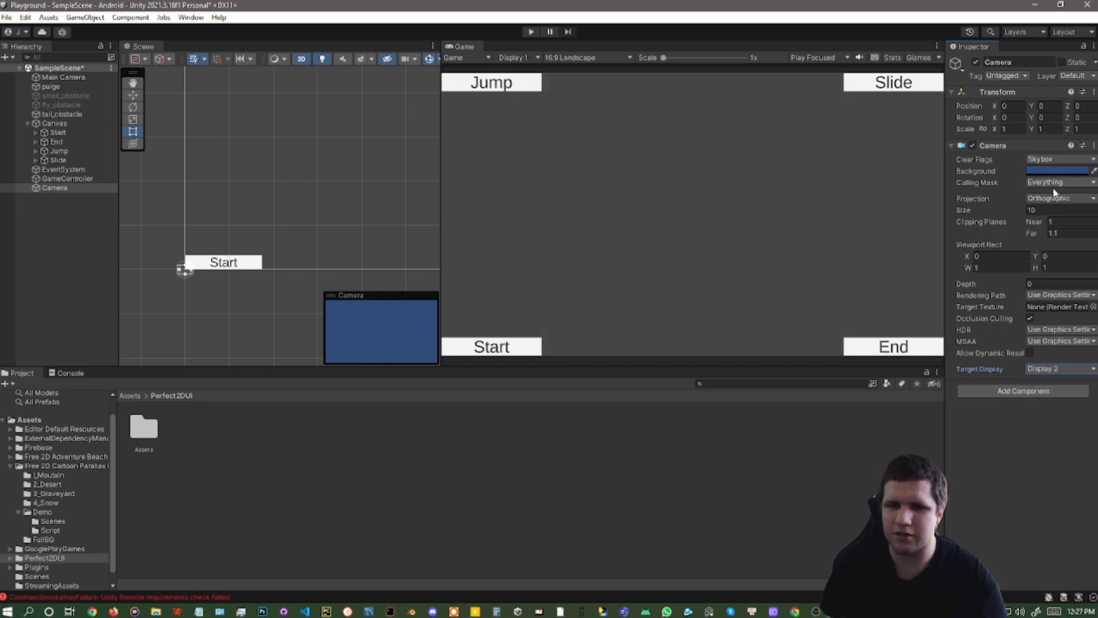
Step: Set the camera's culling mask to TransparentFX only with a transparent background colour, keeping the Default sorting layer
{"action": "left_click", "coordinate": [1057, 182]}
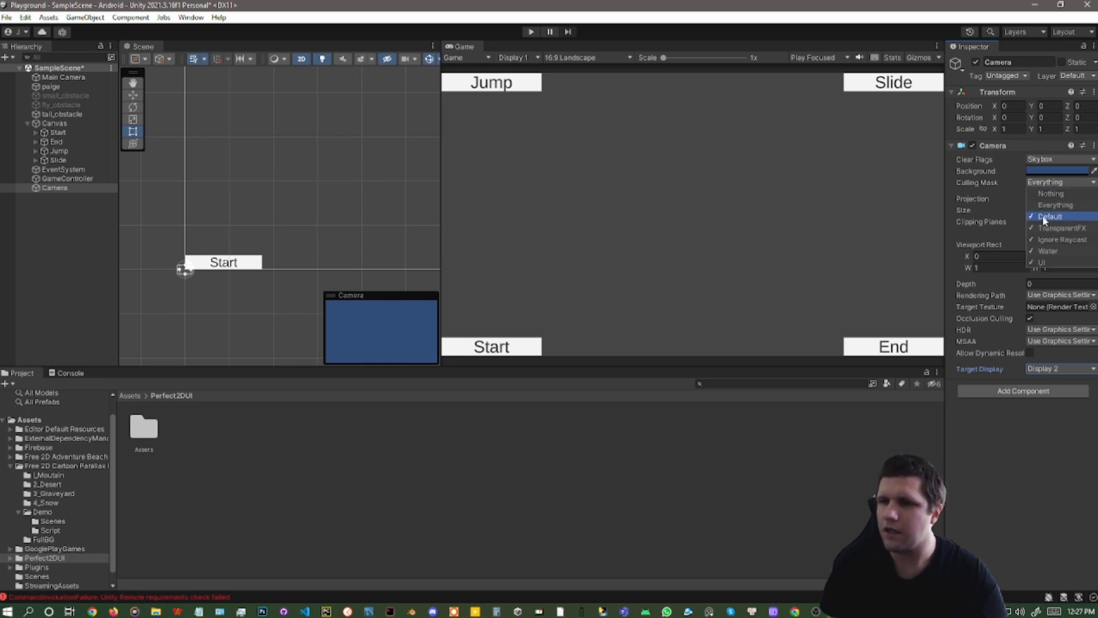
{"action": "left_click", "coordinate": [1060, 243]}
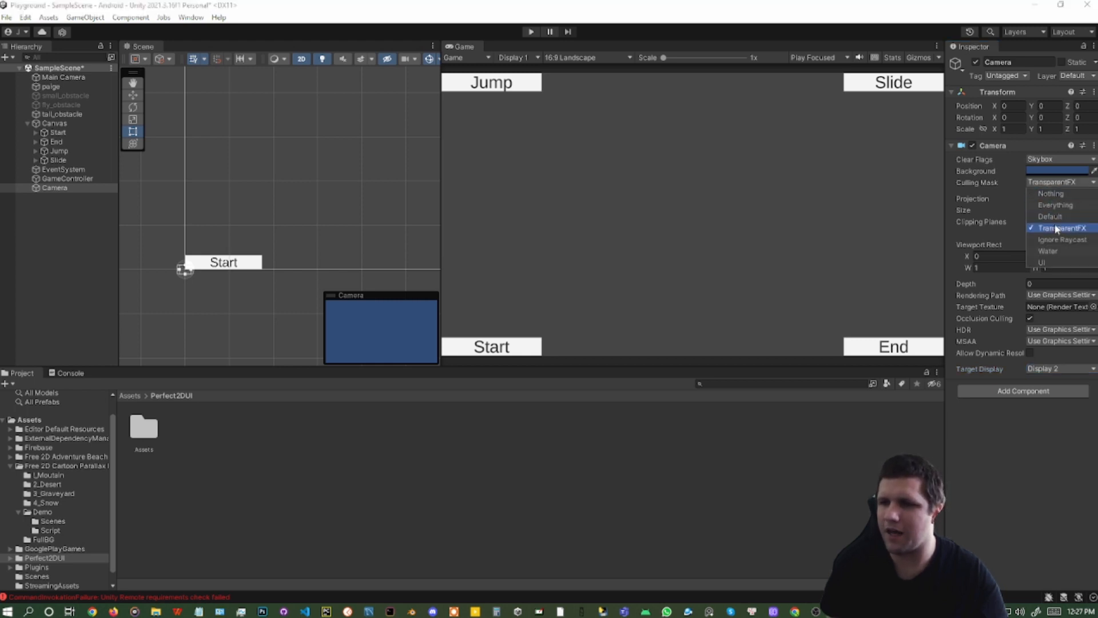
{"action": "left_click", "coordinate": [1057, 171]}
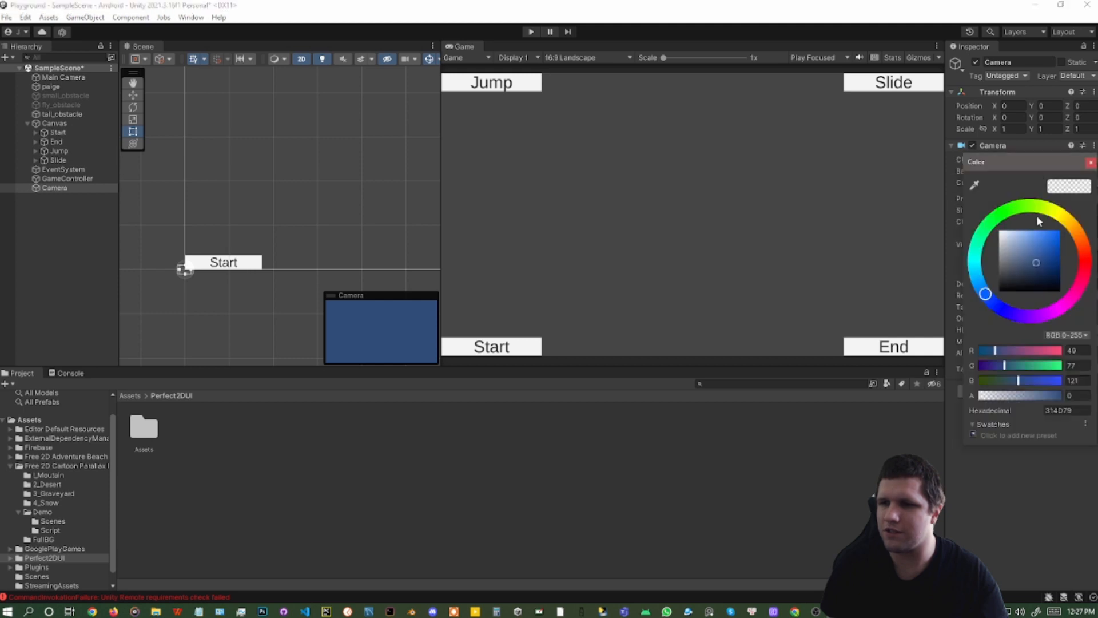
{"action": "left_click", "coordinate": [1066, 410]}
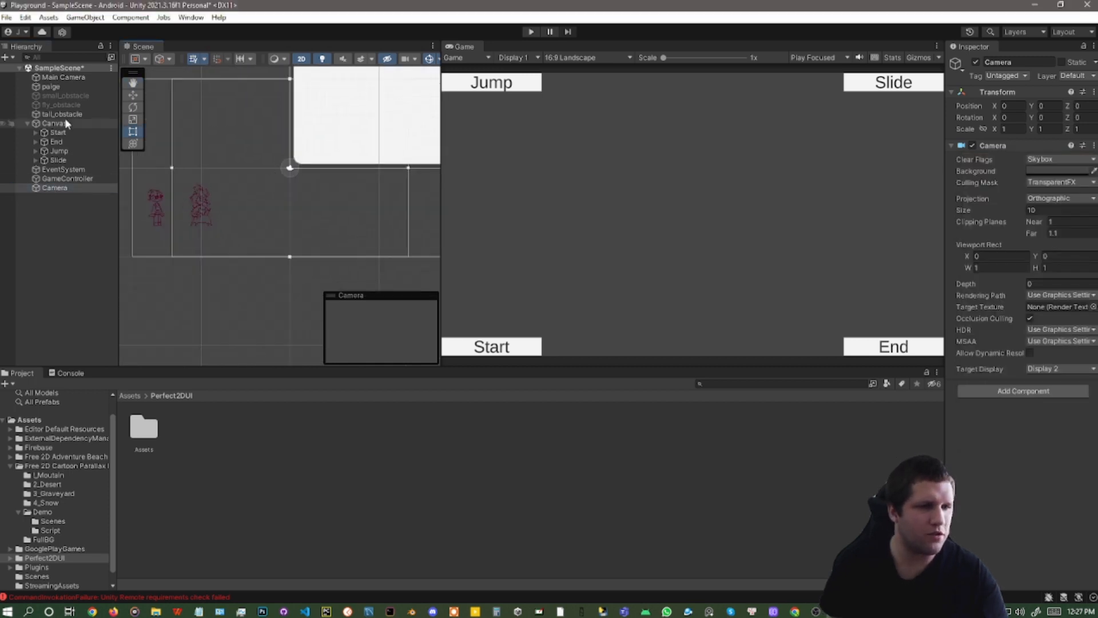
{"action": "left_click", "coordinate": [50, 87]}
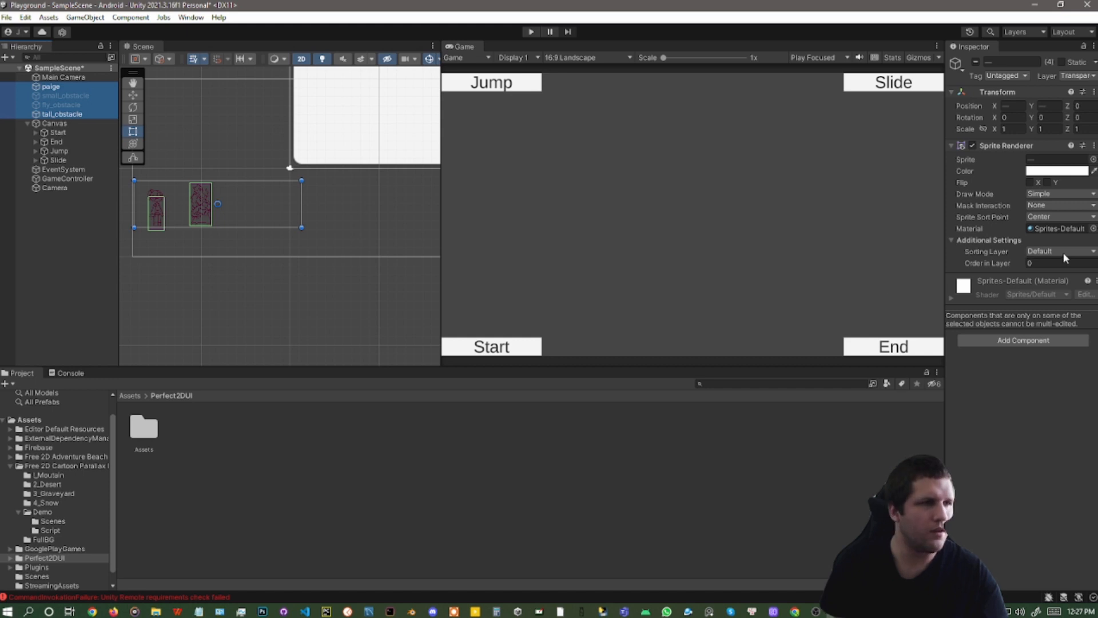
{"action": "left_click", "coordinate": [1059, 251]}
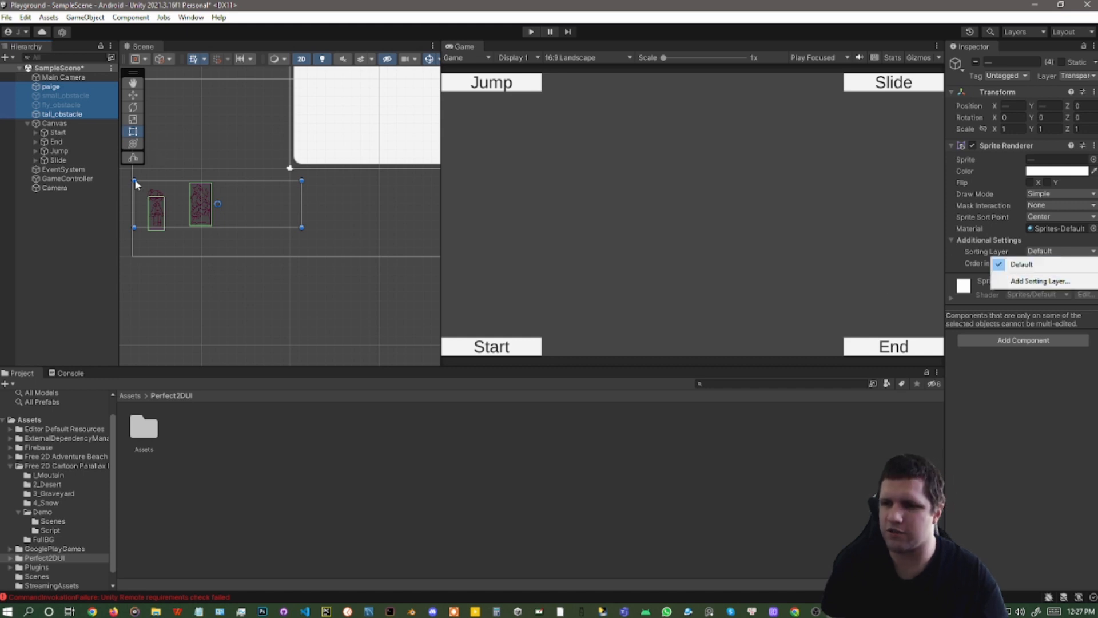
{"action": "left_click", "coordinate": [55, 187]}
{"action": "type", "text": "Game"}
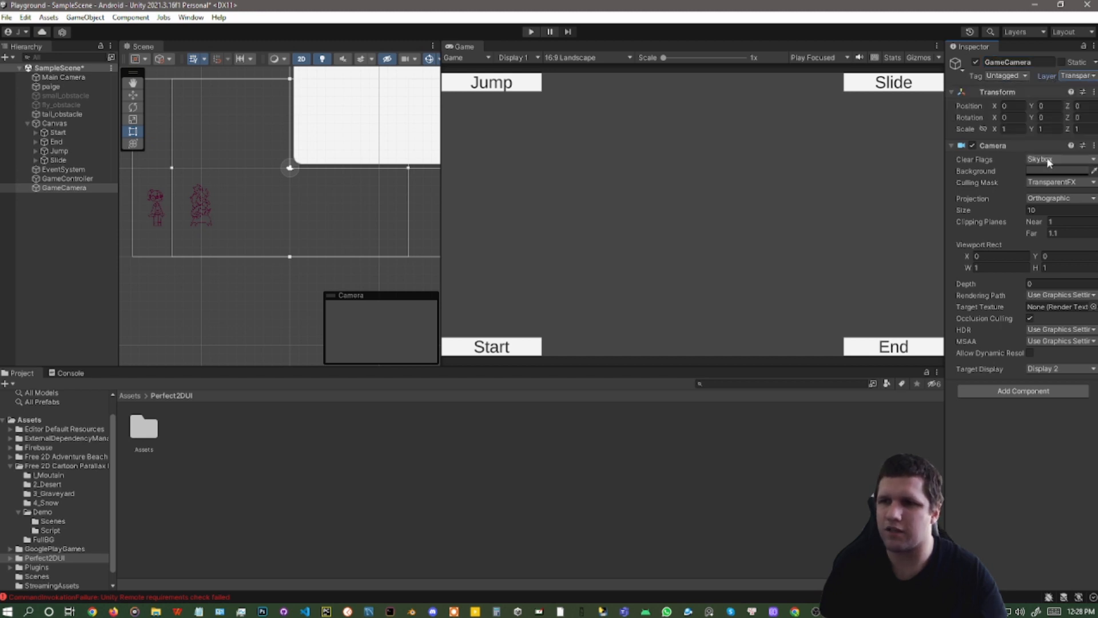
Step: Set GameCamera's clear flags to Solid Color and view the scene from the side
{"action": "left_click", "coordinate": [1059, 159]}
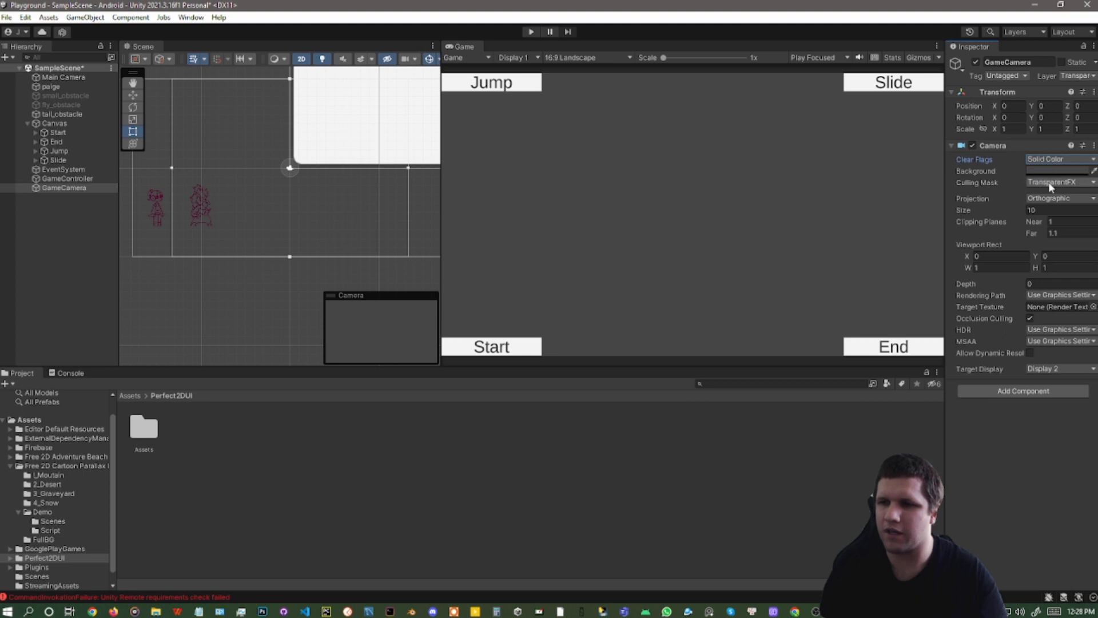
{"action": "mouse_move", "coordinate": [1045, 211]}
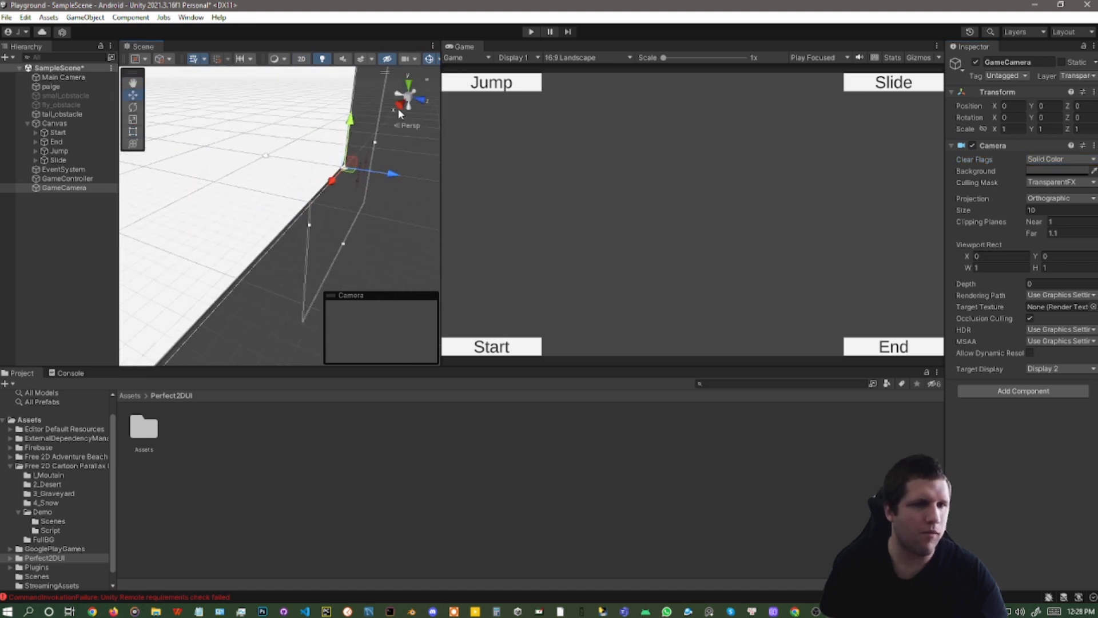
{"action": "left_click", "coordinate": [400, 103]}
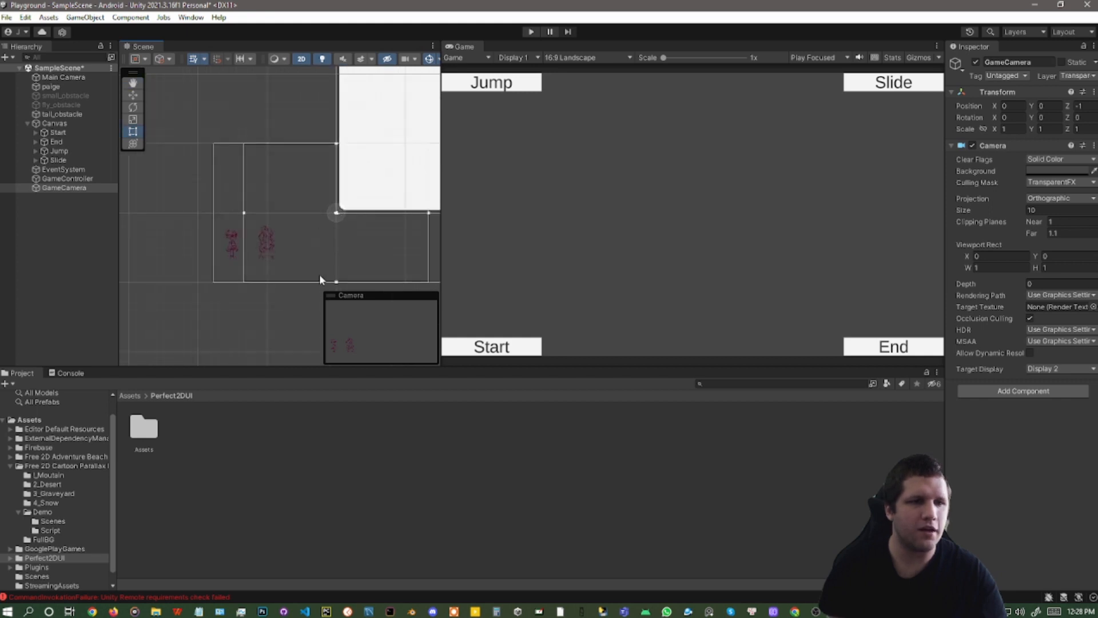
{"action": "mouse_move", "coordinate": [361, 332]}
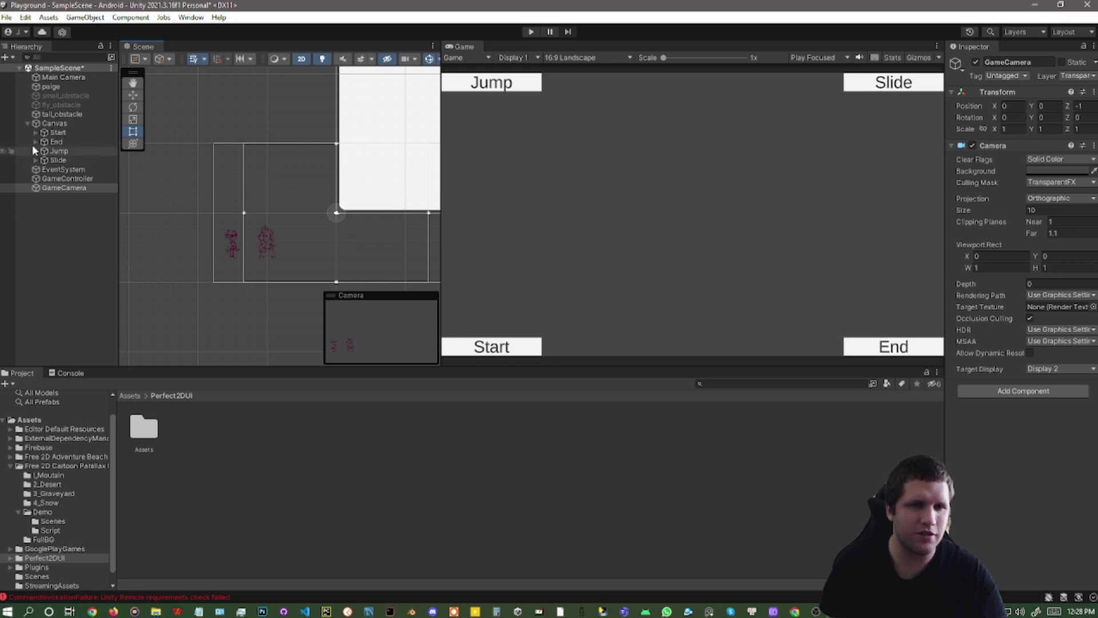
Step: Browse into Perfect2DUI's Assets folder and open its empty Textures folder
{"action": "left_click", "coordinate": [54, 124]}
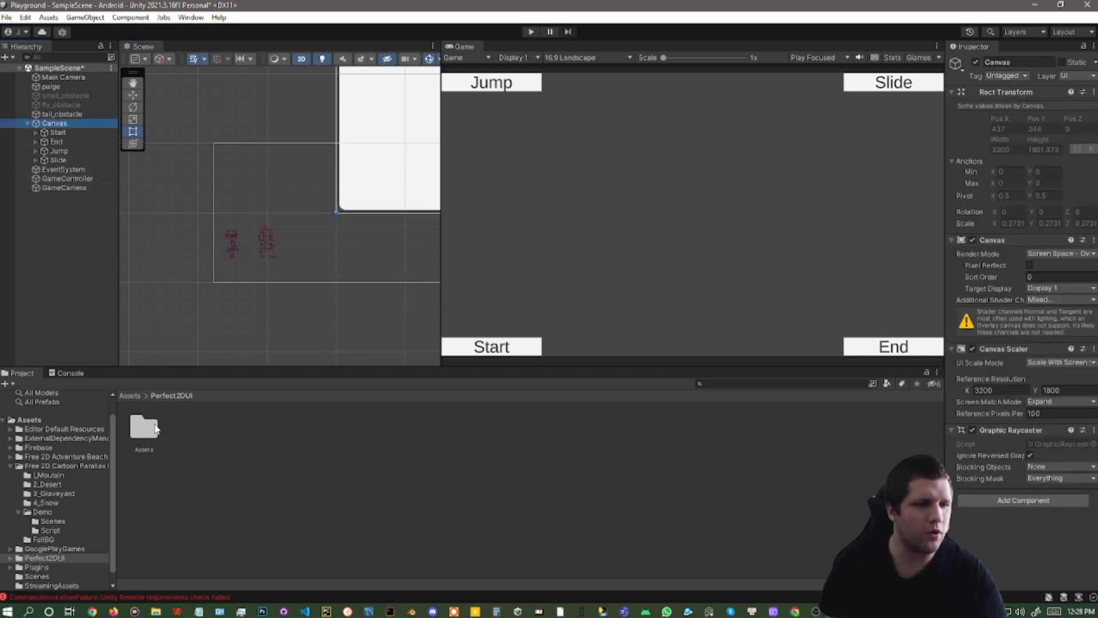
{"action": "double_click", "coordinate": [143, 428]}
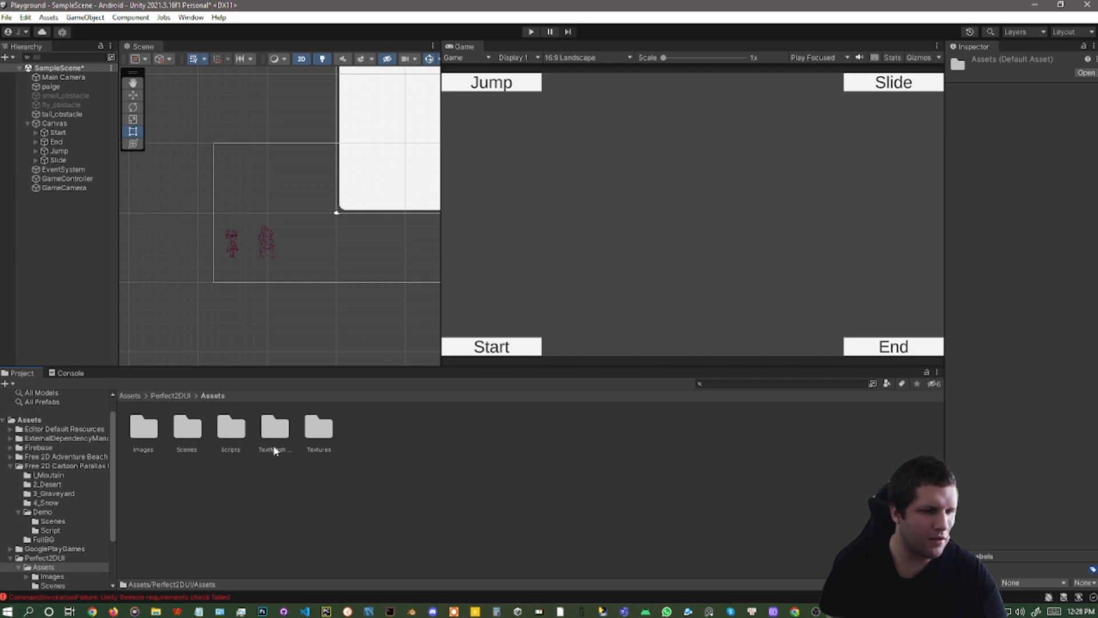
{"action": "mouse_move", "coordinate": [325, 435]}
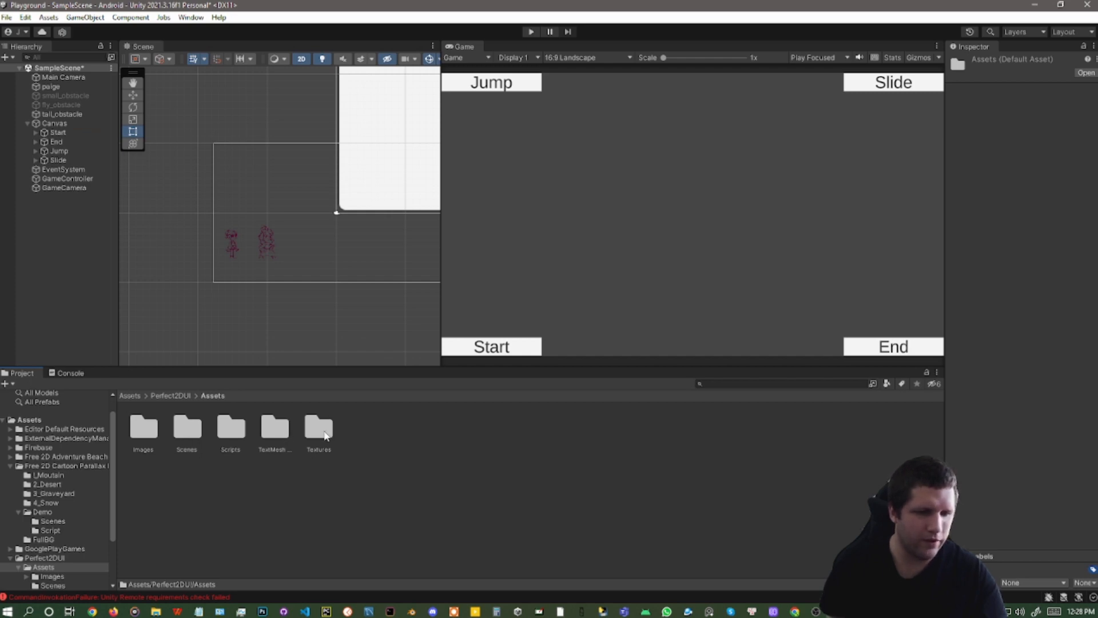
{"action": "double_click", "coordinate": [318, 429]}
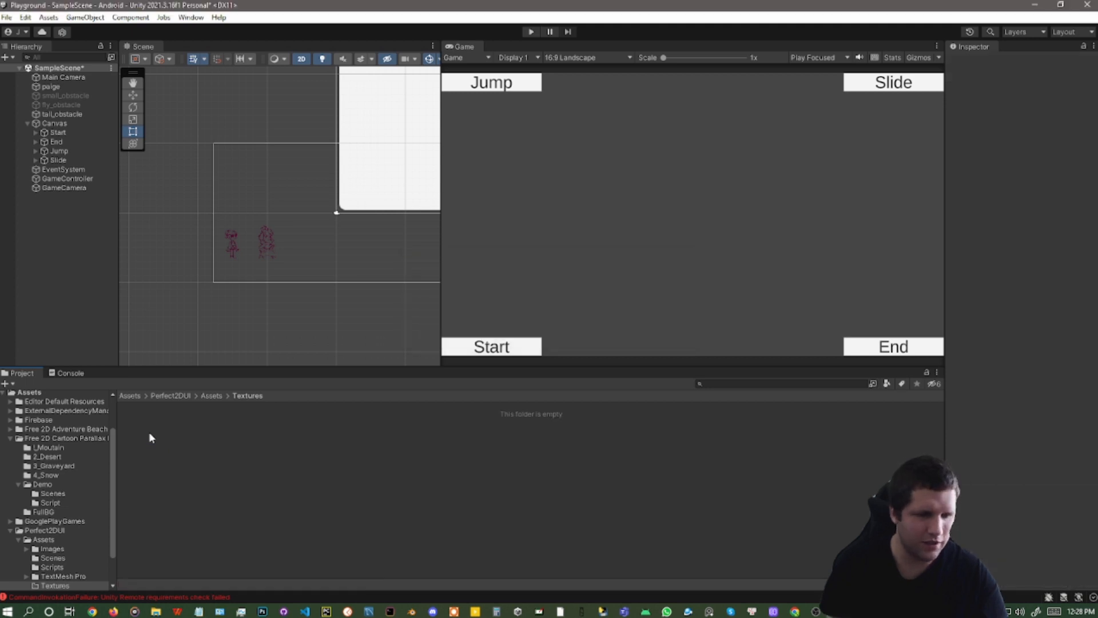
{"action": "mouse_move", "coordinate": [196, 435]}
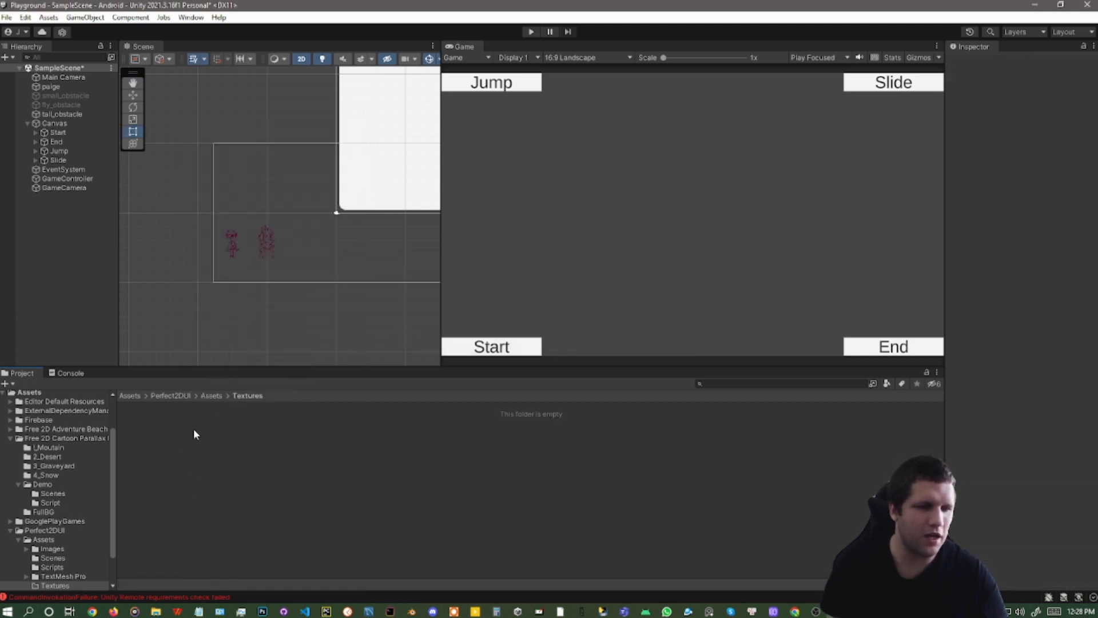
{"action": "mouse_move", "coordinate": [219, 398]}
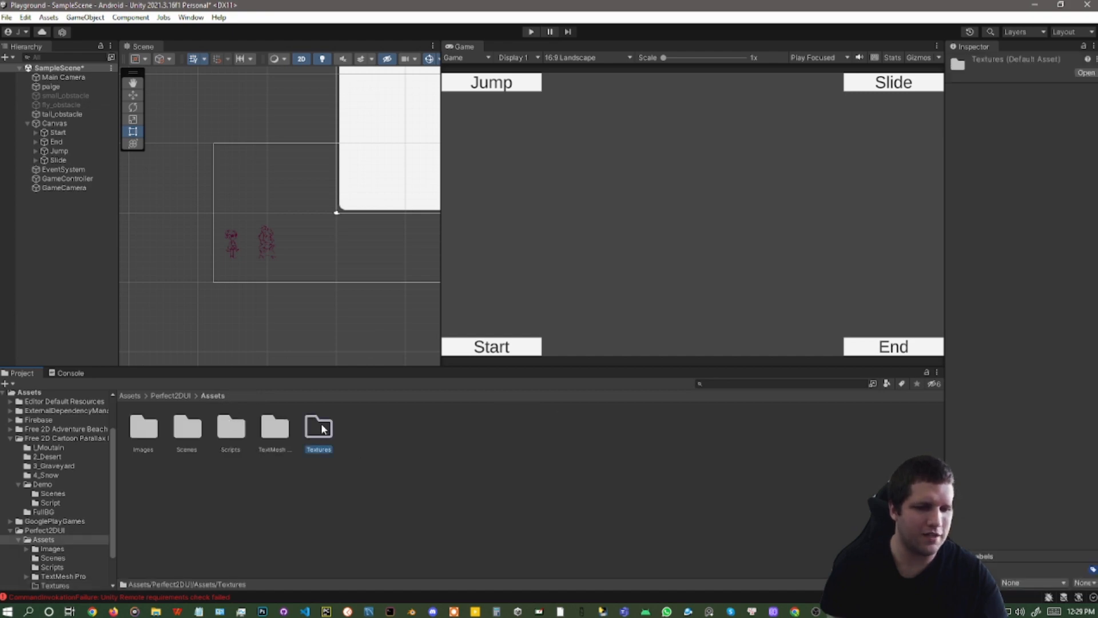
{"action": "double_click", "coordinate": [318, 428]}
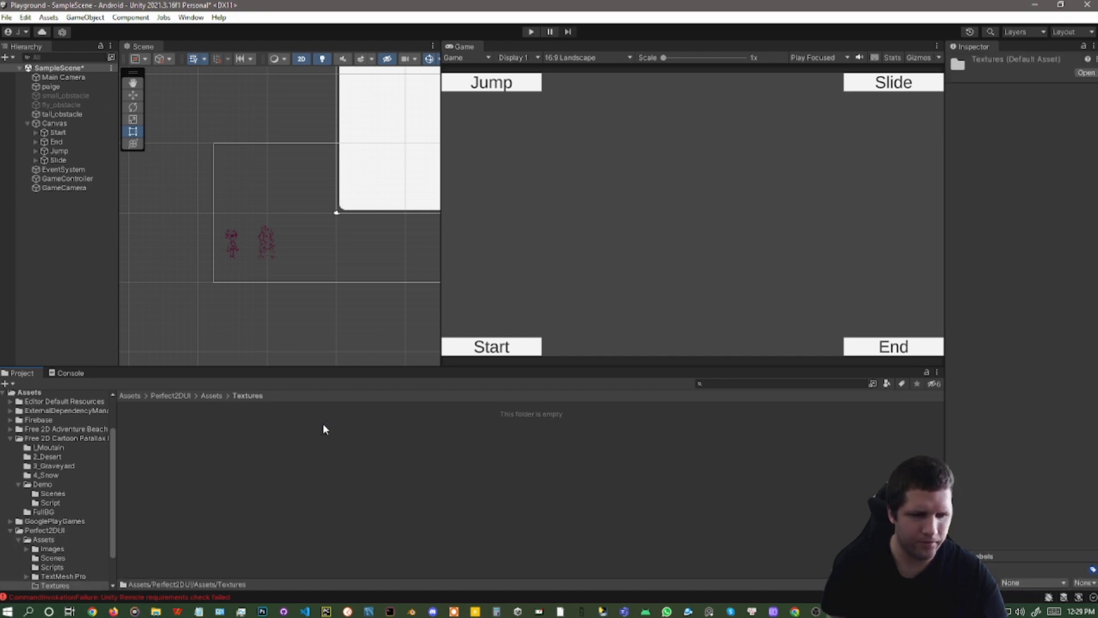
Step: Create a new Render Texture asset in the Textures folder
{"action": "right_click", "coordinate": [325, 429]}
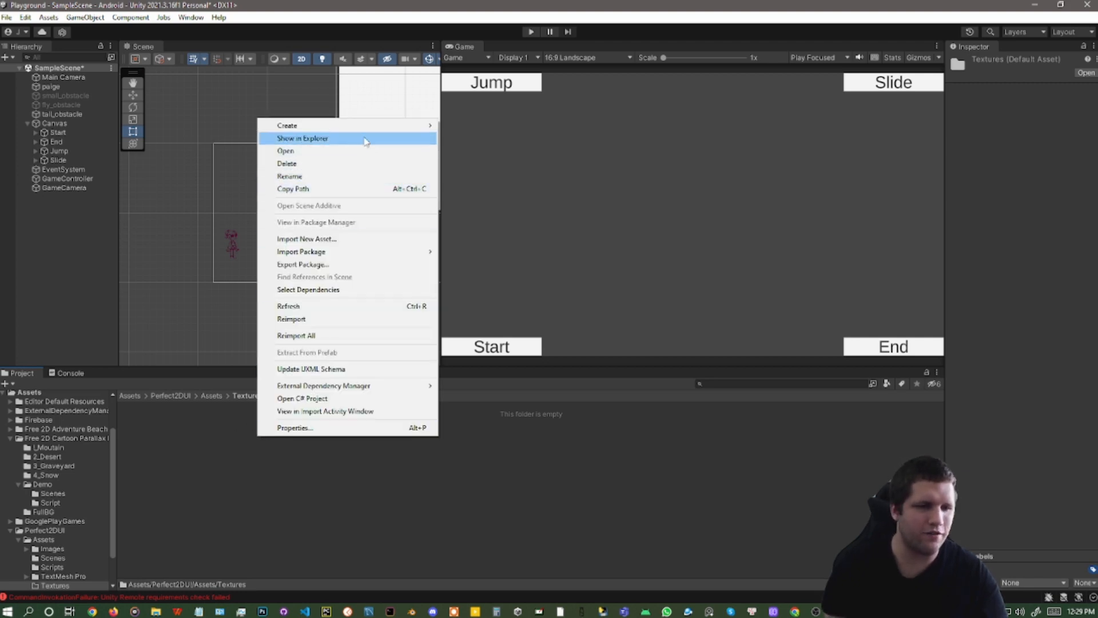
{"action": "mouse_move", "coordinate": [287, 126]}
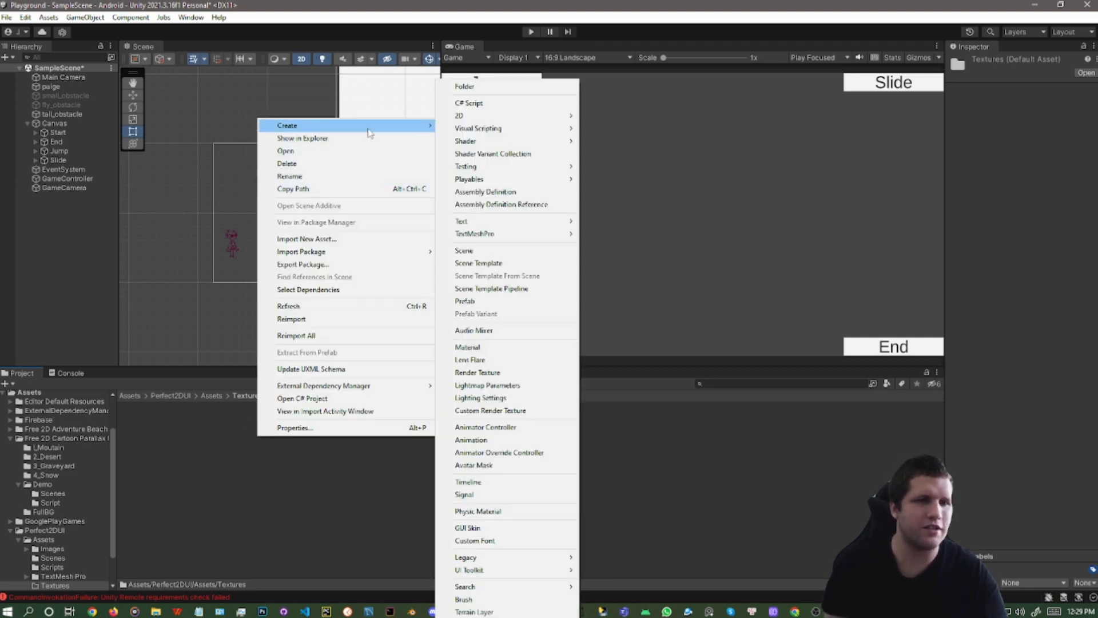
{"action": "mouse_move", "coordinate": [514, 341]}
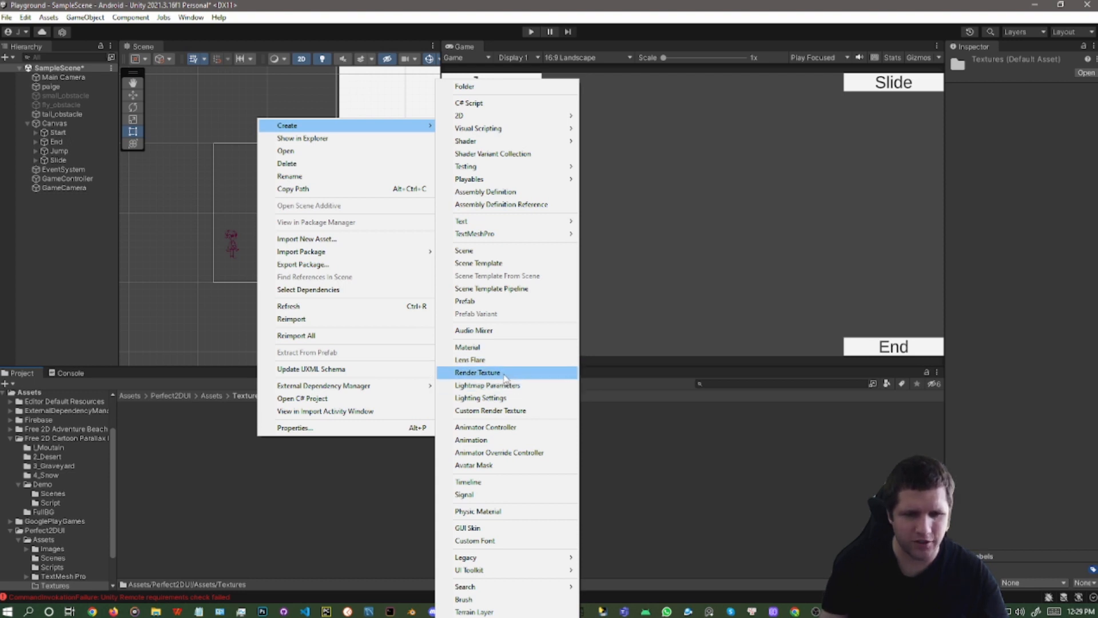
{"action": "mouse_move", "coordinate": [481, 377]}
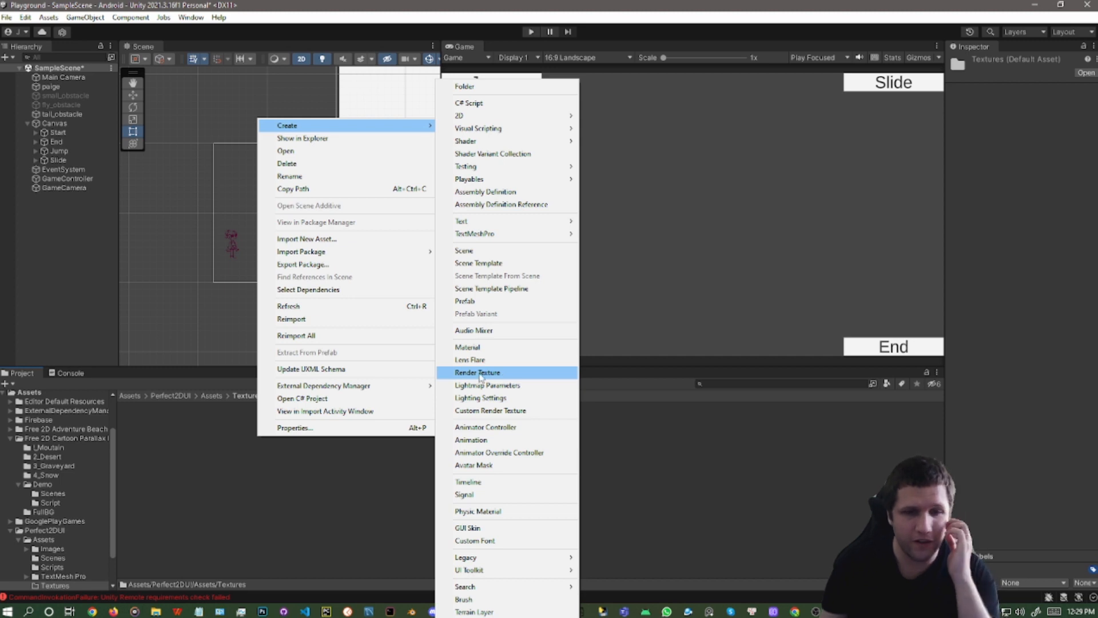
{"action": "left_click", "coordinate": [477, 373]}
{"action": "type", "text": "GameCameraRenderTexture"}
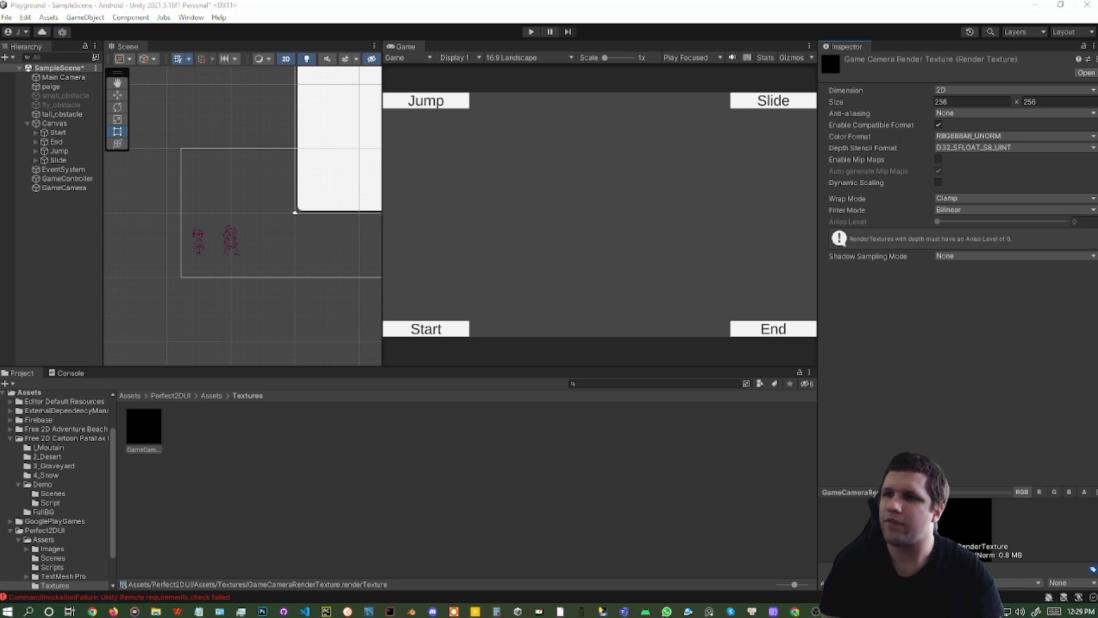
Step: Set GameCameraRenderTexture size to 3200 x 1800 and its Filter Mode to Point
{"action": "left_click", "coordinate": [970, 102]}
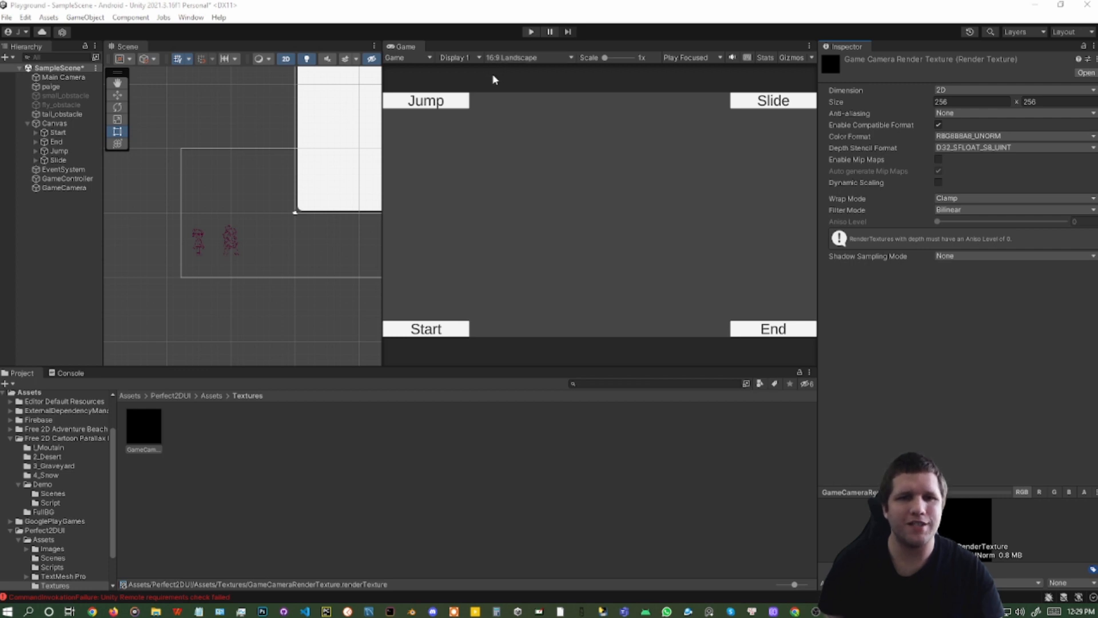
{"action": "mouse_move", "coordinate": [492, 98]}
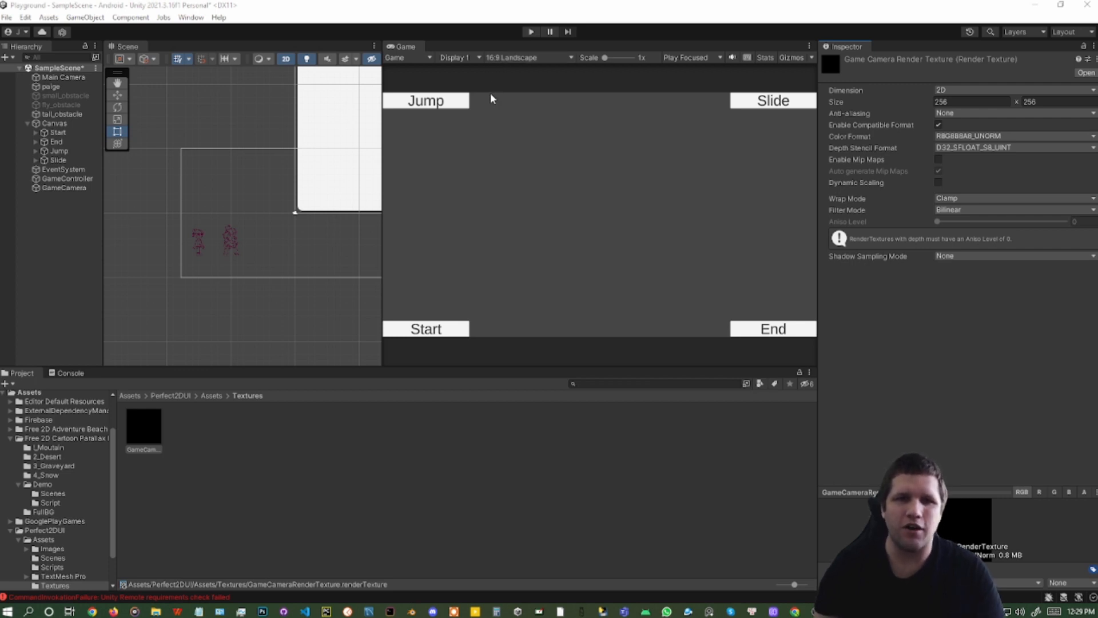
{"action": "left_click", "coordinate": [978, 101]}
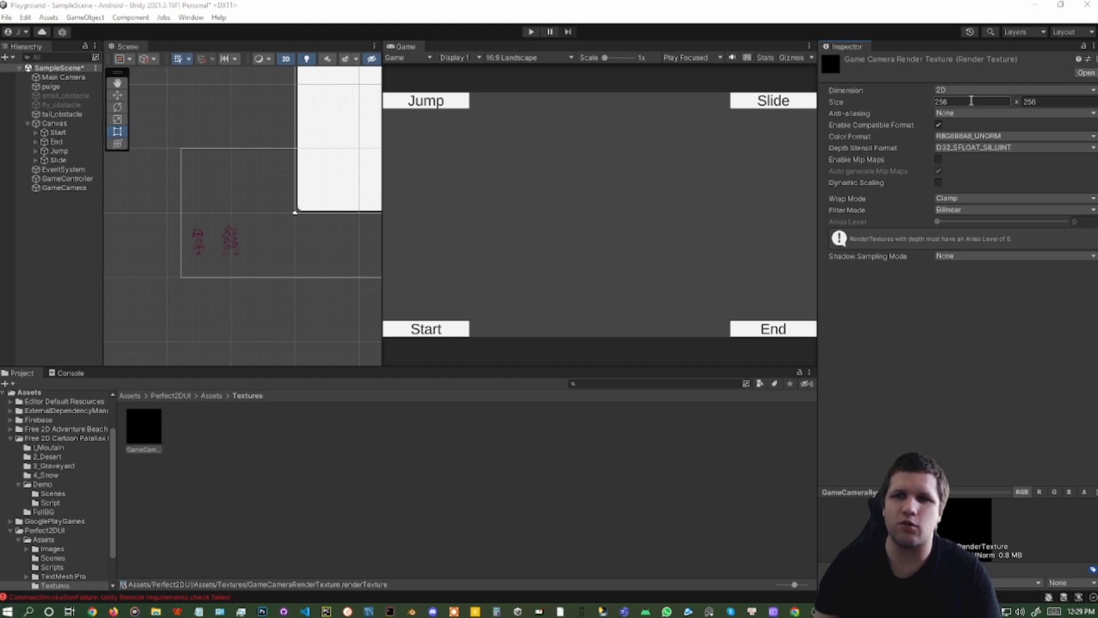
{"action": "double_click", "coordinate": [968, 101]}
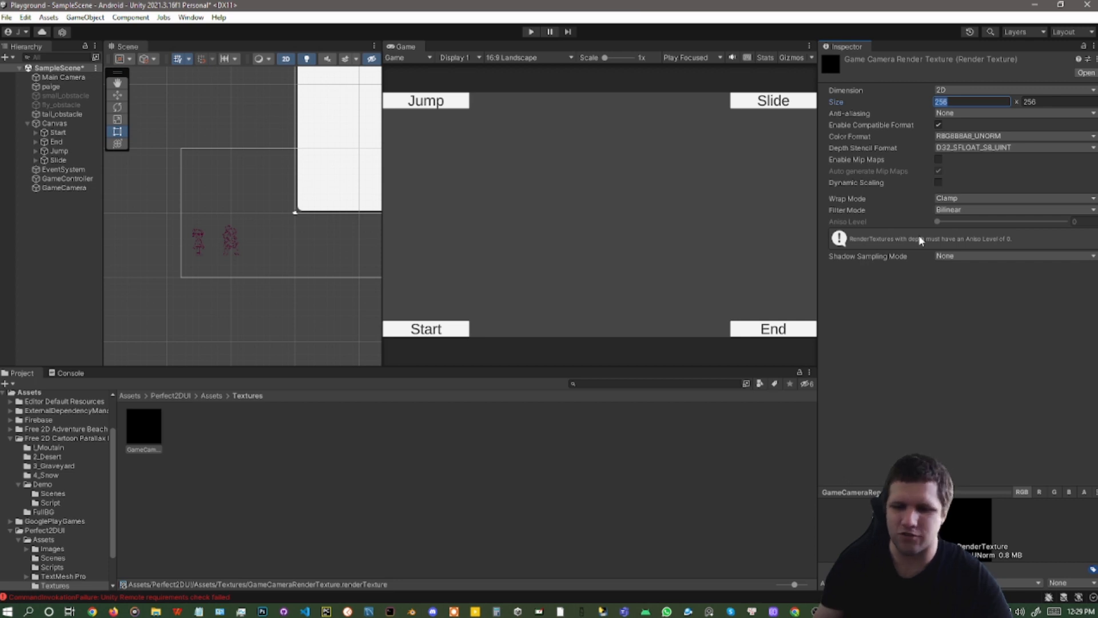
{"action": "type", "text": "3200"}
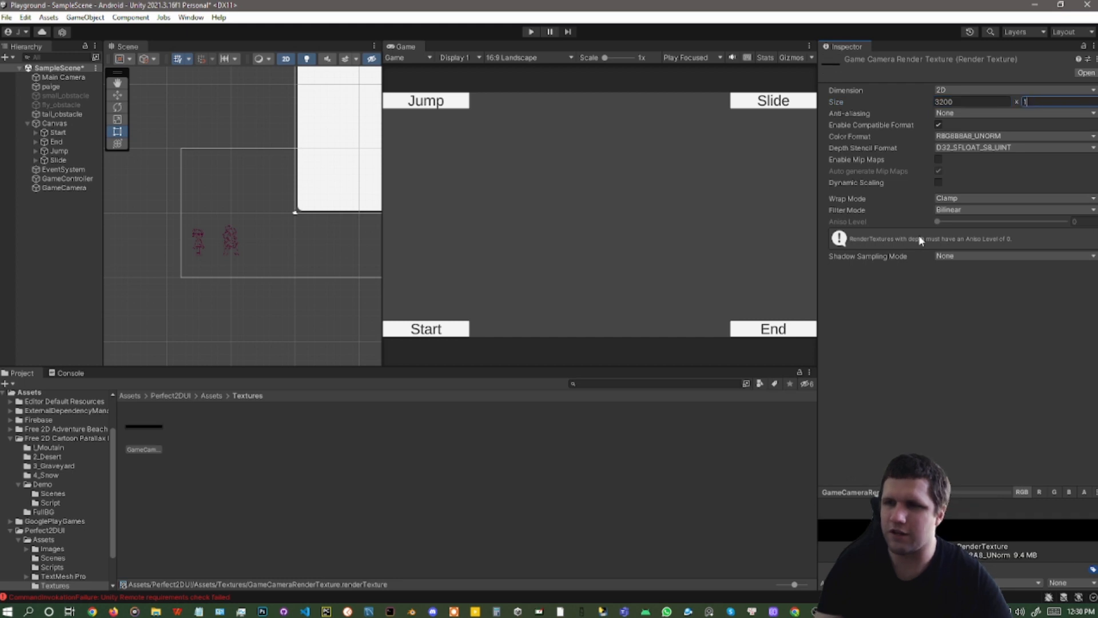
{"action": "type", "text": "1800"}
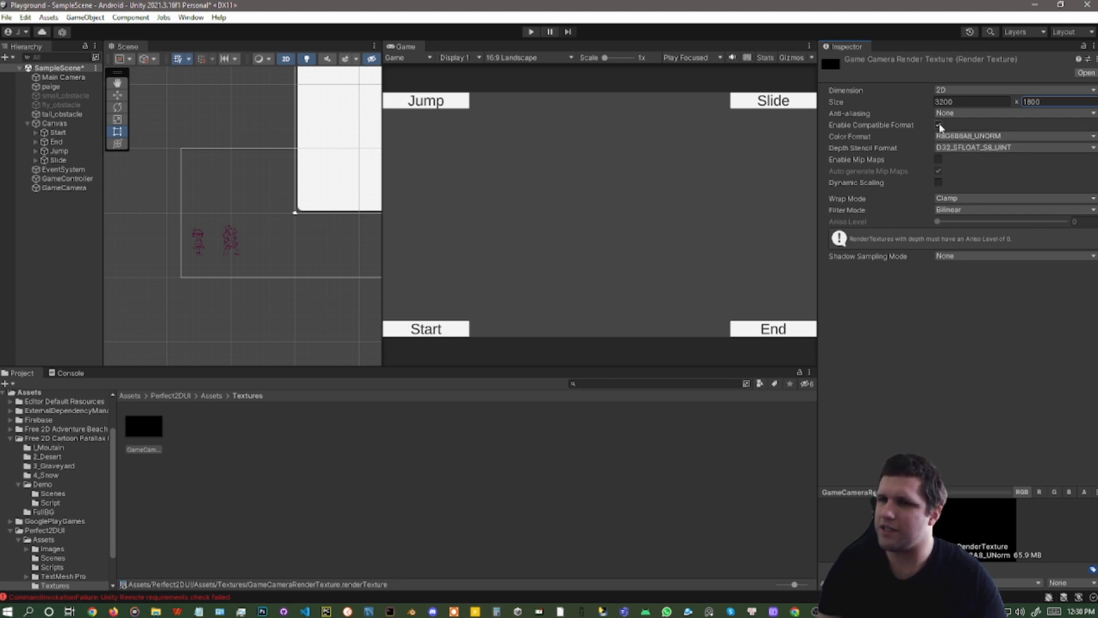
{"action": "left_click", "coordinate": [936, 125]}
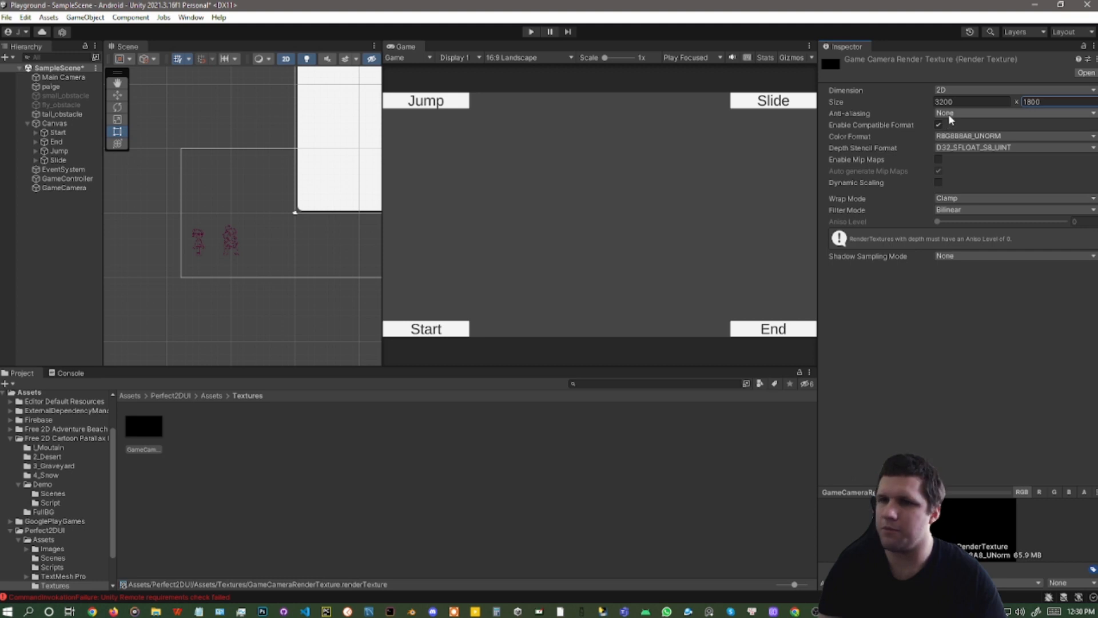
{"action": "mouse_move", "coordinate": [968, 213]}
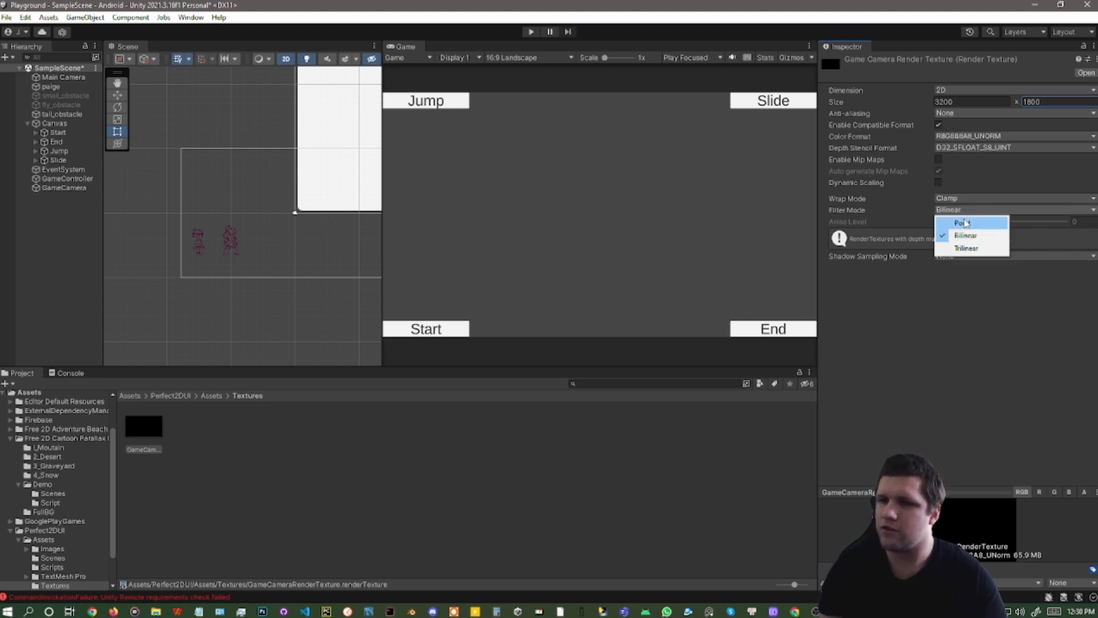
{"action": "left_click", "coordinate": [959, 222]}
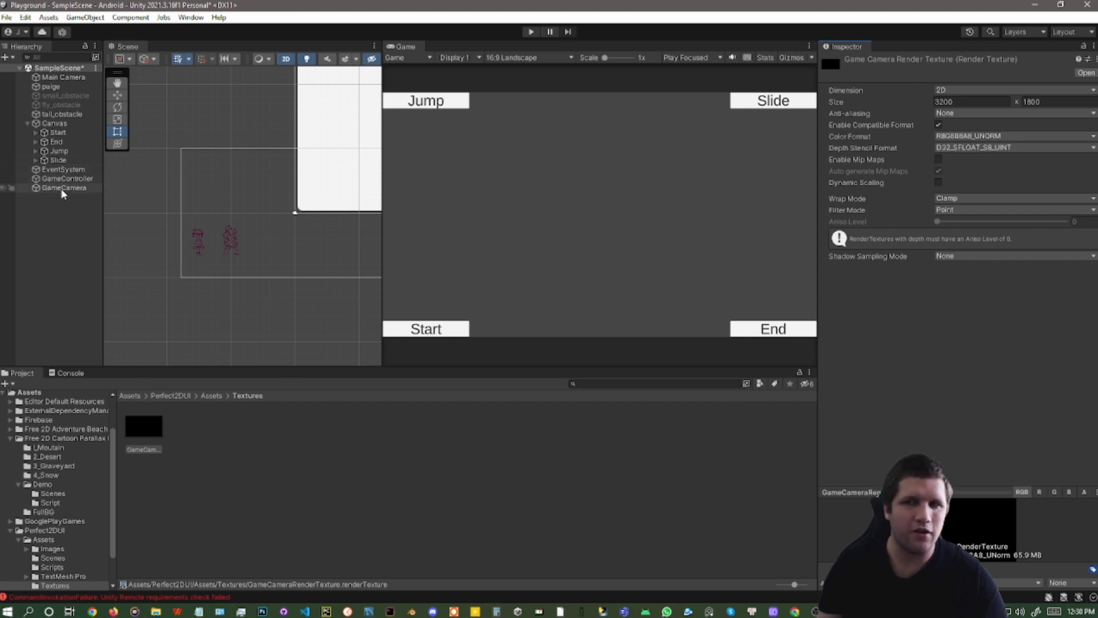
Step: Select GameCamera to assign GameCameraRenderTexture as its Target Texture
{"action": "left_click", "coordinate": [61, 187]}
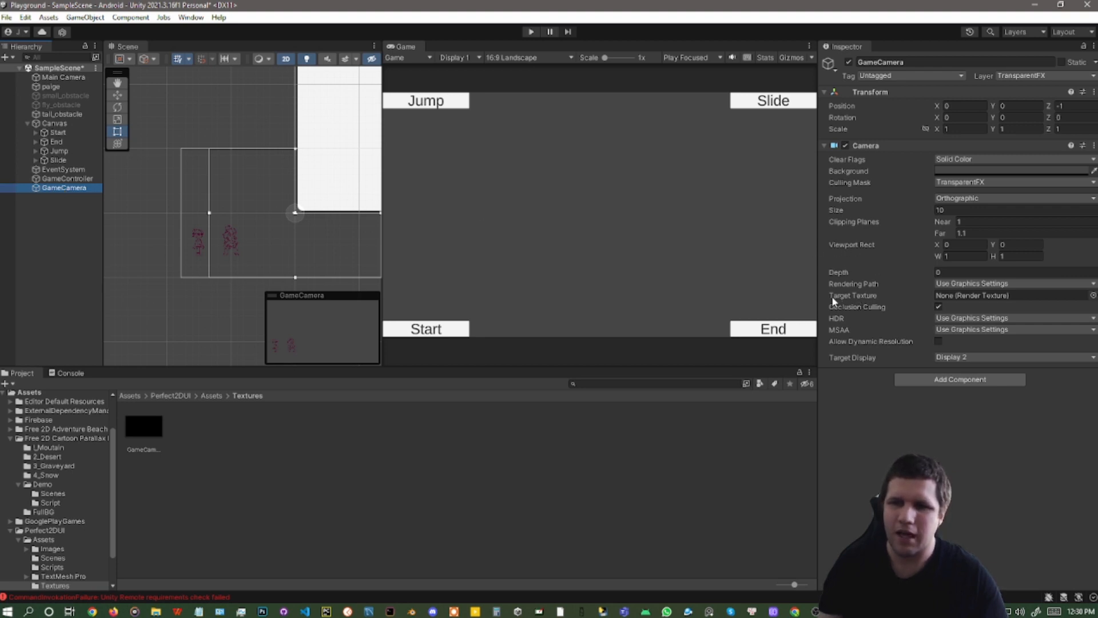
{"action": "mouse_move", "coordinate": [861, 299]}
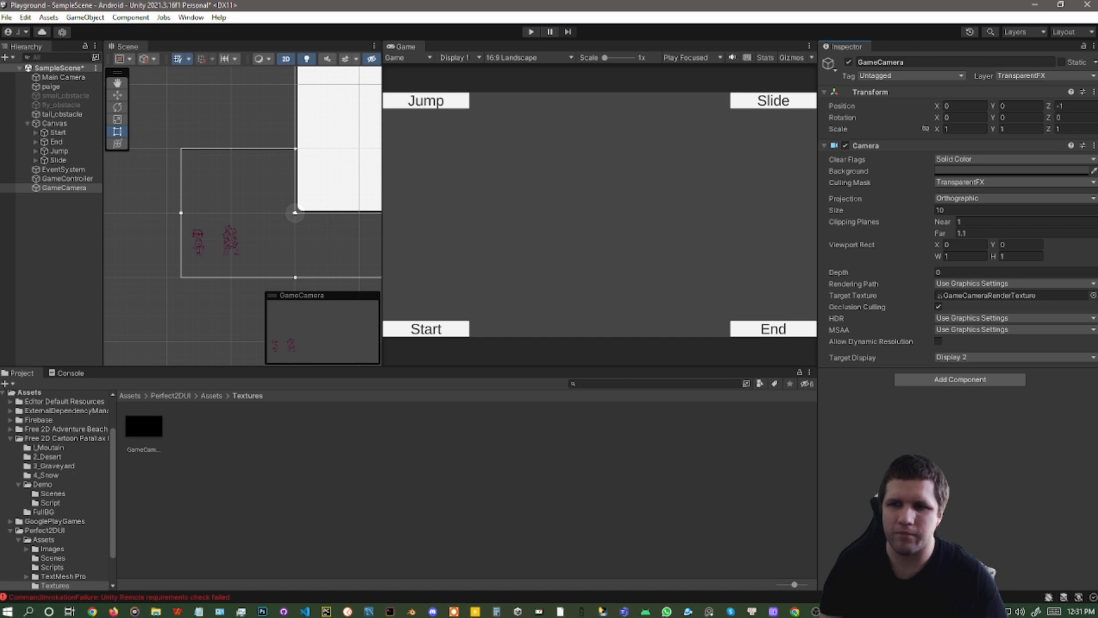
{"action": "mouse_move", "coordinate": [890, 254]}
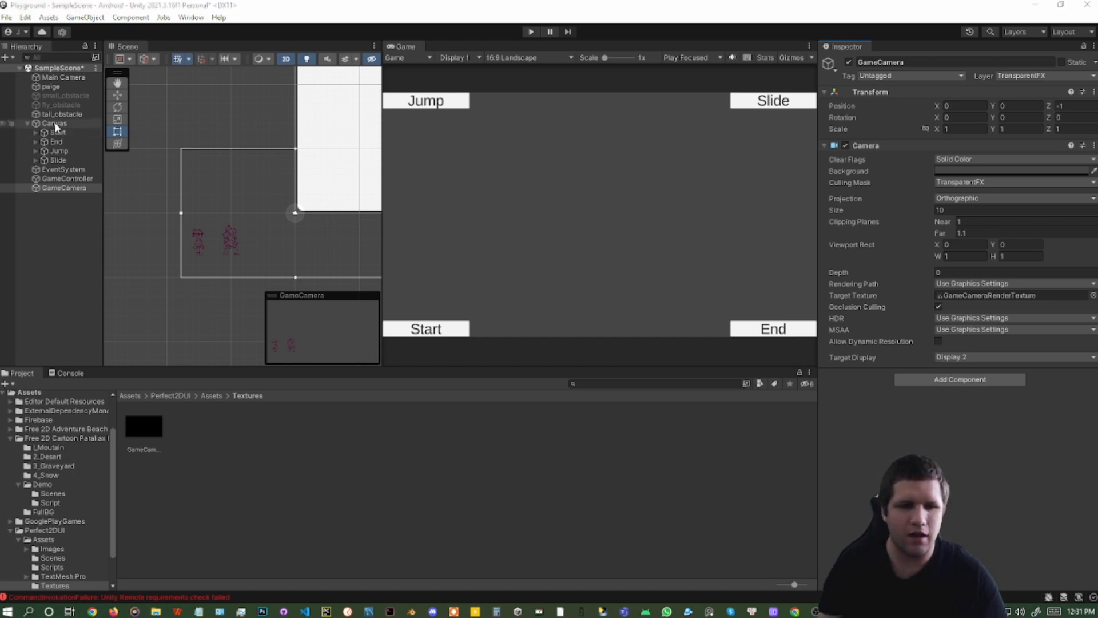
Step: Select Canvas (briefly Start) and view its Canvas Scaler 3200 x 1800 reference resolution
{"action": "left_click", "coordinate": [55, 124]}
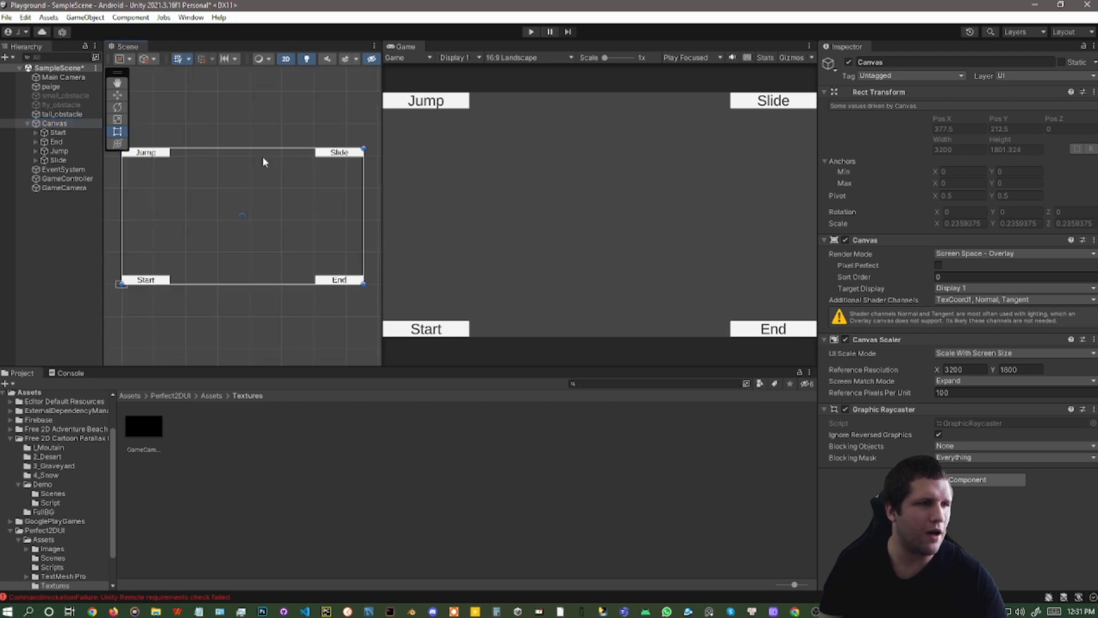
{"action": "left_click", "coordinate": [57, 133]}
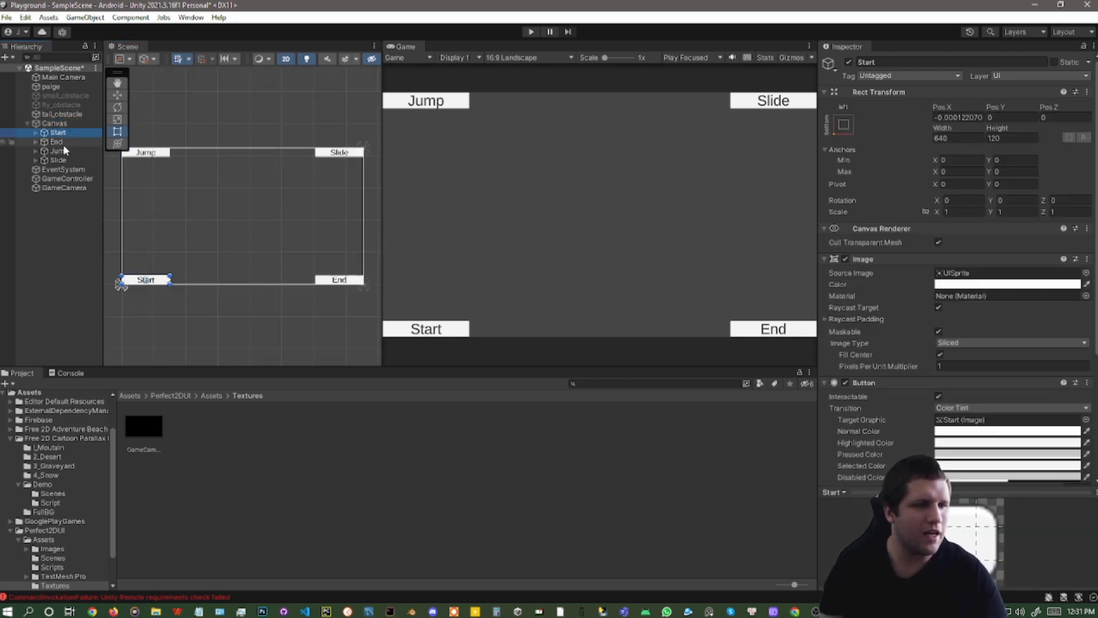
{"action": "left_click", "coordinate": [55, 124]}
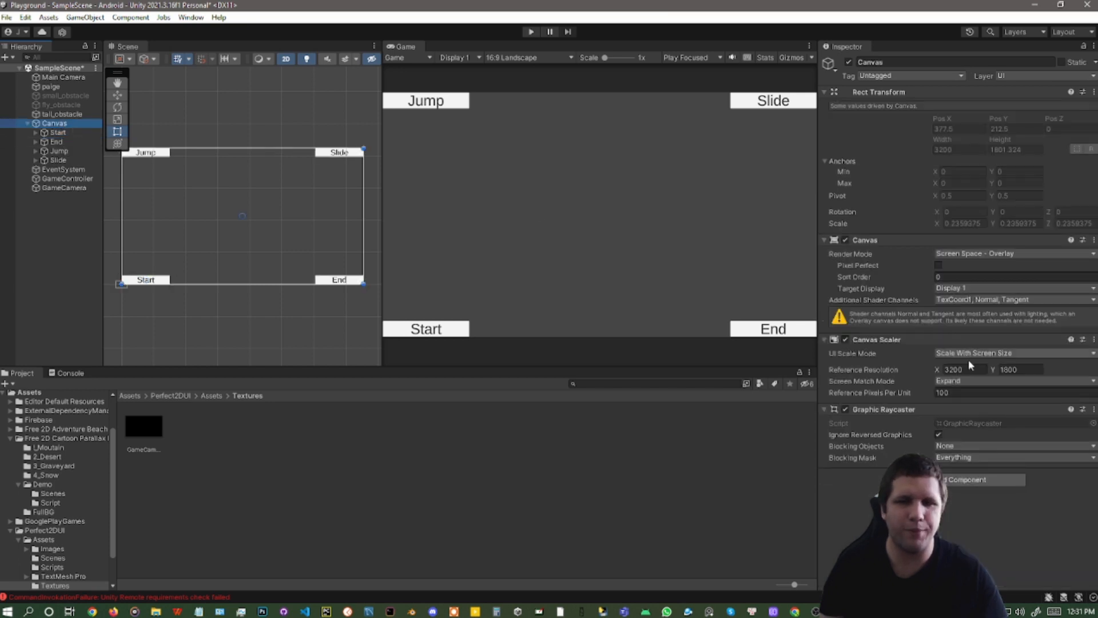
{"action": "left_click", "coordinate": [959, 369]}
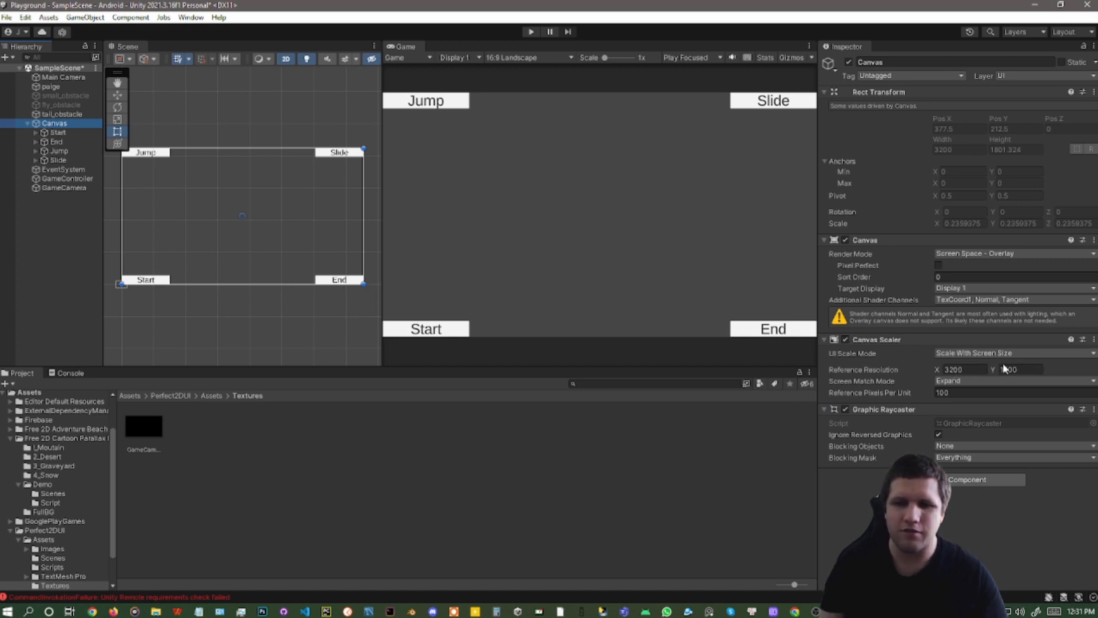
{"action": "right_click", "coordinate": [55, 124]}
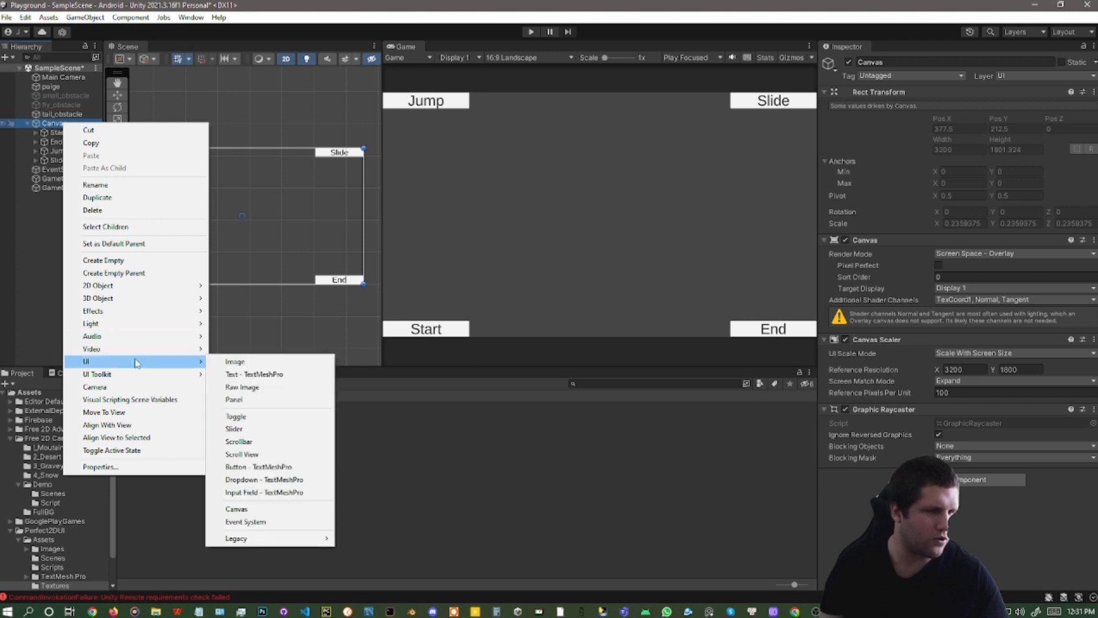
{"action": "mouse_move", "coordinate": [178, 369]}
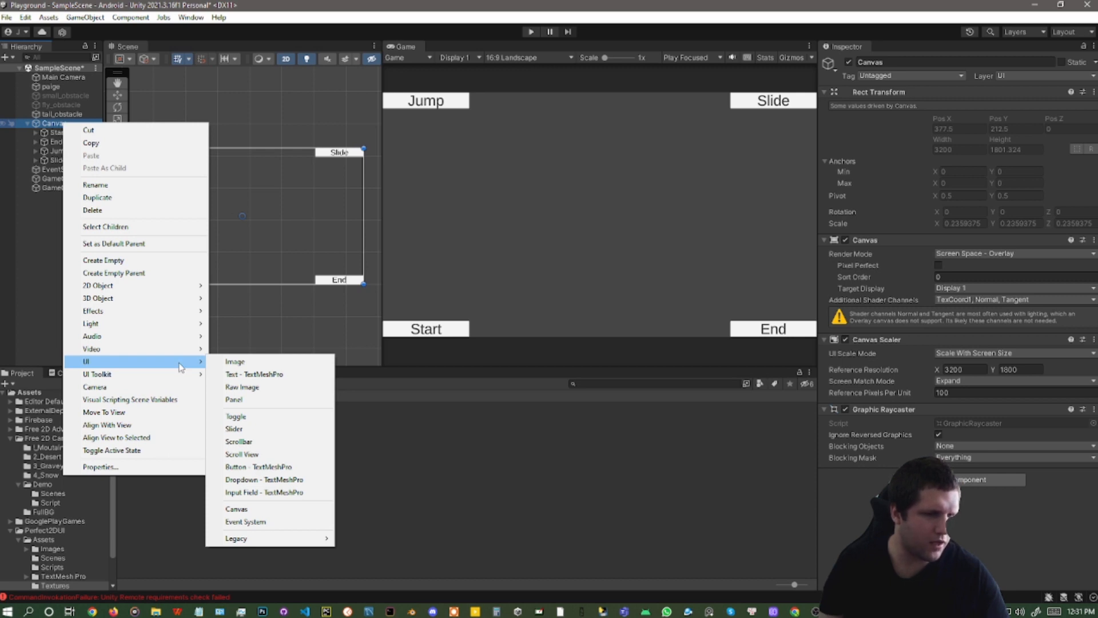
{"action": "mouse_move", "coordinate": [91, 349]}
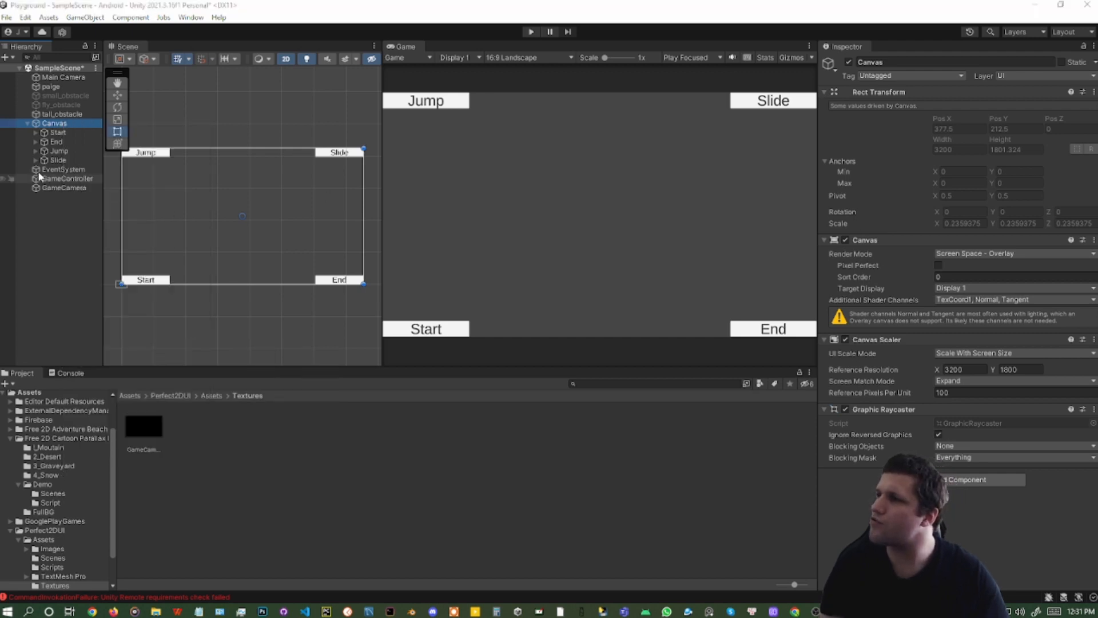
Step: Create an empty child of Canvas named GameView and stretch it across the canvas
{"action": "right_click", "coordinate": [54, 123]}
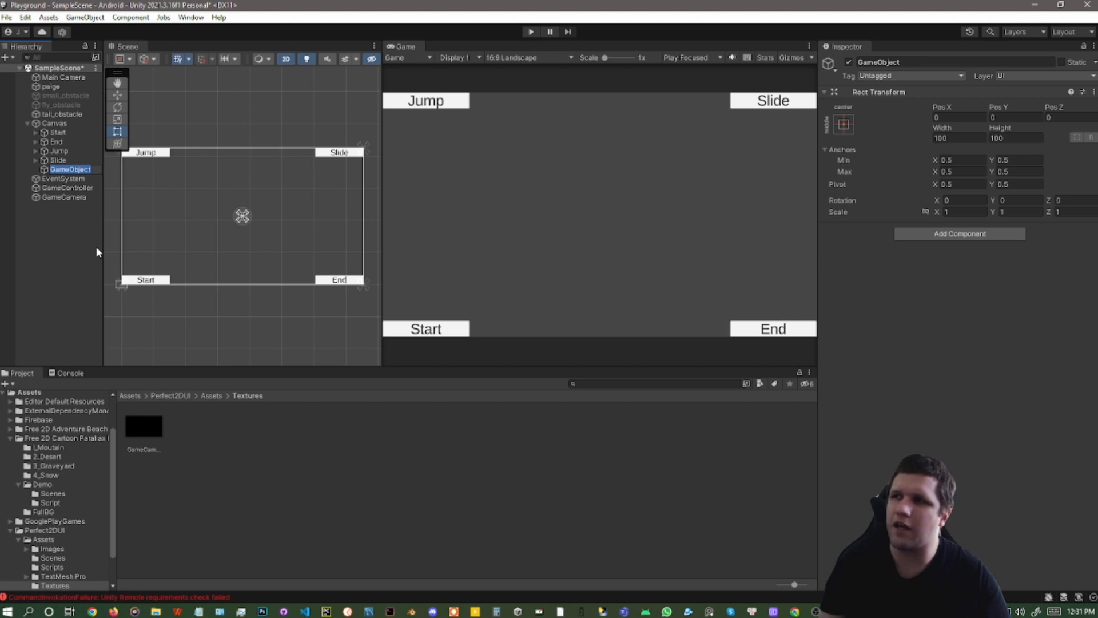
{"action": "double_click", "coordinate": [64, 169]}
{"action": "type", "text": "View"}
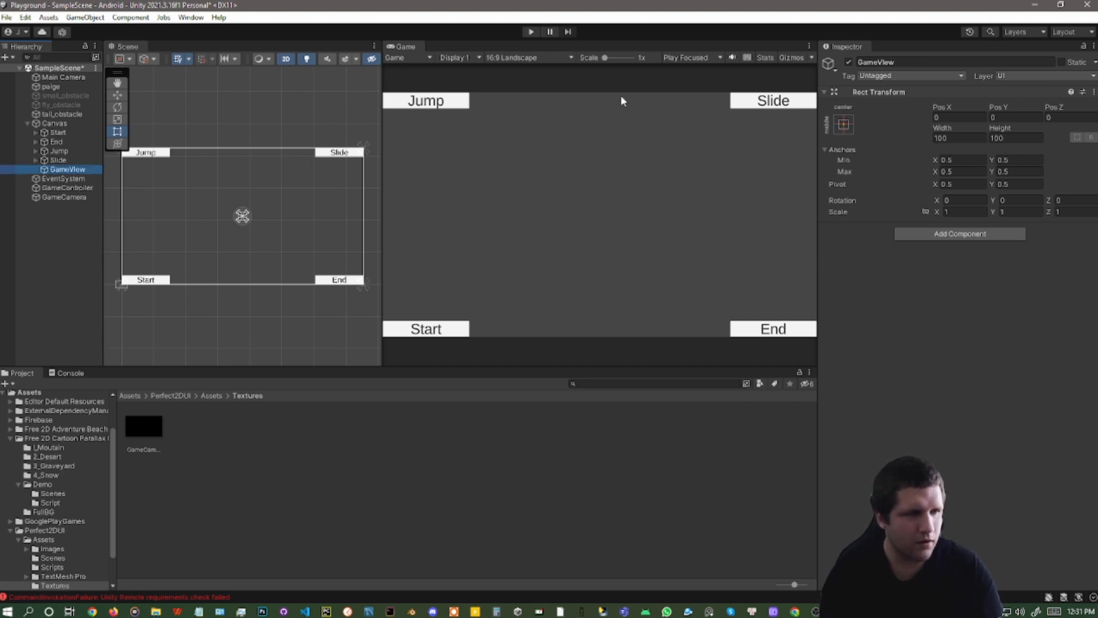
{"action": "double_click", "coordinate": [879, 62]}
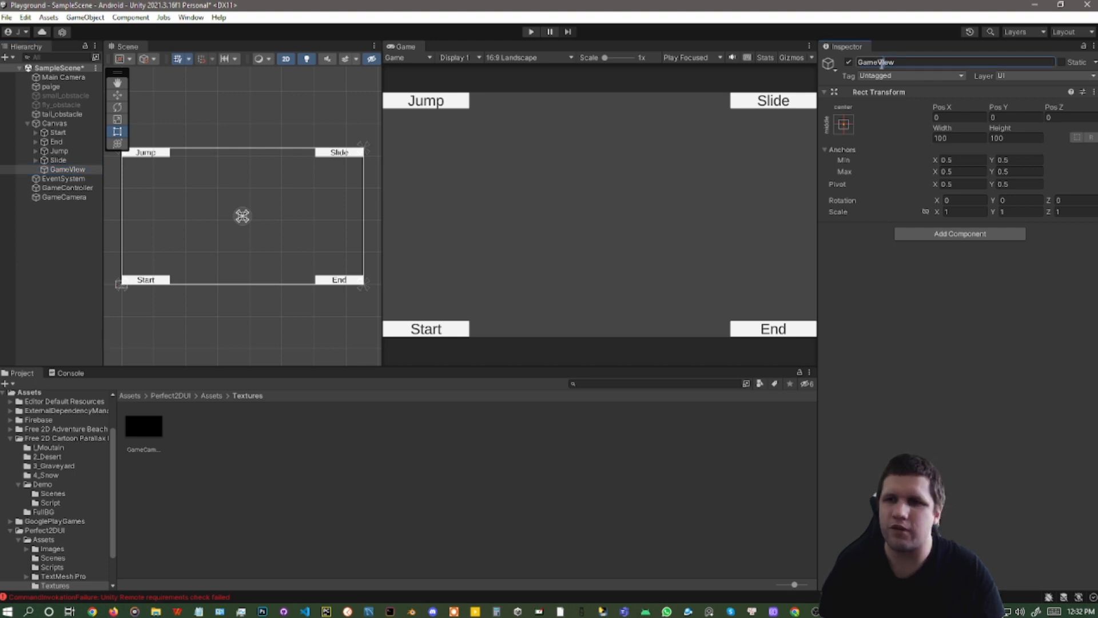
{"action": "mouse_move", "coordinate": [942, 98]}
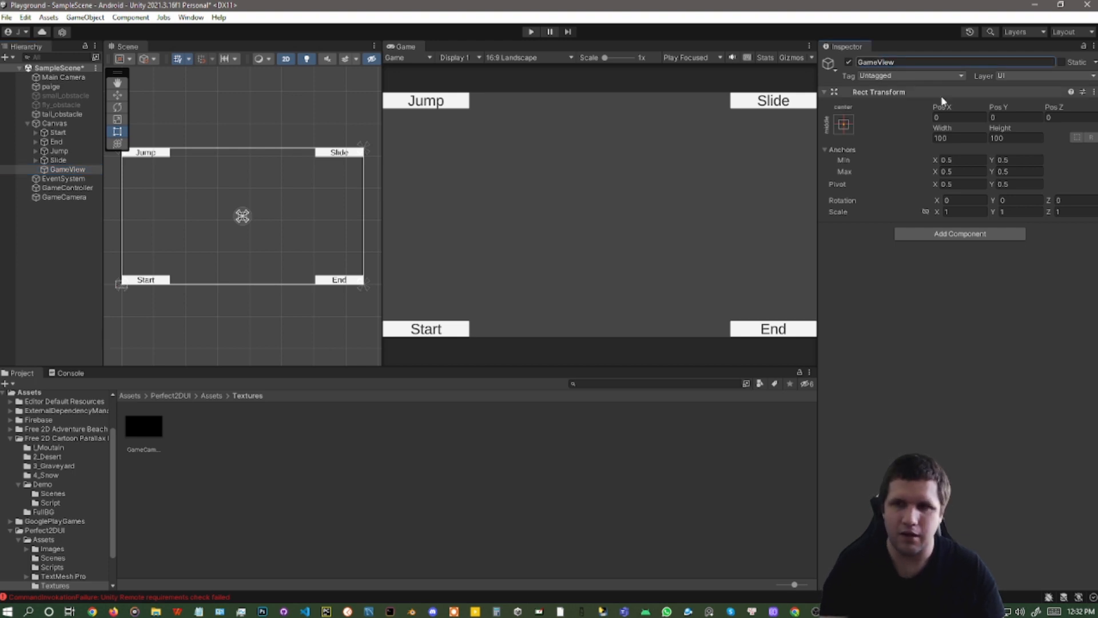
{"action": "left_click", "coordinate": [844, 123]}
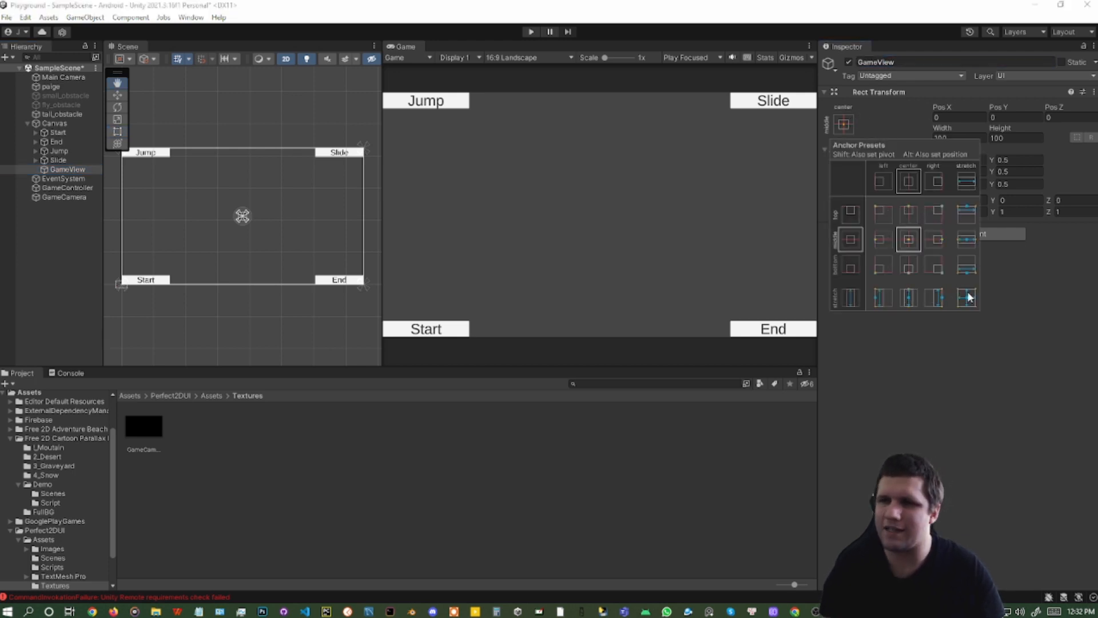
{"action": "left_click", "coordinate": [966, 297]}
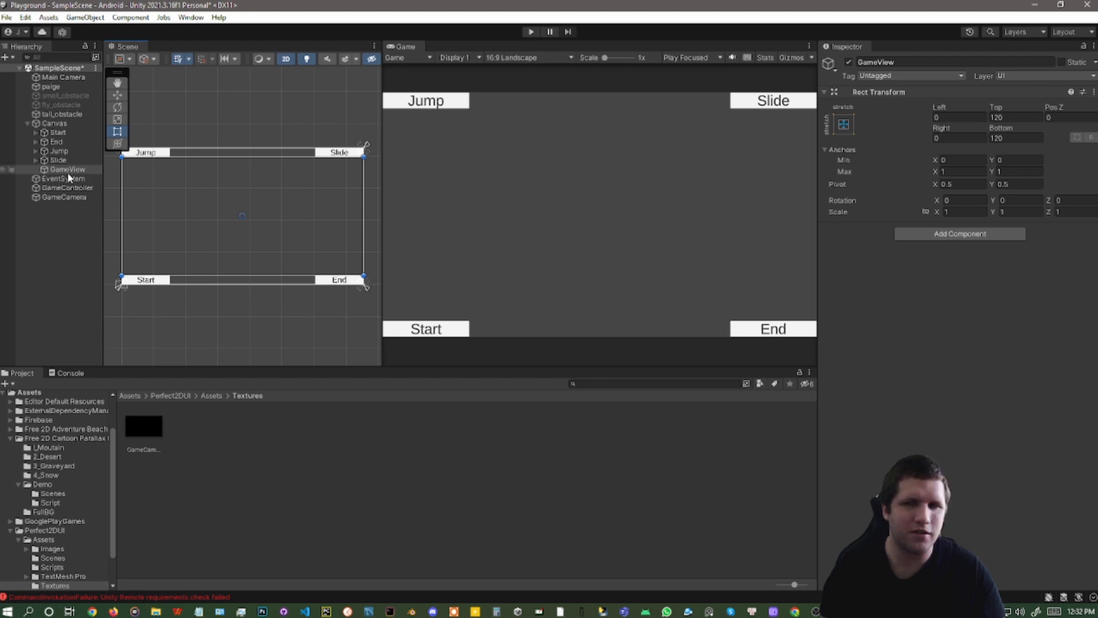
Step: Add a RawImage under GameView and size it 3200 x 1800 to cover the canvas
{"action": "right_click", "coordinate": [64, 169]}
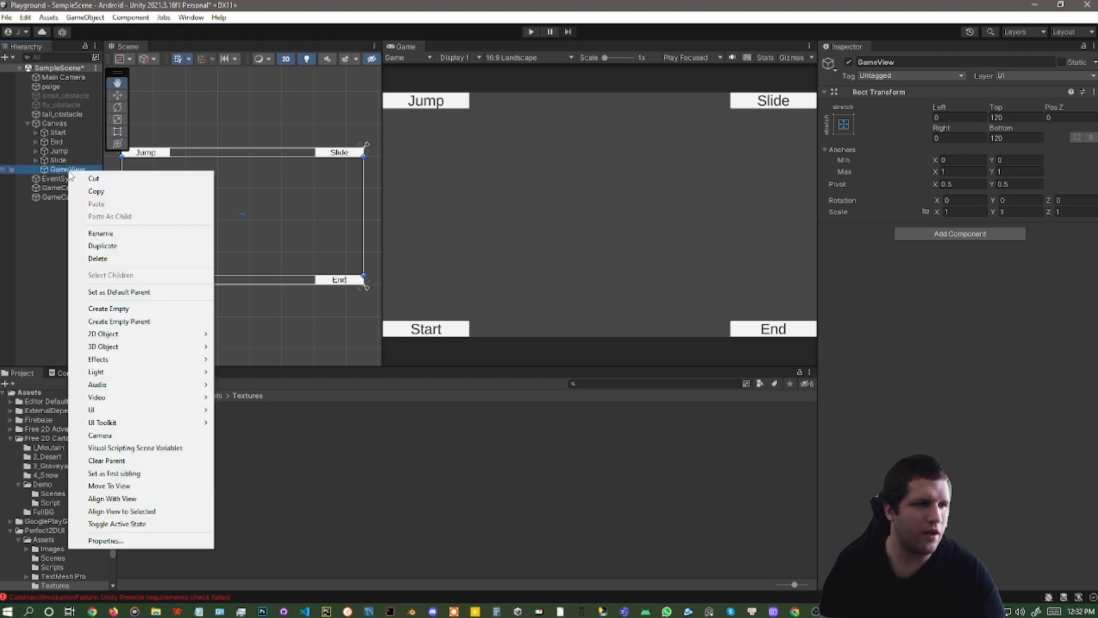
{"action": "mouse_move", "coordinate": [96, 398]}
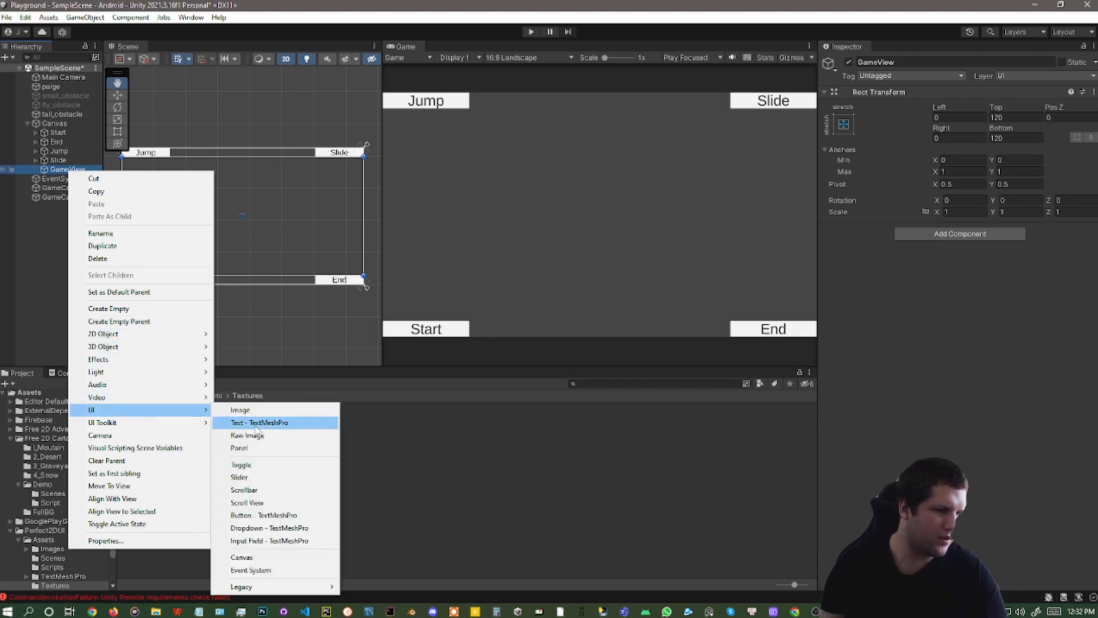
{"action": "mouse_move", "coordinate": [206, 409]}
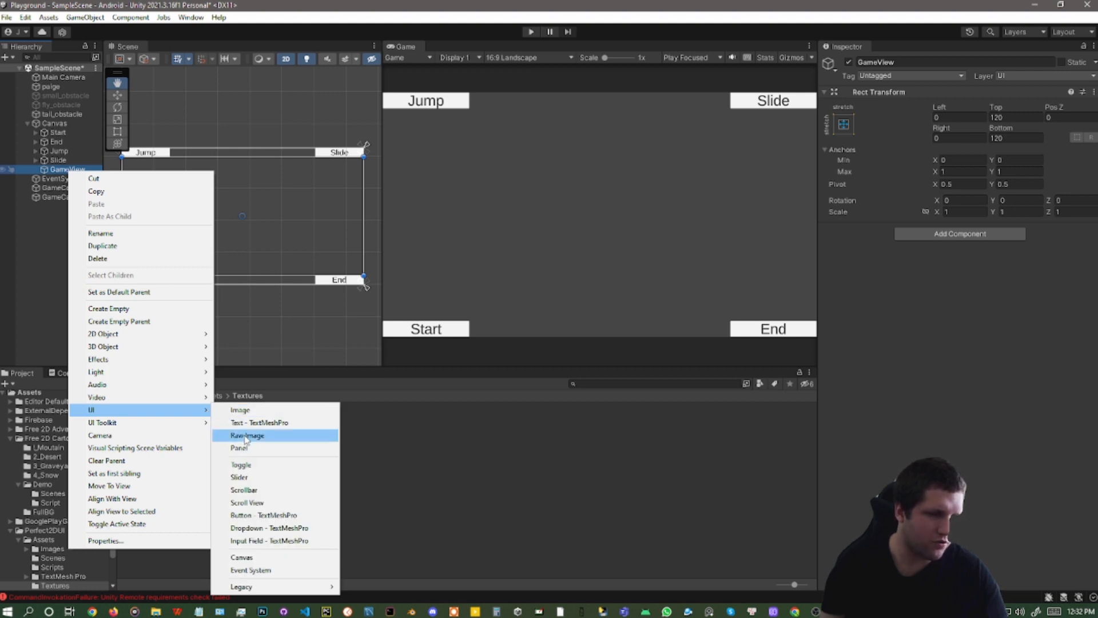
{"action": "left_click", "coordinate": [247, 435]}
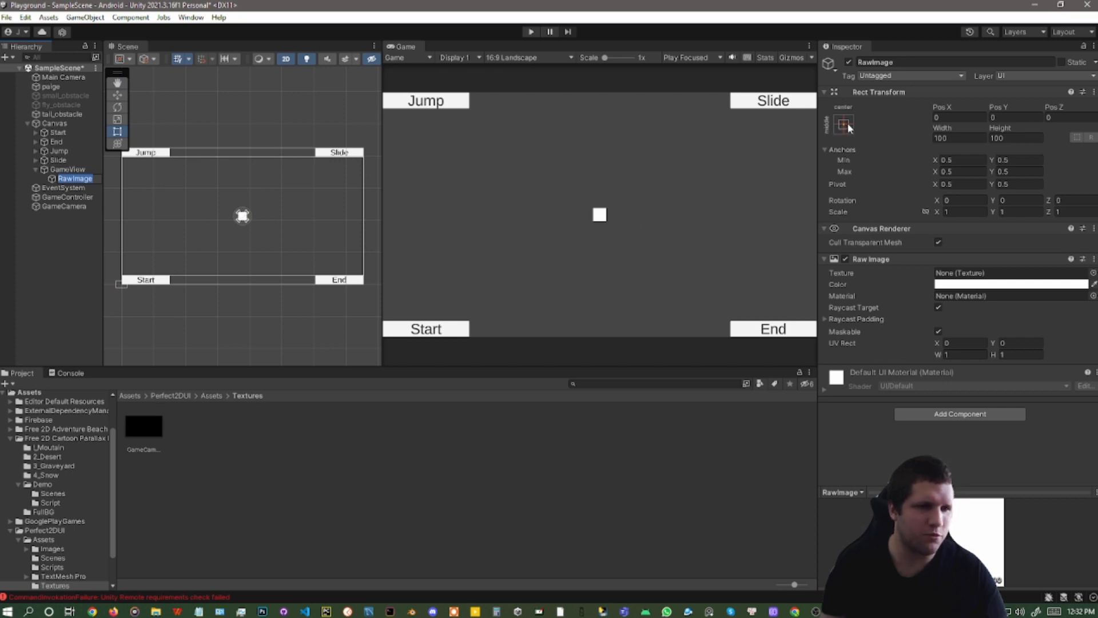
{"action": "left_click", "coordinate": [842, 123]}
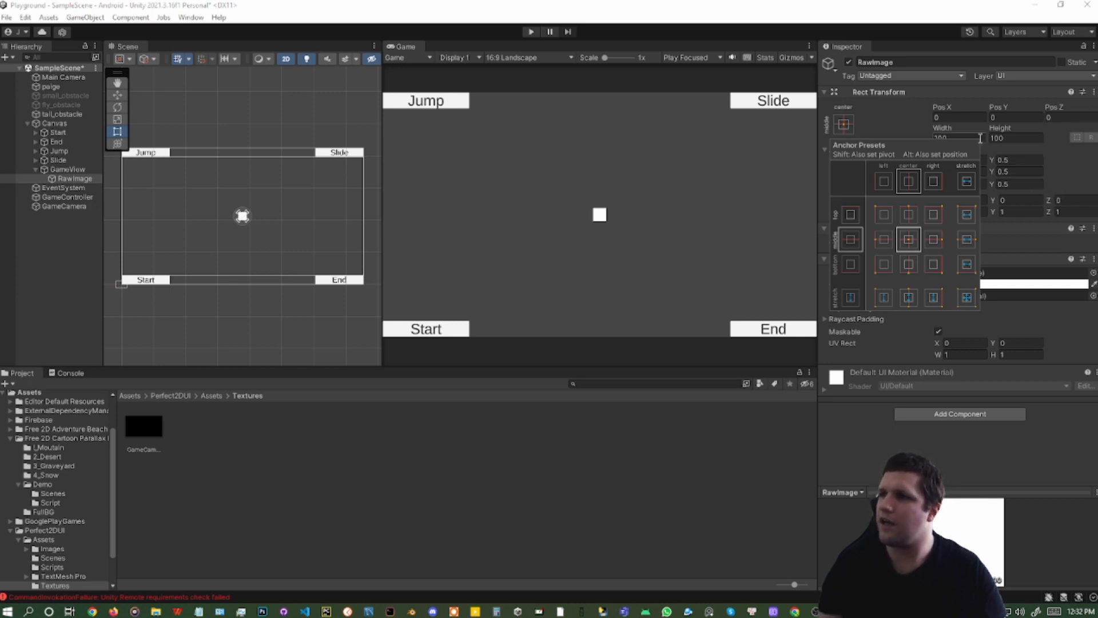
{"action": "left_click", "coordinate": [951, 137]}
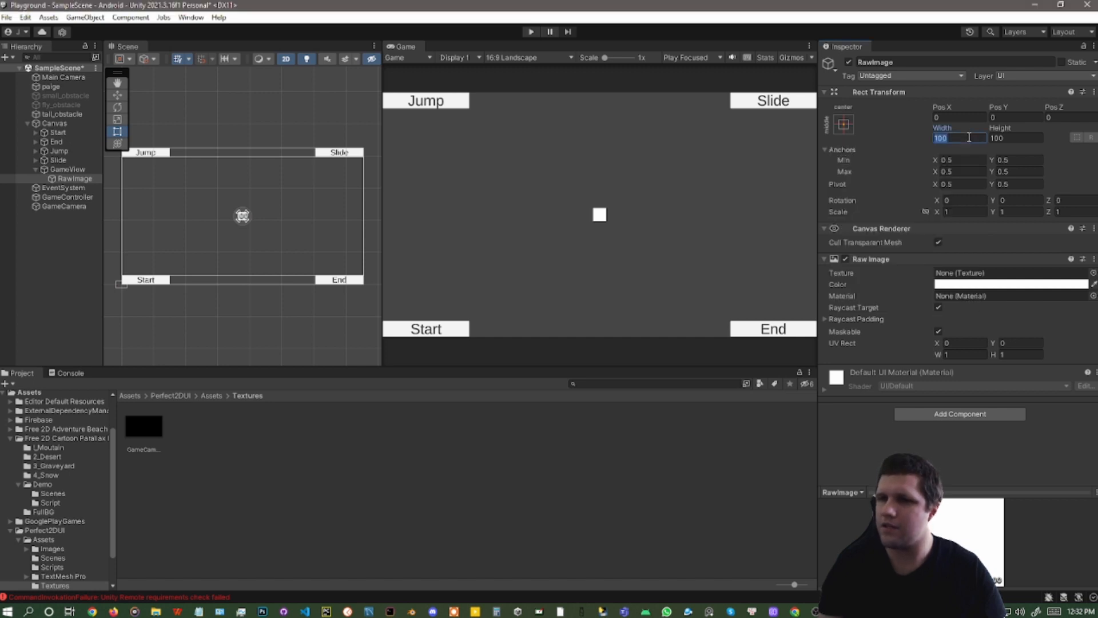
{"action": "type", "text": "3200"}
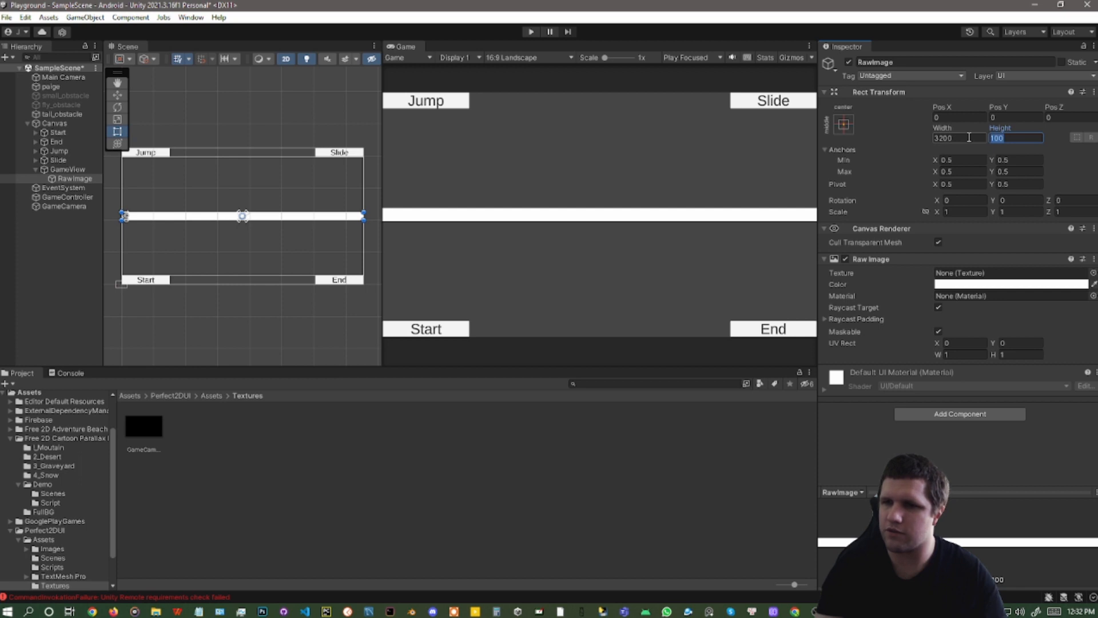
{"action": "type", "text": "18"}
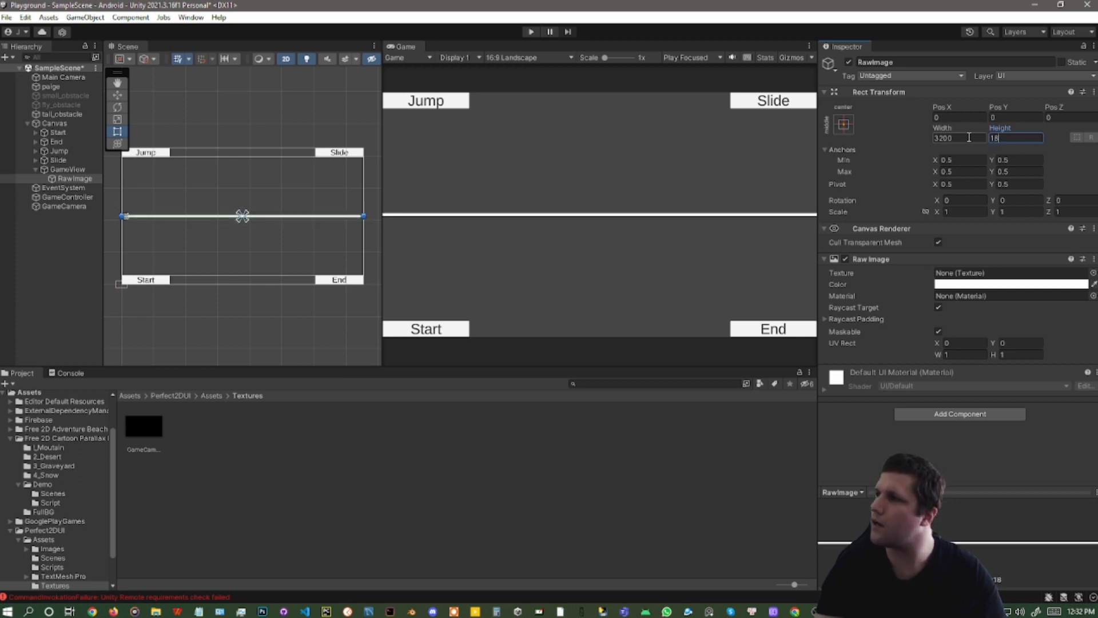
{"action": "type", "text": "1800"}
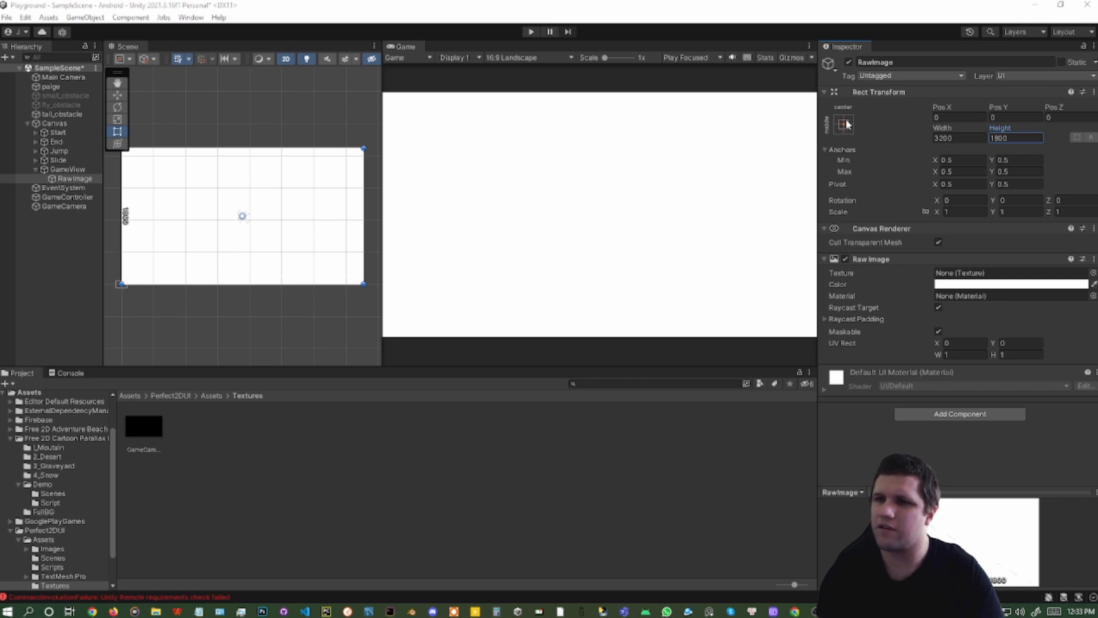
{"action": "mouse_move", "coordinate": [876, 276]}
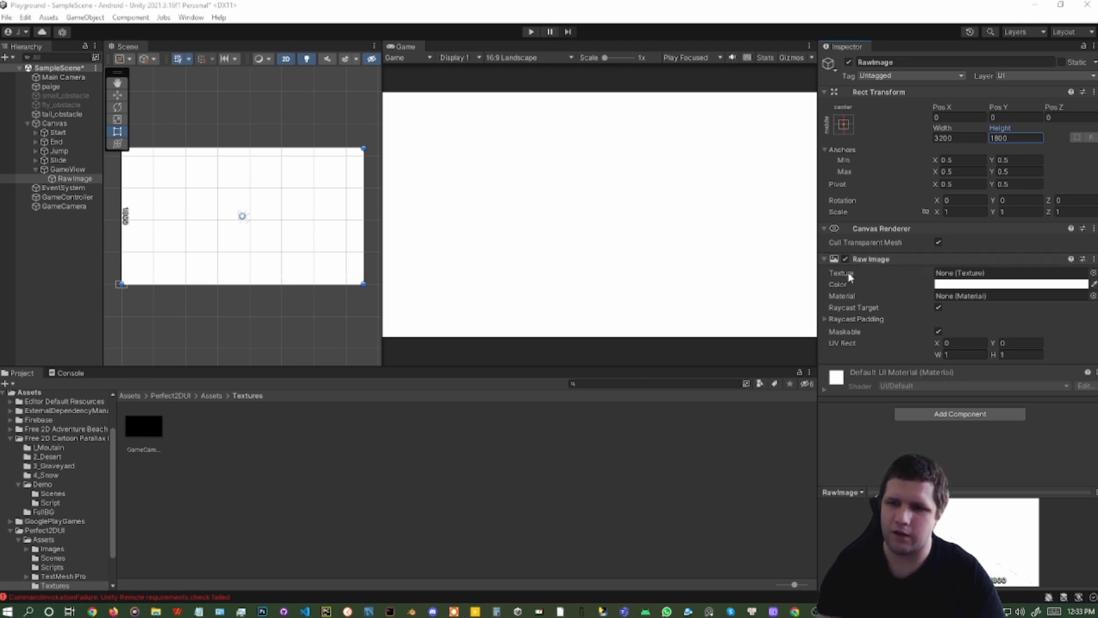
{"action": "mouse_move", "coordinate": [97, 278]}
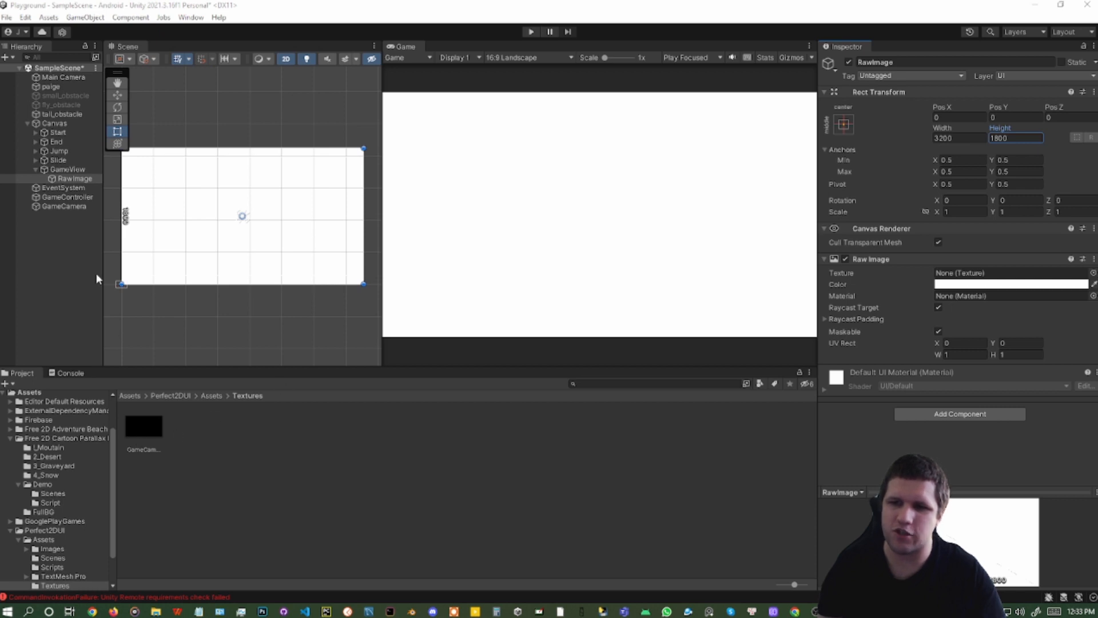
{"action": "mouse_move", "coordinate": [113, 327]}
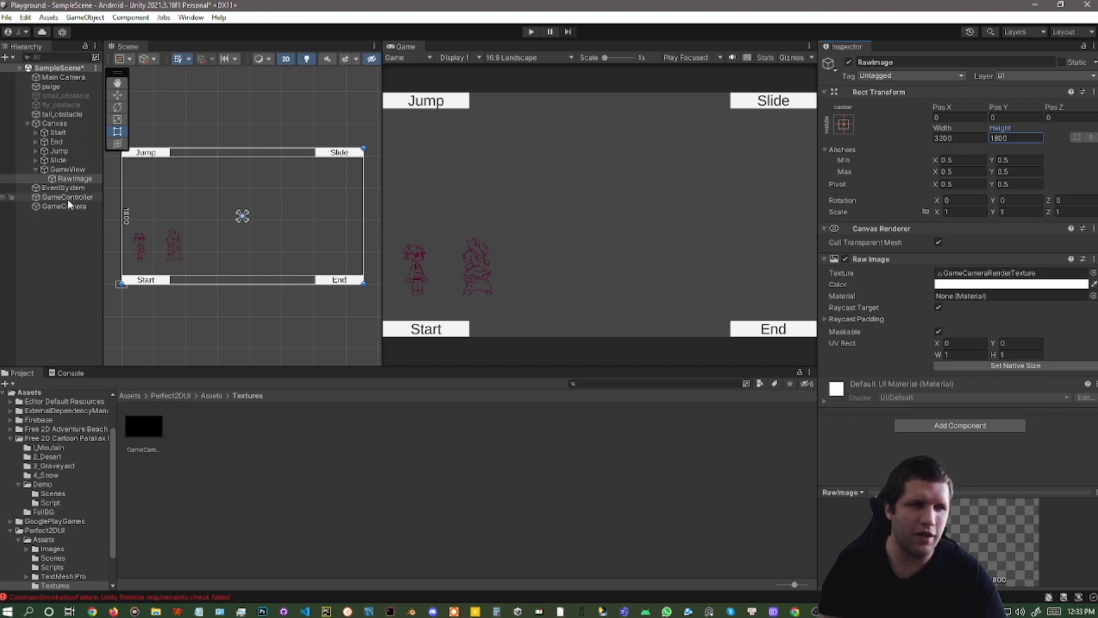
Step: Check GameCamera's Target Texture, then return to the RawImage showing GameCameraRenderTexture
{"action": "left_click", "coordinate": [62, 206]}
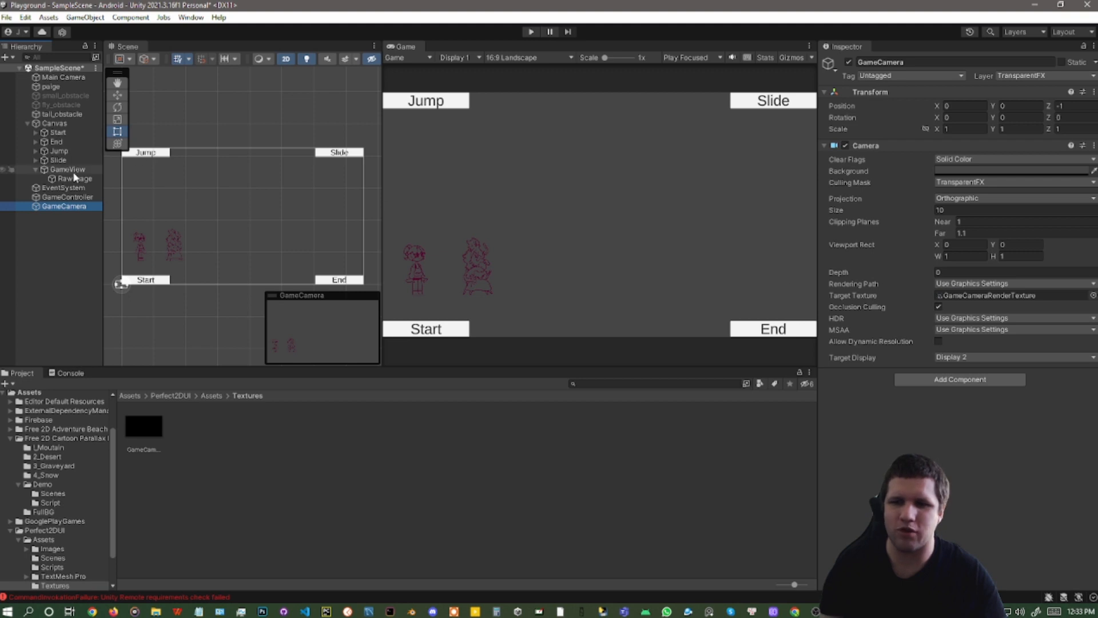
{"action": "left_click", "coordinate": [73, 178]}
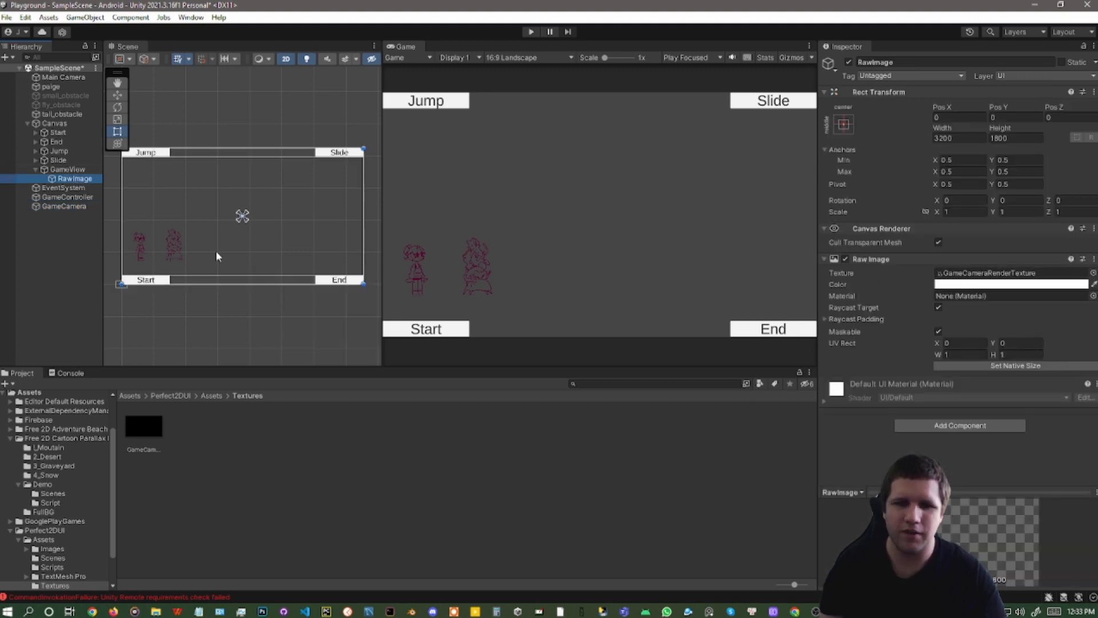
{"action": "mouse_move", "coordinate": [177, 208]}
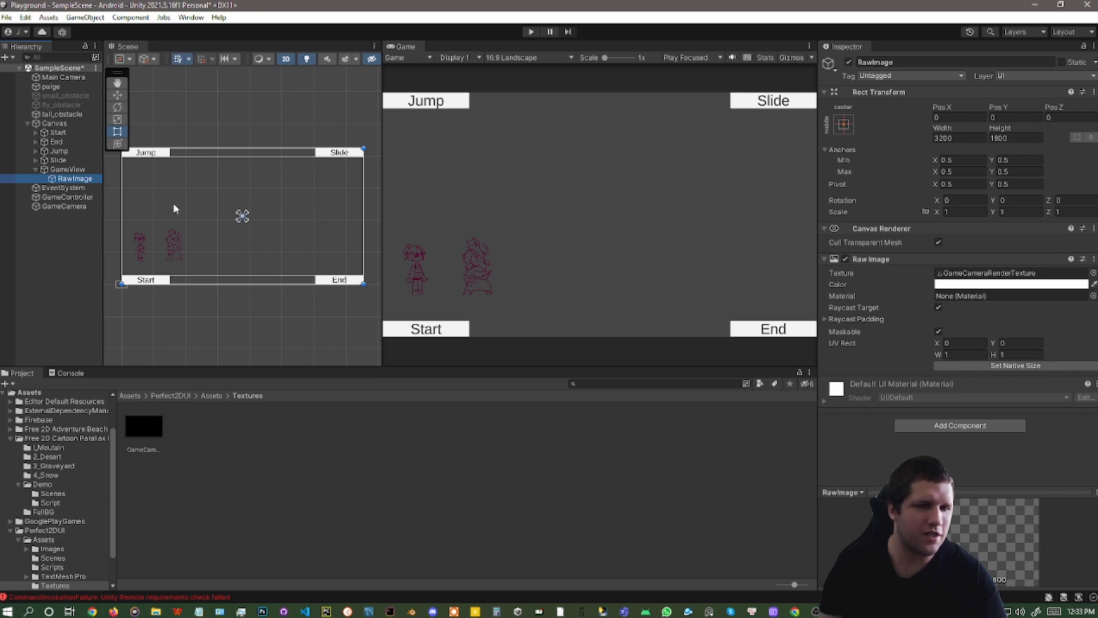
{"action": "mouse_move", "coordinate": [444, 217]}
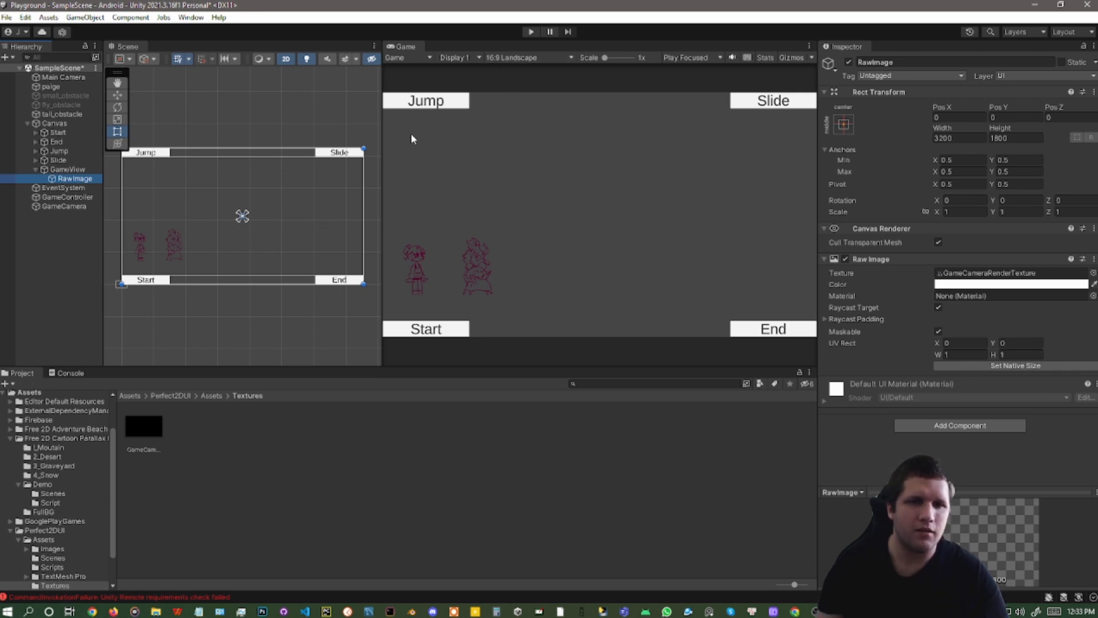
Step: Switch the Game view to Free Aspect, check Canvas scaling, and widen the game preview
{"action": "left_click", "coordinate": [525, 58]}
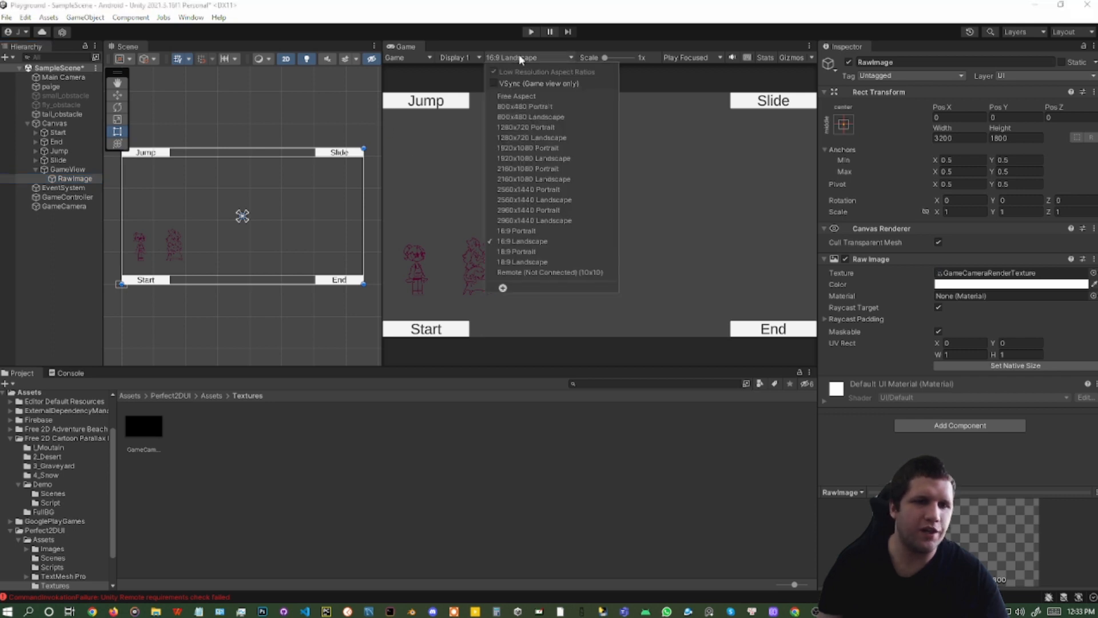
{"action": "left_click", "coordinate": [516, 96]}
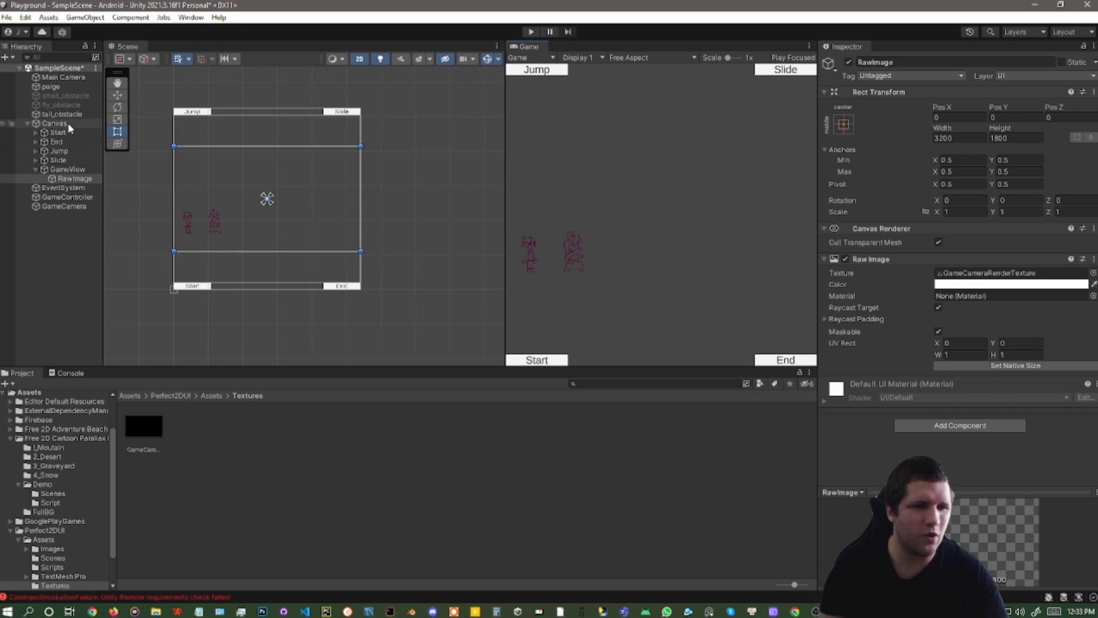
{"action": "left_click", "coordinate": [54, 124]}
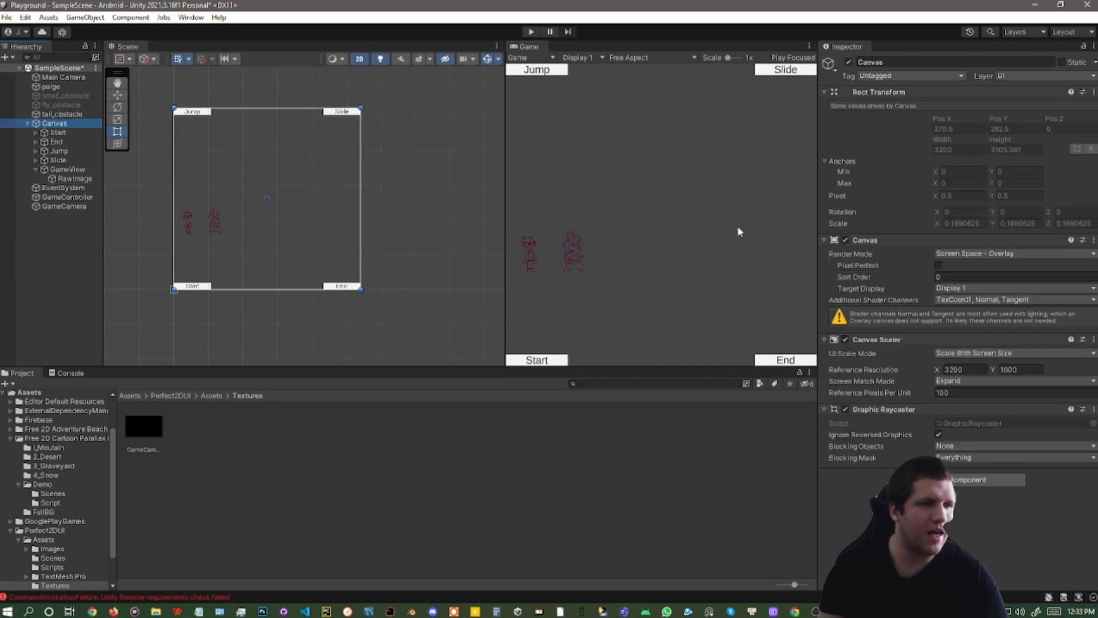
{"action": "left_click_drag", "start_coordinate": [506, 132], "coordinate": [628, 132]}
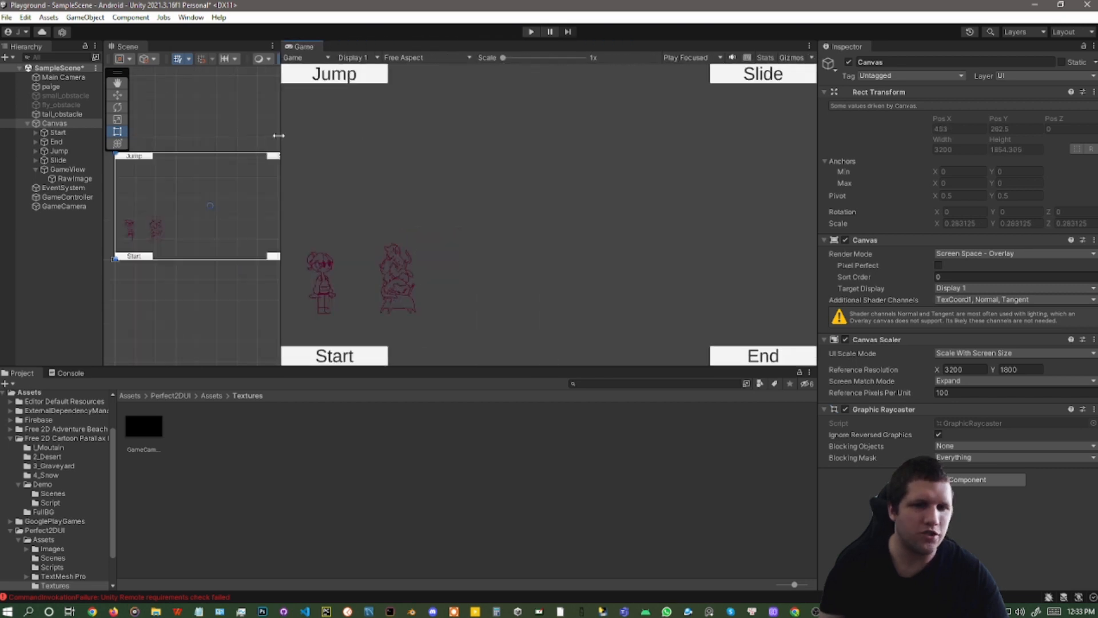
{"action": "left_click", "coordinate": [74, 177]}
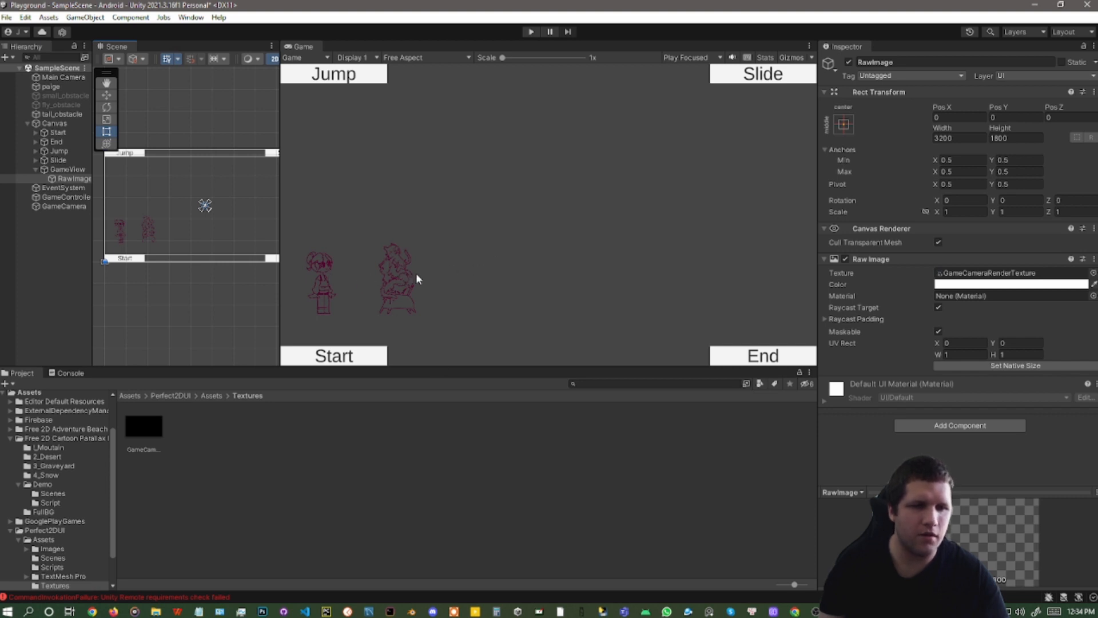
{"action": "mouse_move", "coordinate": [481, 266]}
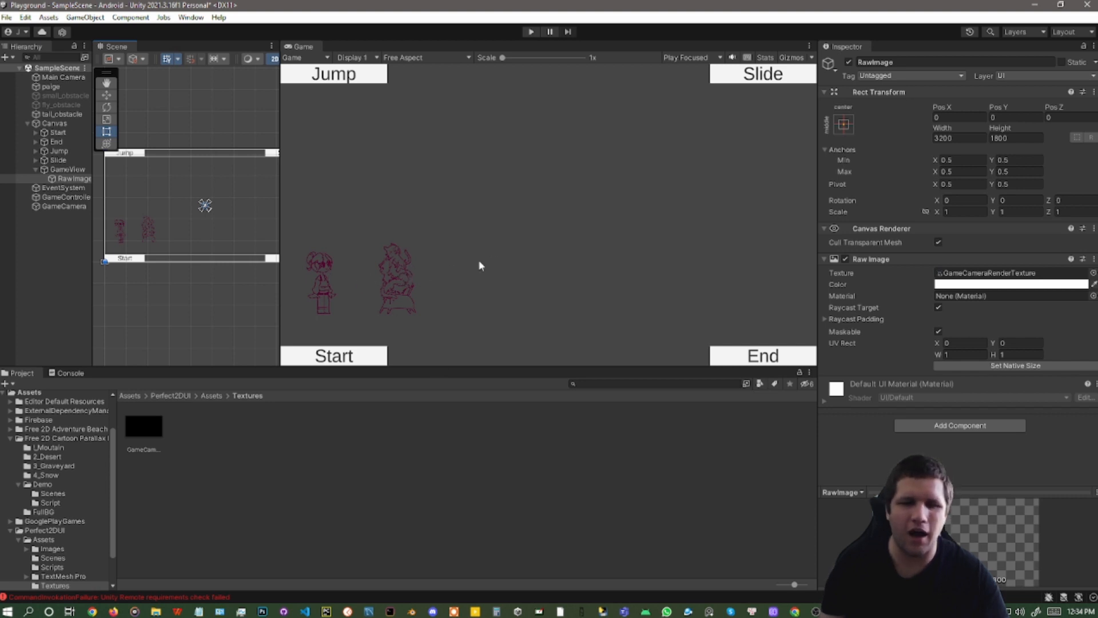
{"action": "mouse_move", "coordinate": [520, 232]}
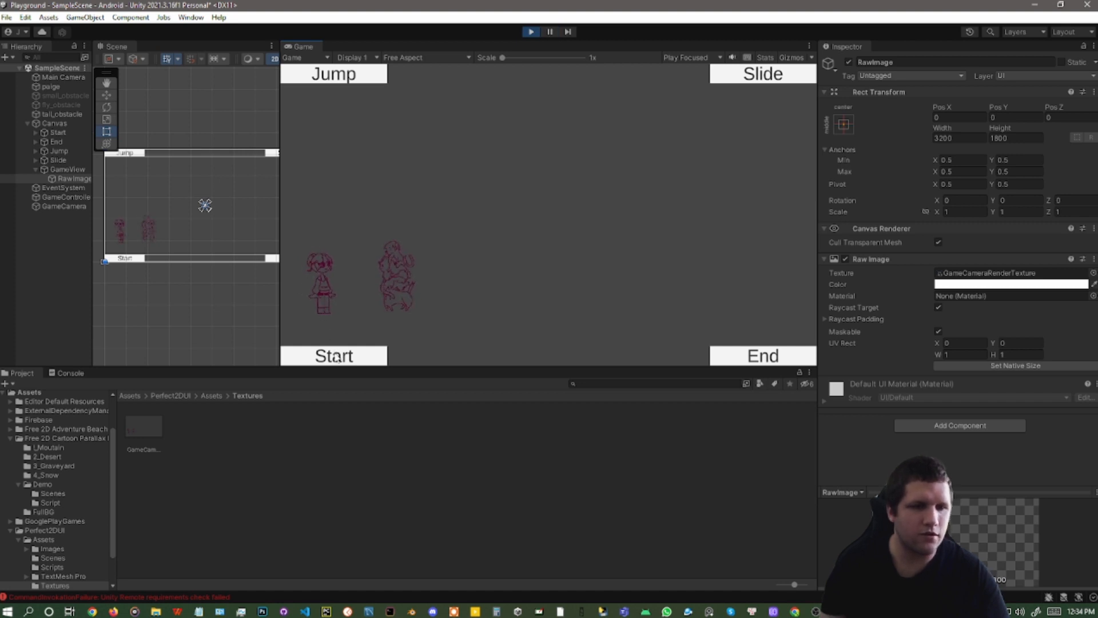
Step: While the game runs, inspect the Start button and try pressing Start in the preview
{"action": "left_click", "coordinate": [59, 133]}
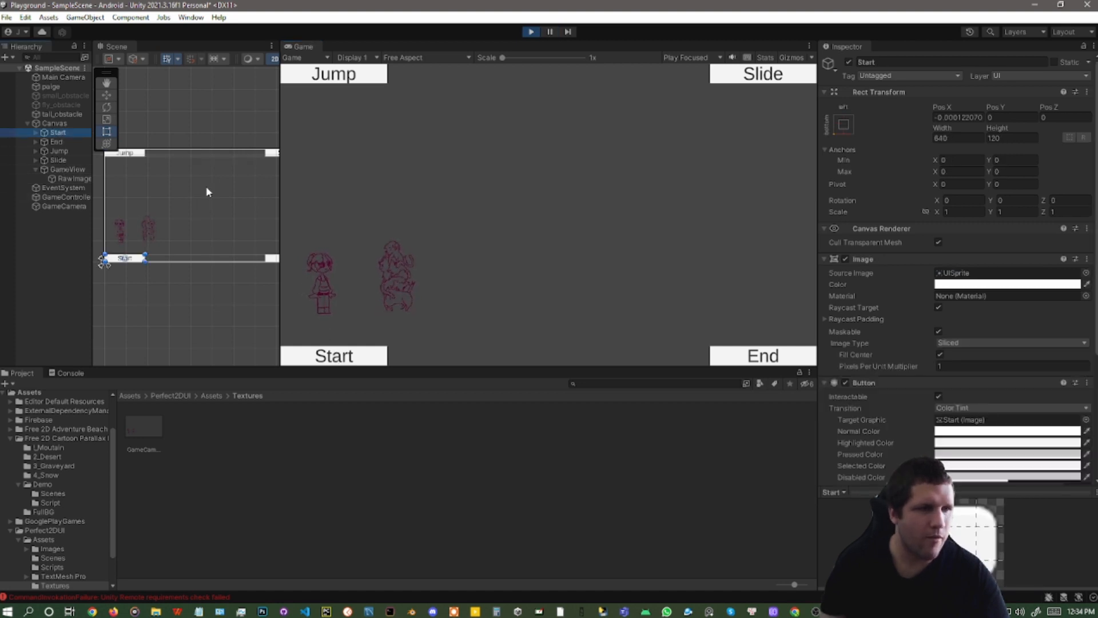
{"action": "scroll", "scroll_direction": "down", "scroll_amount": 3}
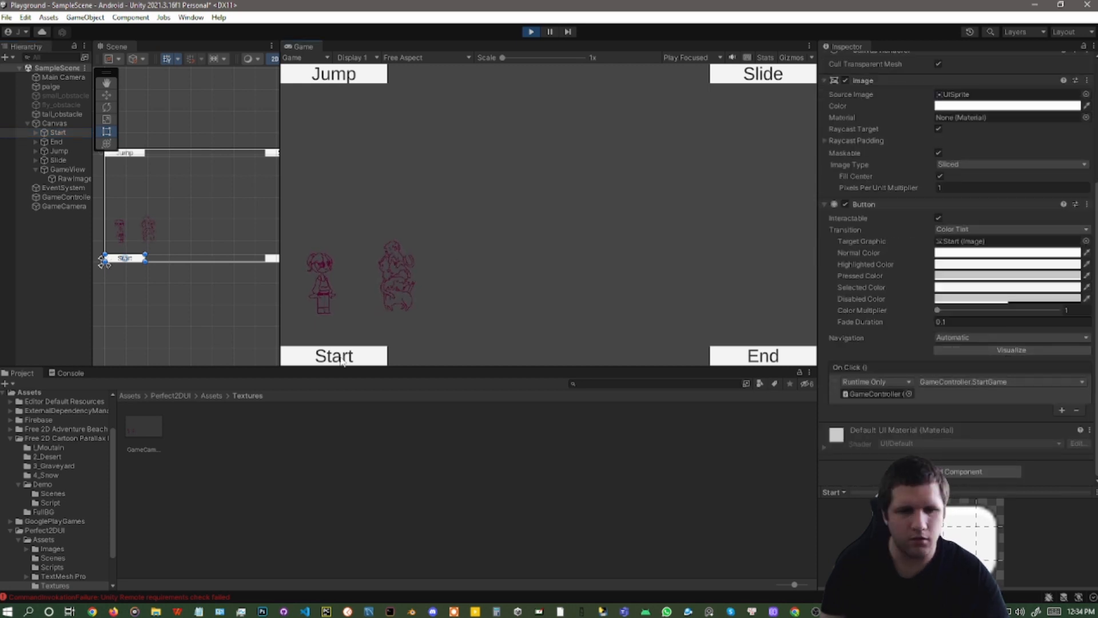
{"action": "left_click", "coordinate": [62, 169]}
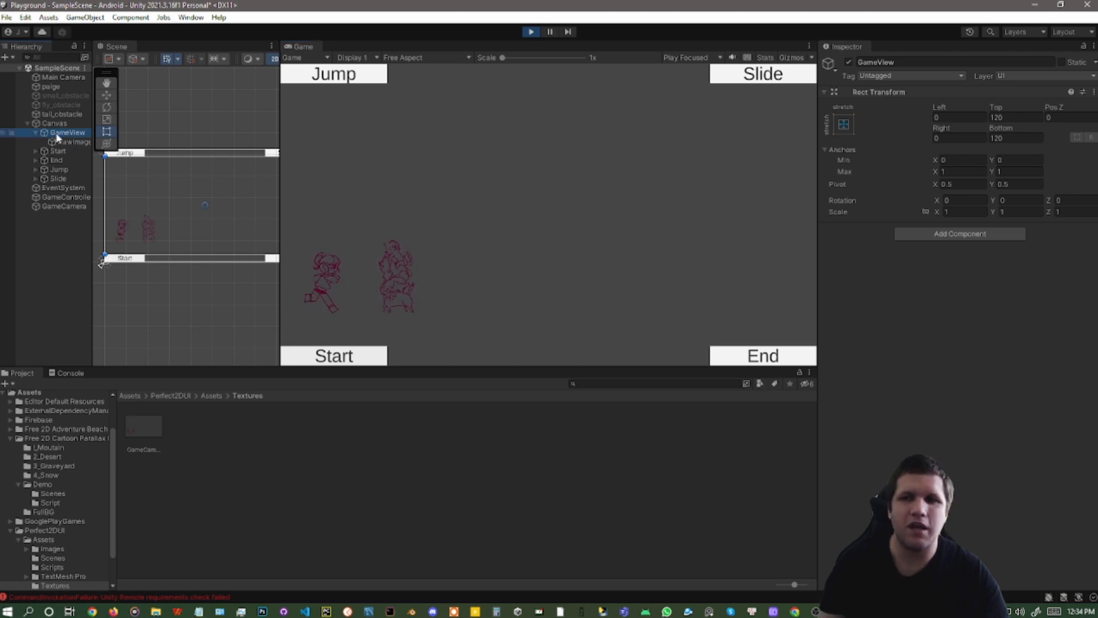
Step: Turn off Raycast Target on the RawImage and move GameView back after the buttons
{"action": "left_click", "coordinate": [73, 141]}
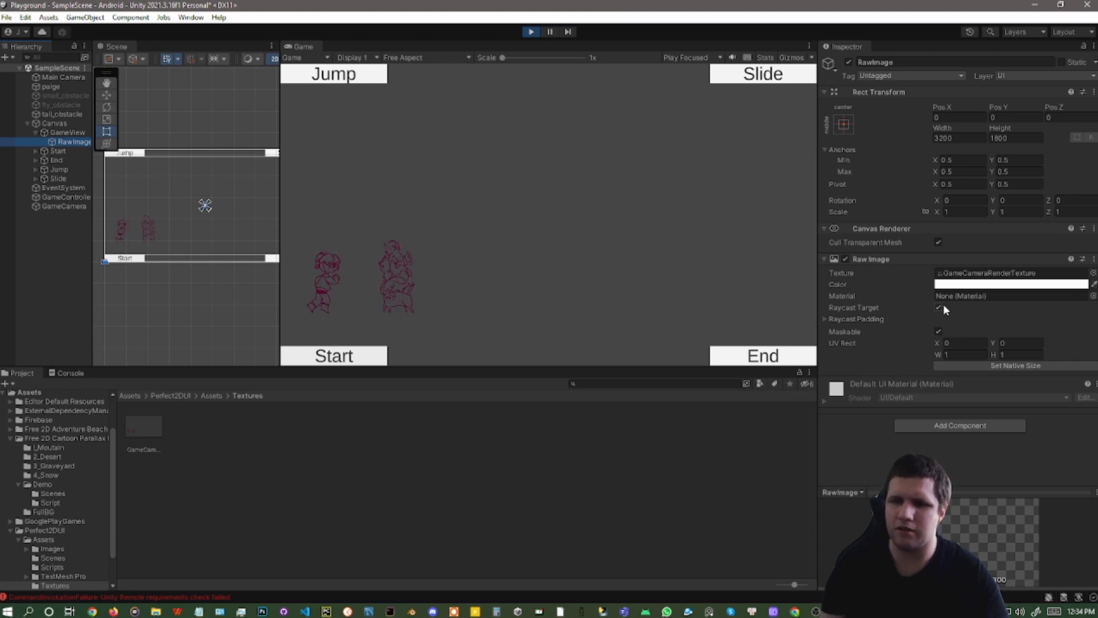
{"action": "left_click", "coordinate": [939, 307]}
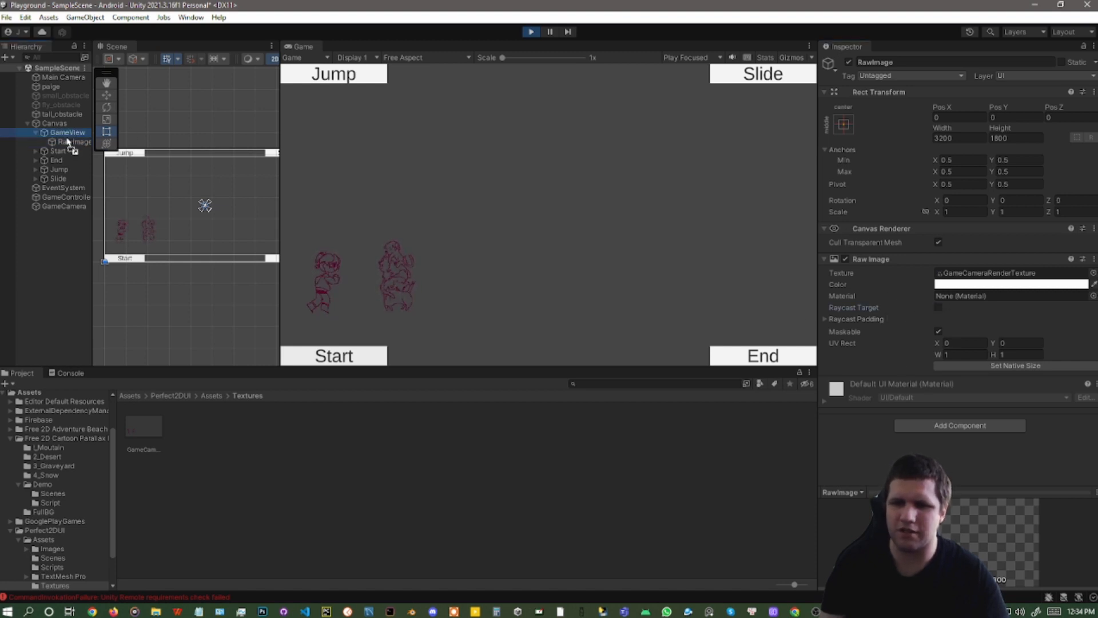
{"action": "left_click", "coordinate": [59, 177]}
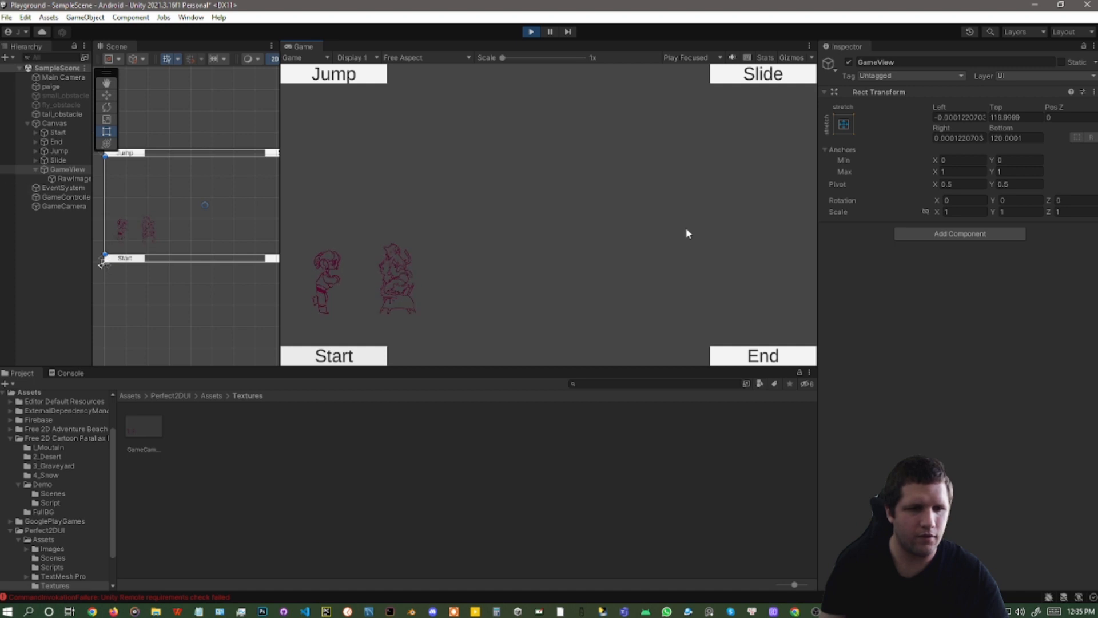
Step: Check the RawImage's settings, then inspect tall_obstacle's Animator and trigger Box Collider
{"action": "left_click", "coordinate": [65, 179]}
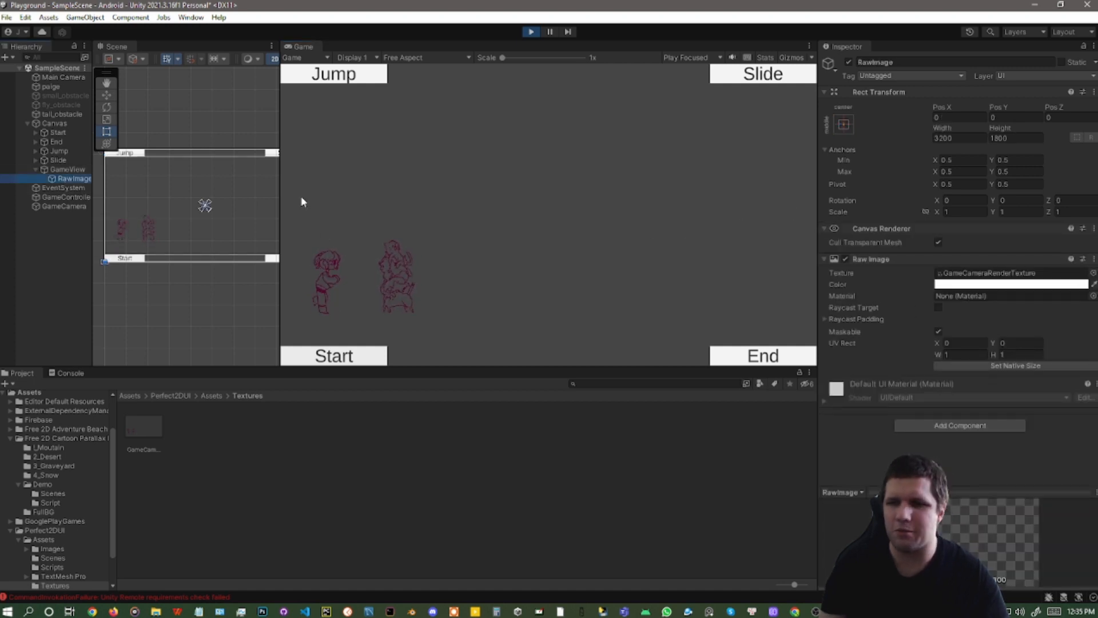
{"action": "mouse_move", "coordinate": [480, 276]}
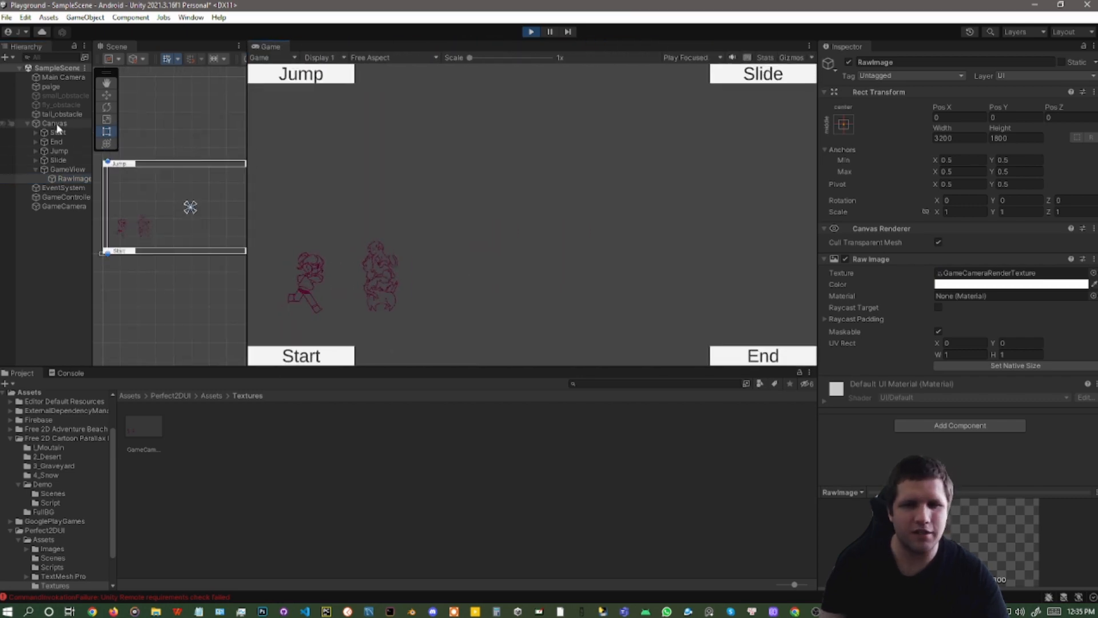
{"action": "left_click", "coordinate": [55, 113]}
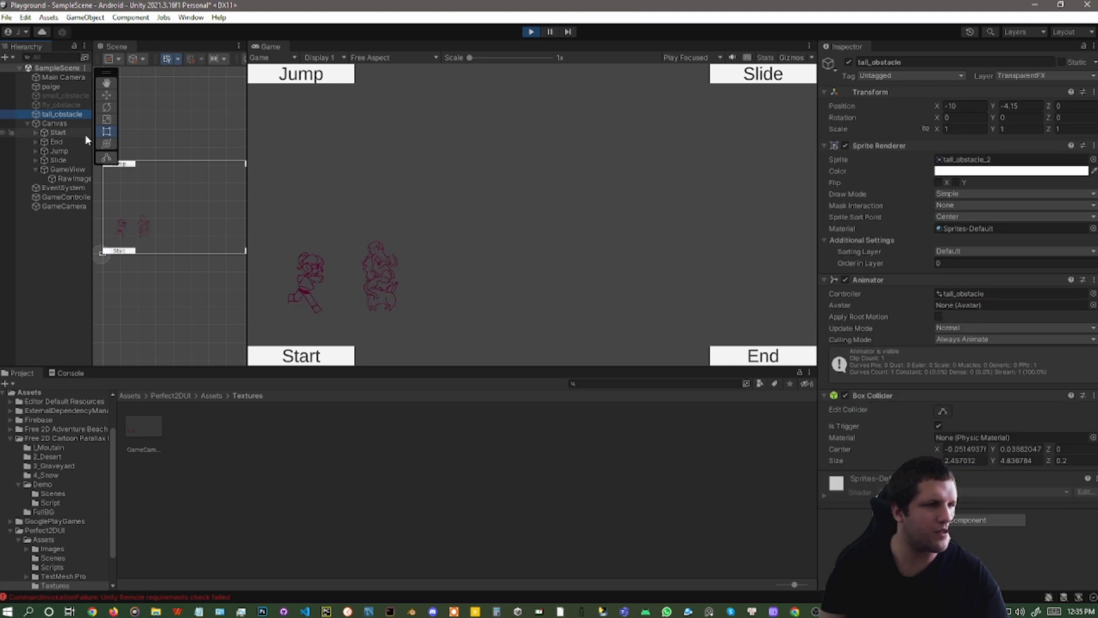